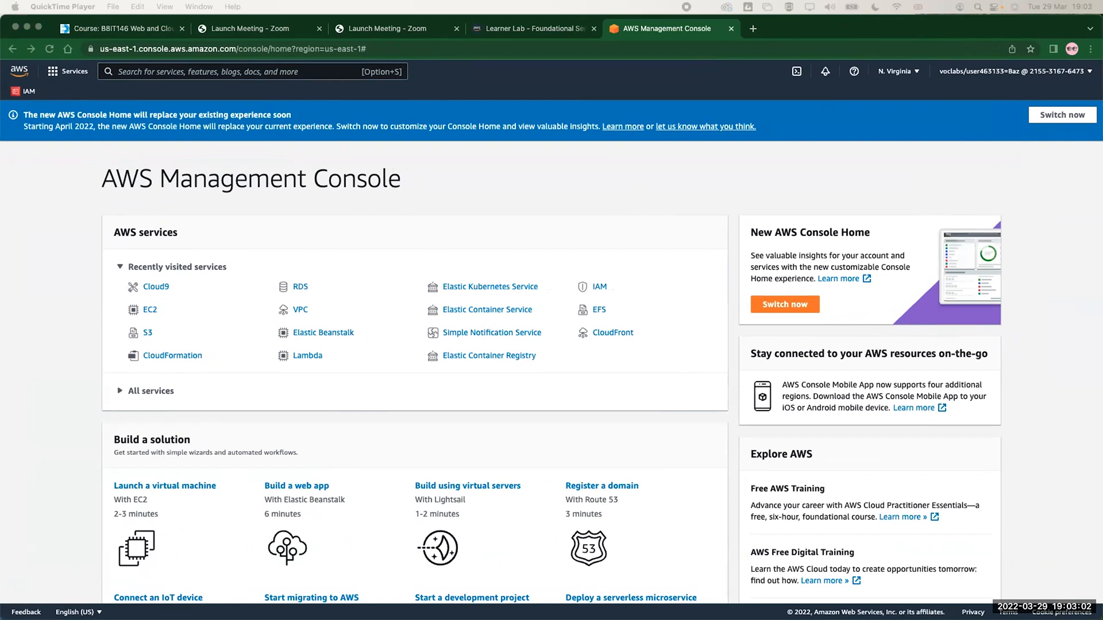
{"action": "mouse_move", "coordinate": [770, 216]}
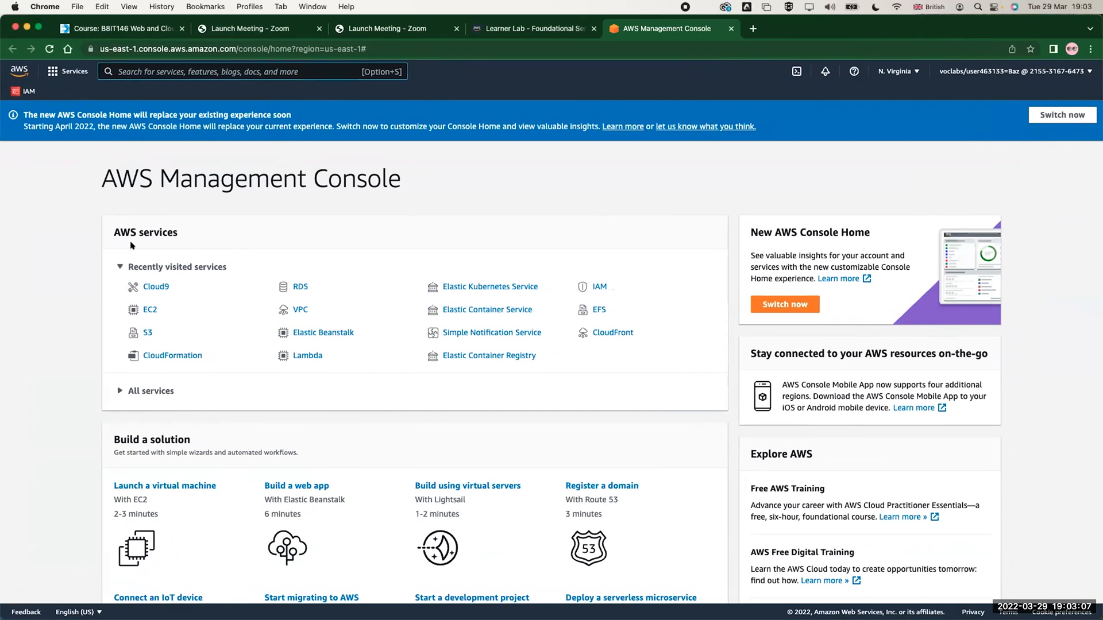
Open S3 from the recently visited services on the console home page
{"action": "left_click", "coordinate": [147, 333]}
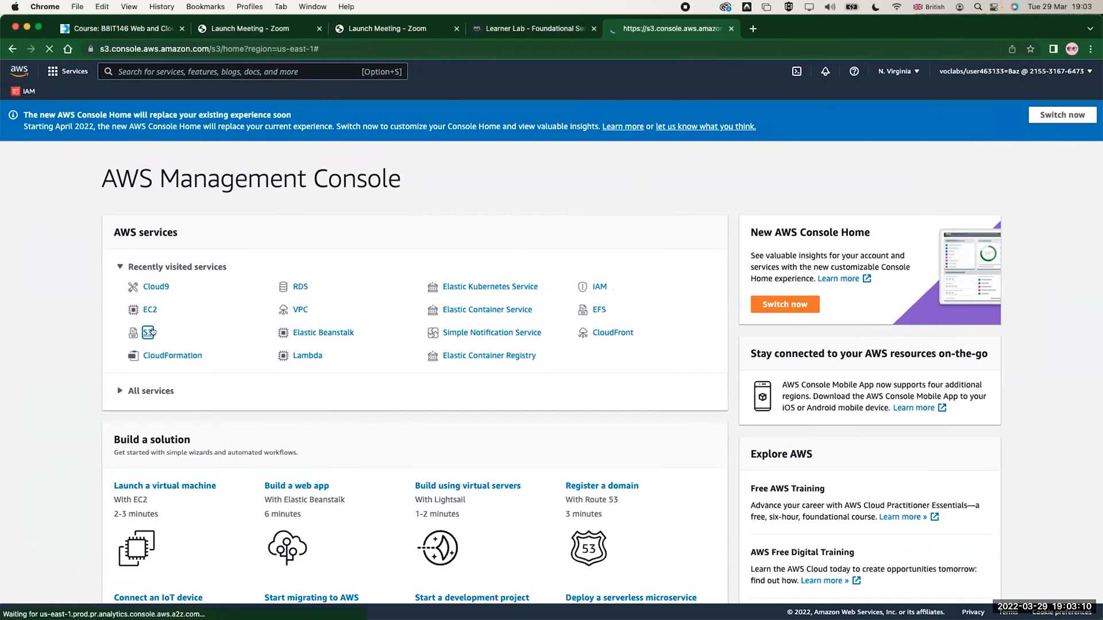
{"action": "left_click", "coordinate": [149, 333]}
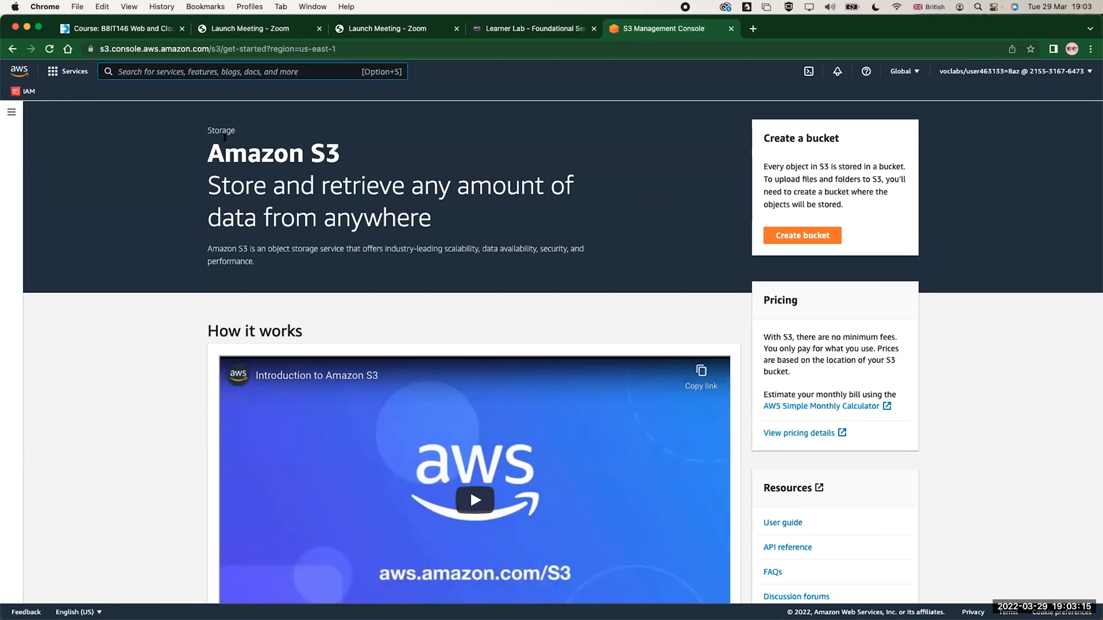
Start a new bucket and enter the name demo-29-03-2022
{"action": "left_click", "coordinate": [802, 235]}
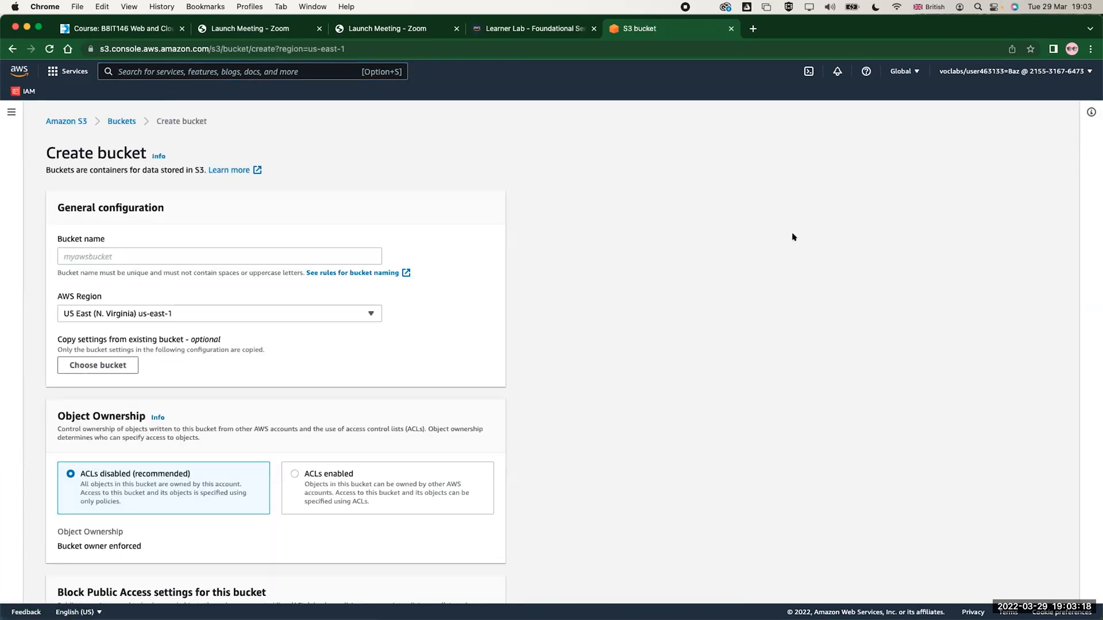
{"action": "left_click", "coordinate": [218, 256]}
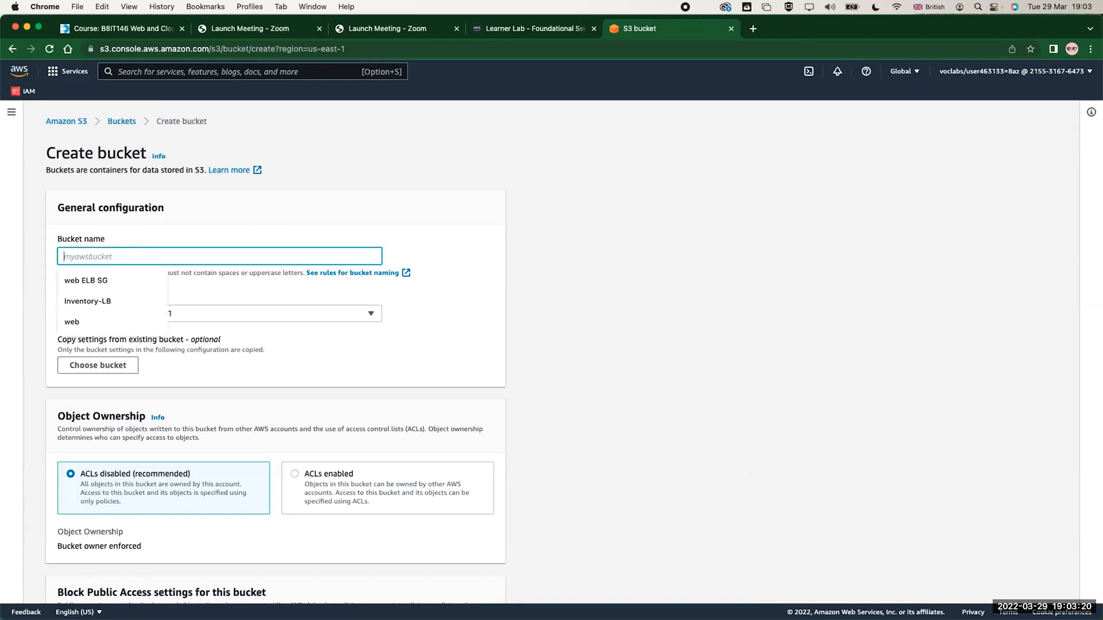
{"action": "type", "text": "demo-29-03-2022"}
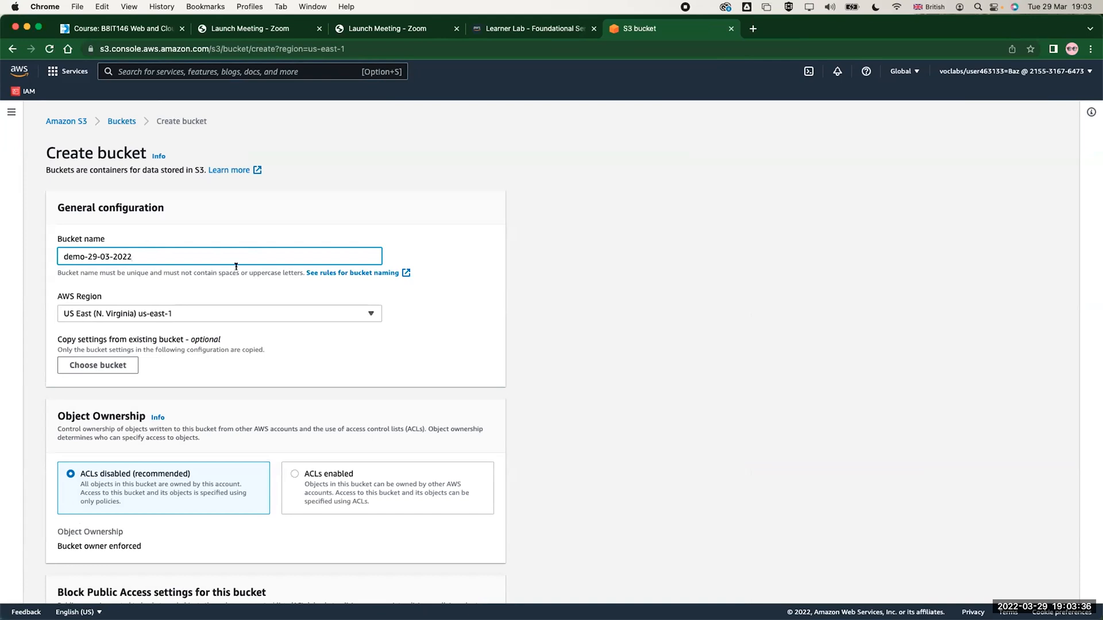
{"action": "mouse_move", "coordinate": [208, 265]}
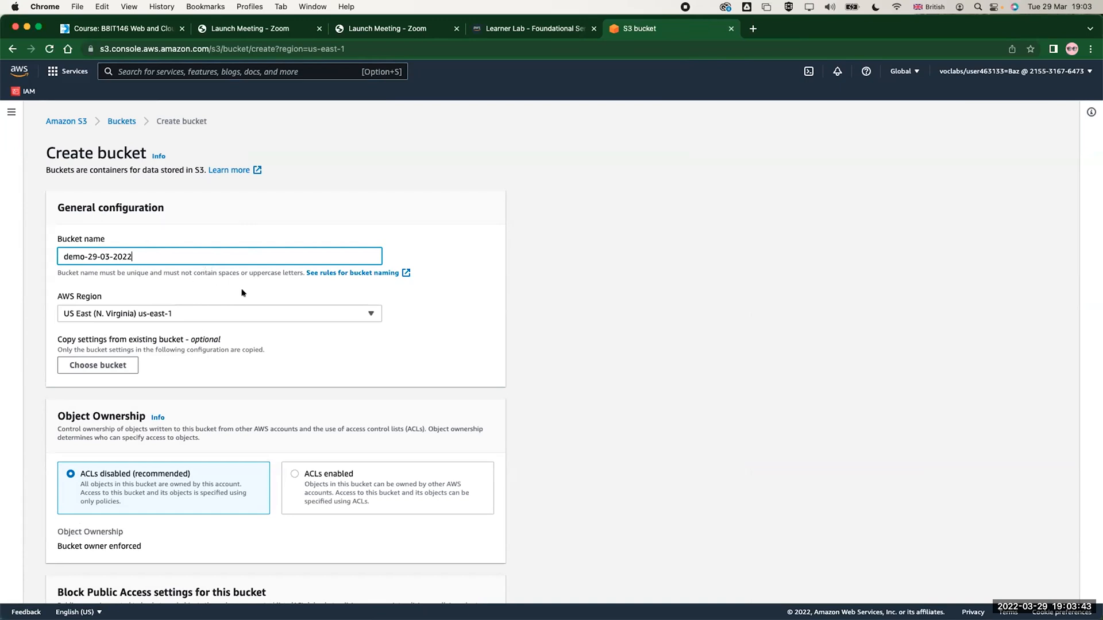
{"action": "scroll", "scroll_direction": "down", "scroll_amount": 3}
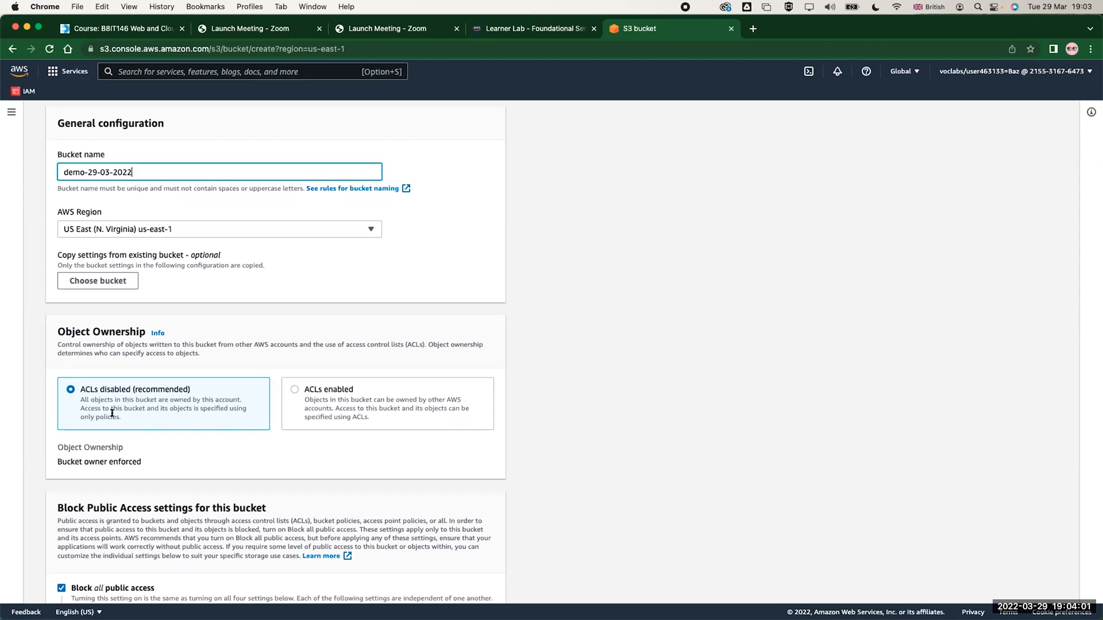
Enable ACLs, try Object writer, then settle on Bucket owner preferred ownership
{"action": "left_click", "coordinate": [293, 389]}
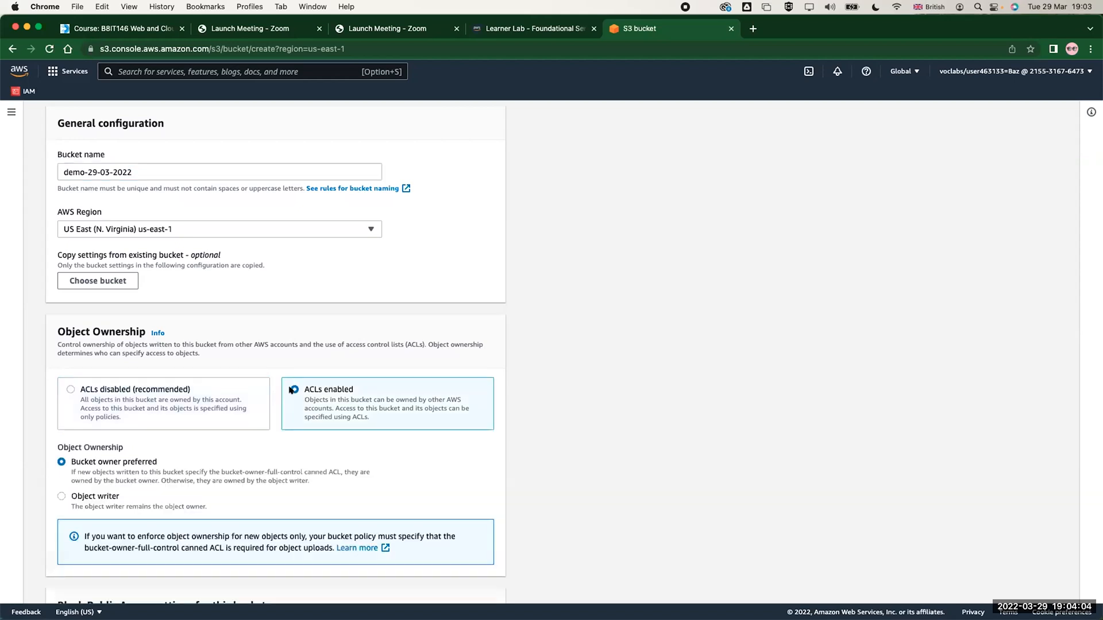
{"action": "left_click", "coordinate": [294, 390]}
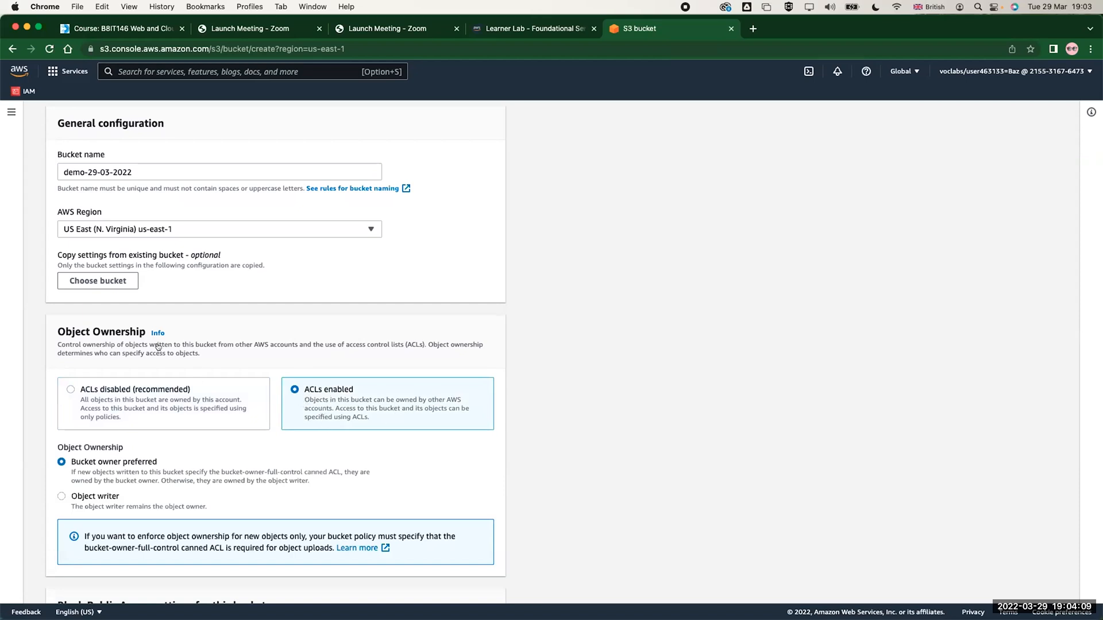
{"action": "mouse_move", "coordinate": [240, 367]}
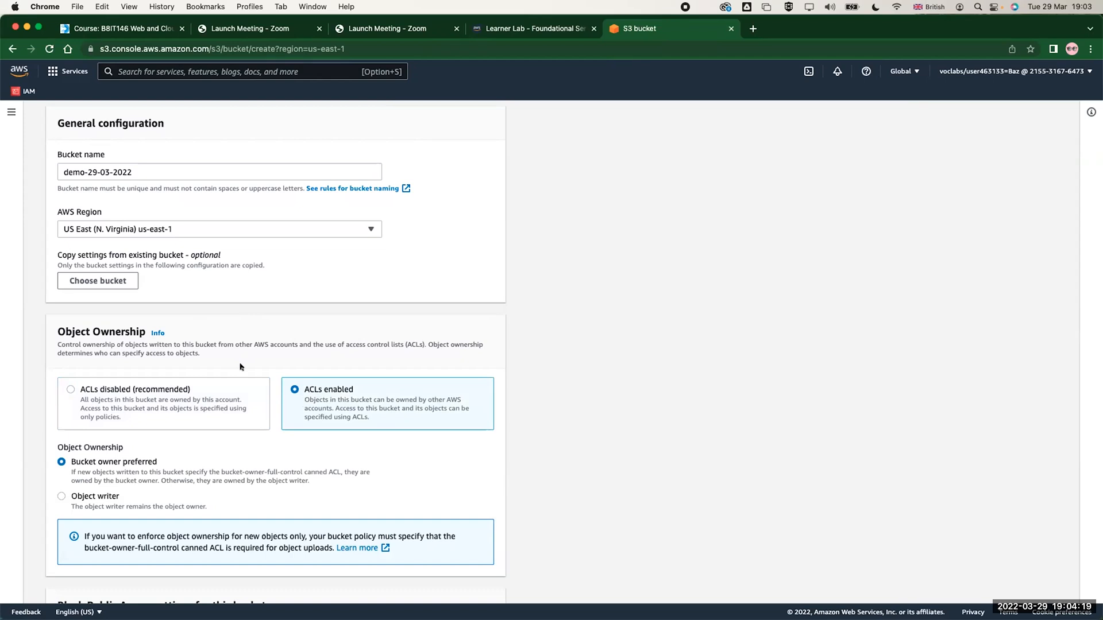
{"action": "scroll", "scroll_direction": "down", "scroll_amount": 3}
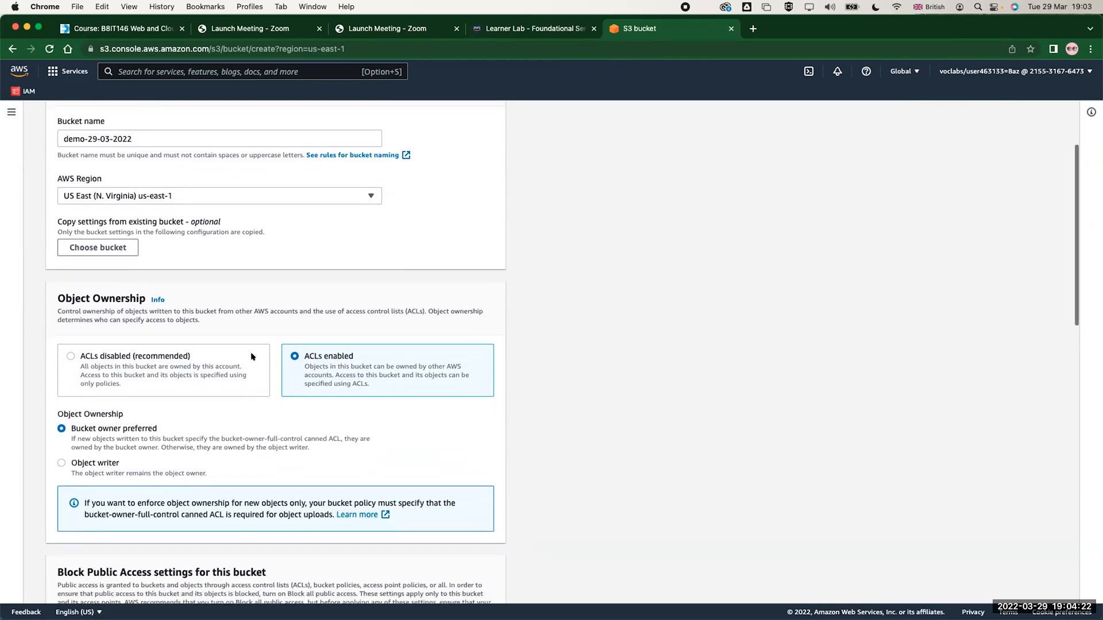
{"action": "scroll", "scroll_direction": "down", "scroll_amount": 3}
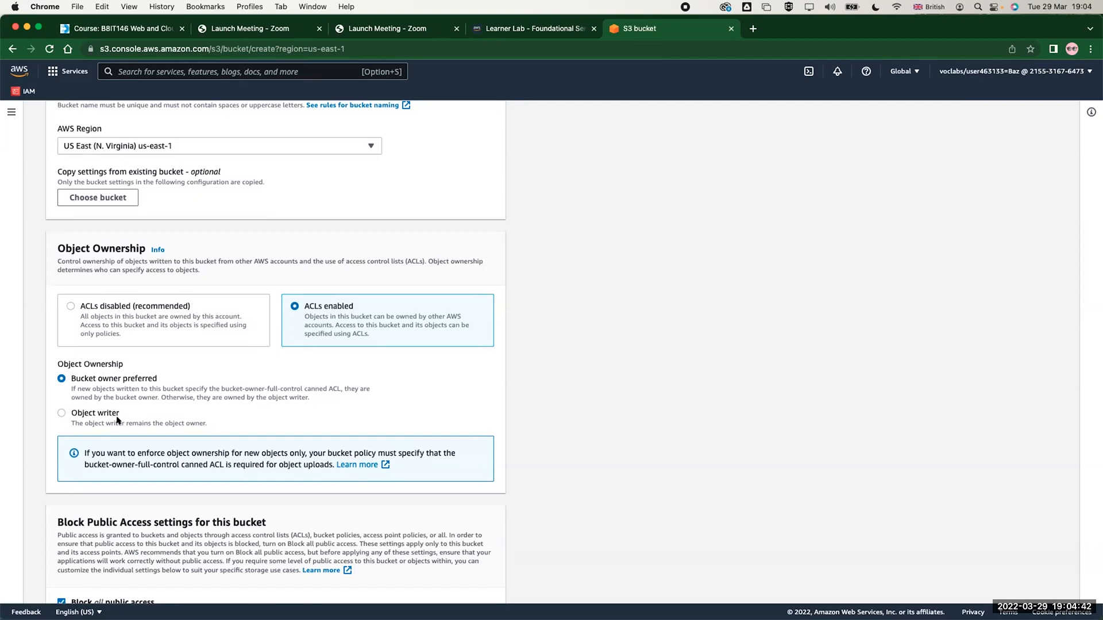
{"action": "left_click", "coordinate": [61, 414]}
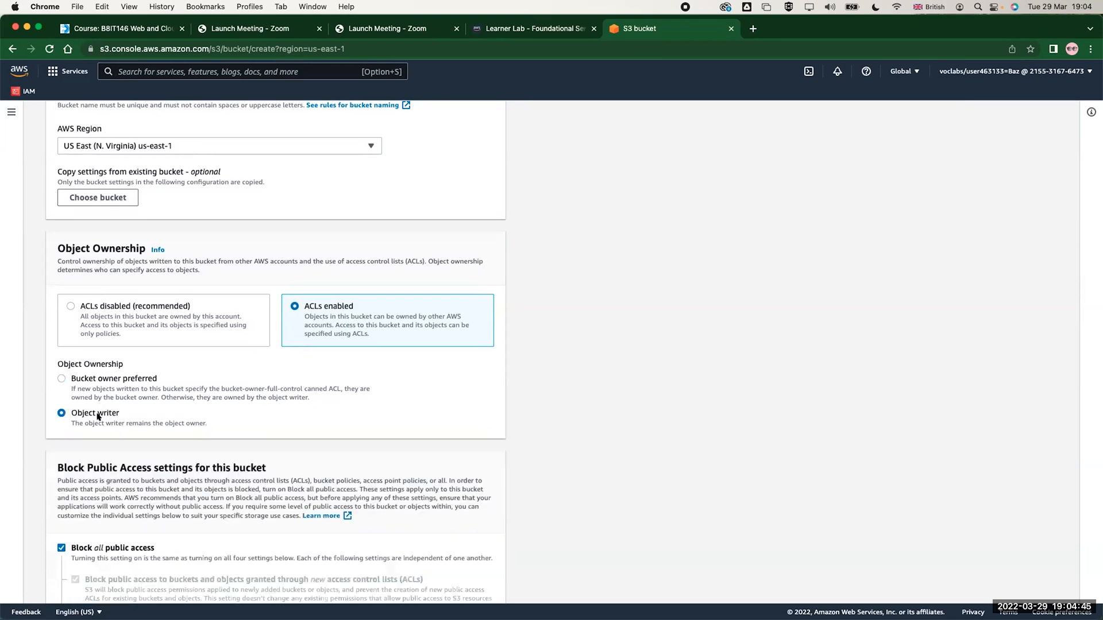
{"action": "mouse_move", "coordinate": [107, 413]}
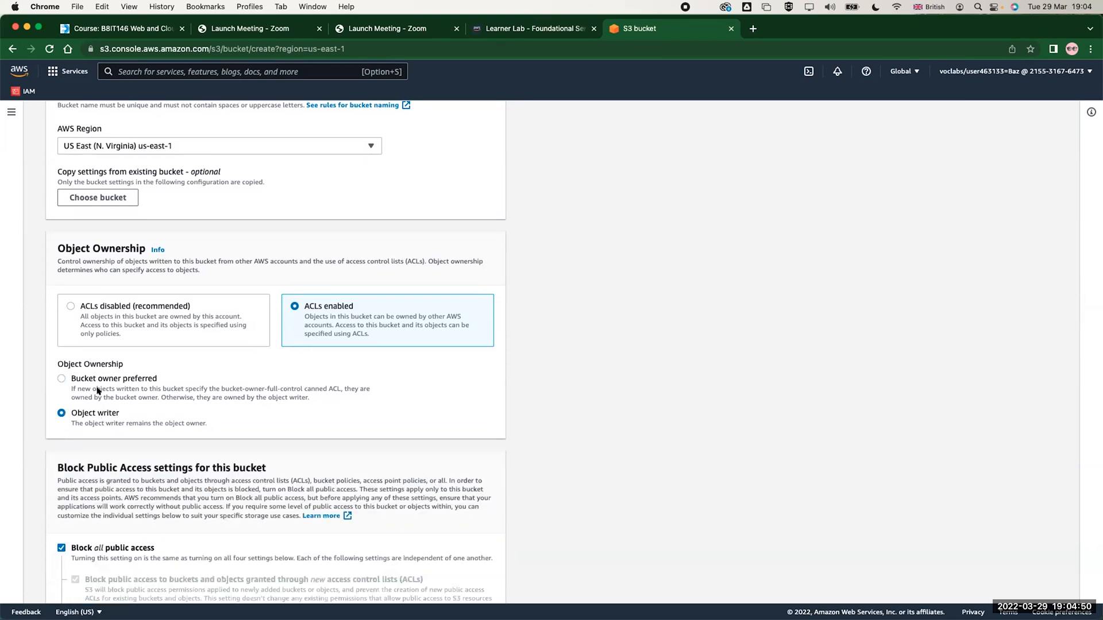
{"action": "left_click", "coordinate": [60, 378]}
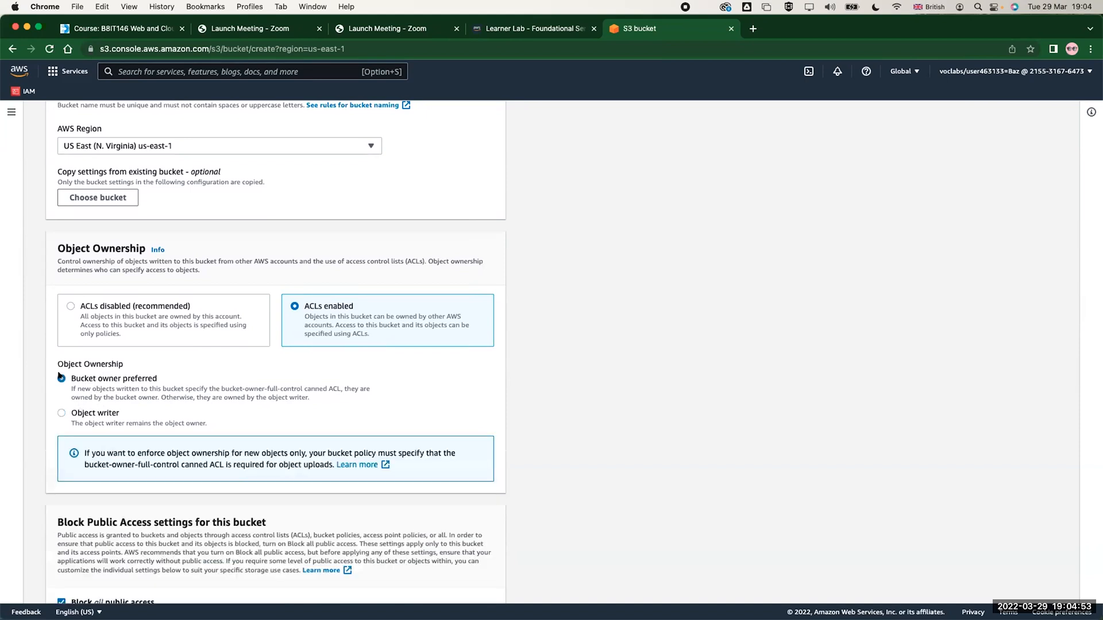
{"action": "left_click", "coordinate": [62, 378]}
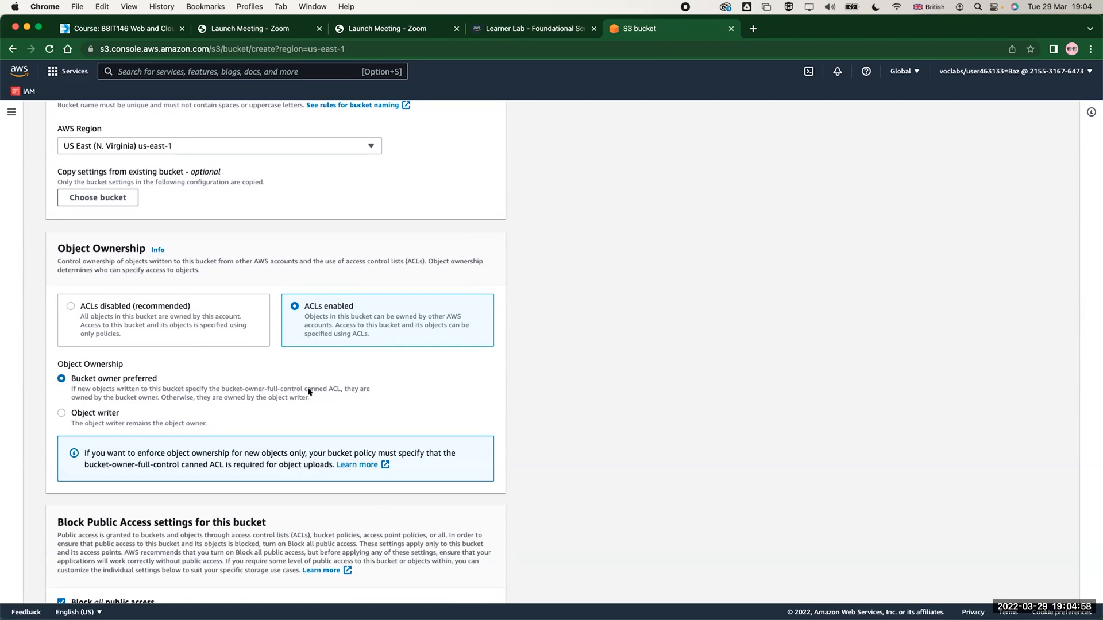
{"action": "mouse_move", "coordinate": [313, 395]}
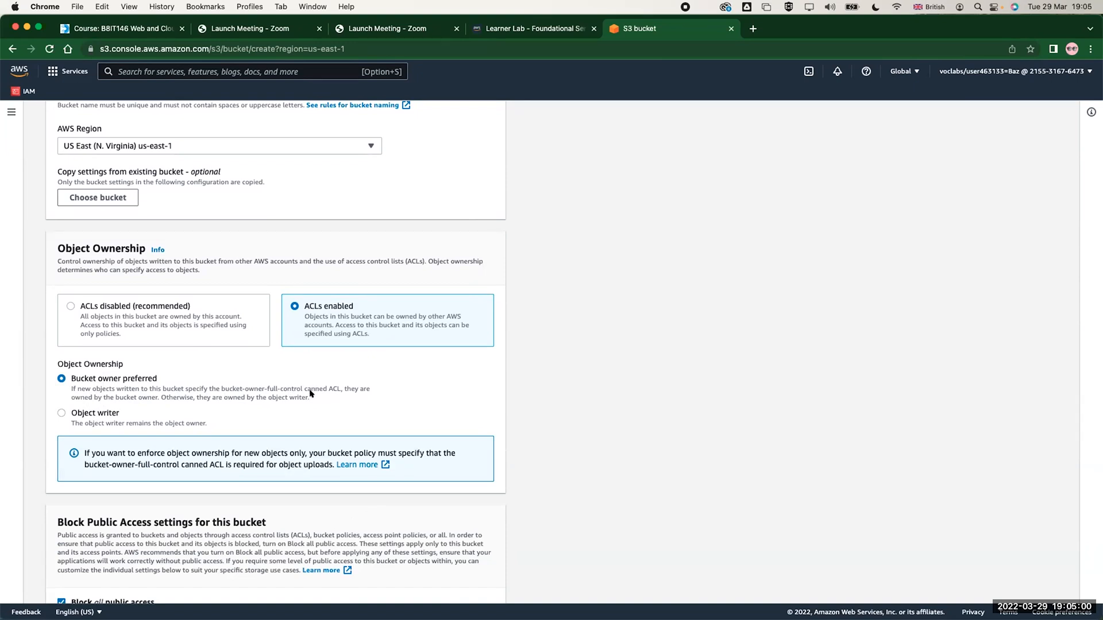
{"action": "scroll", "scroll_direction": "down", "scroll_amount": 3}
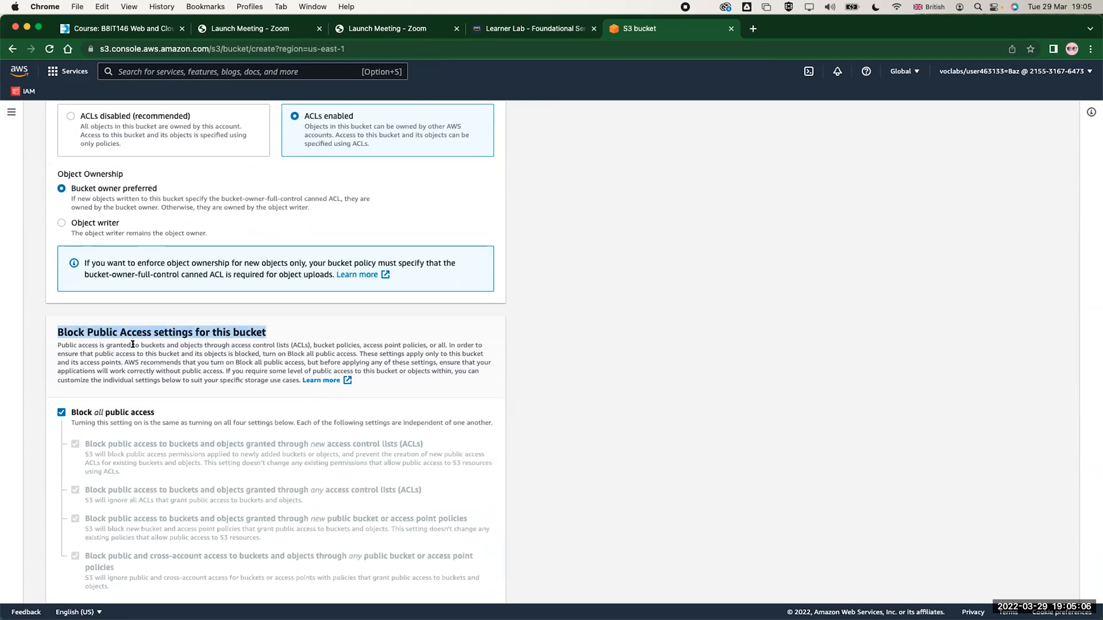
Keep all public access blocked and enable bucket versioning
{"action": "scroll", "scroll_direction": "down", "scroll_amount": 3}
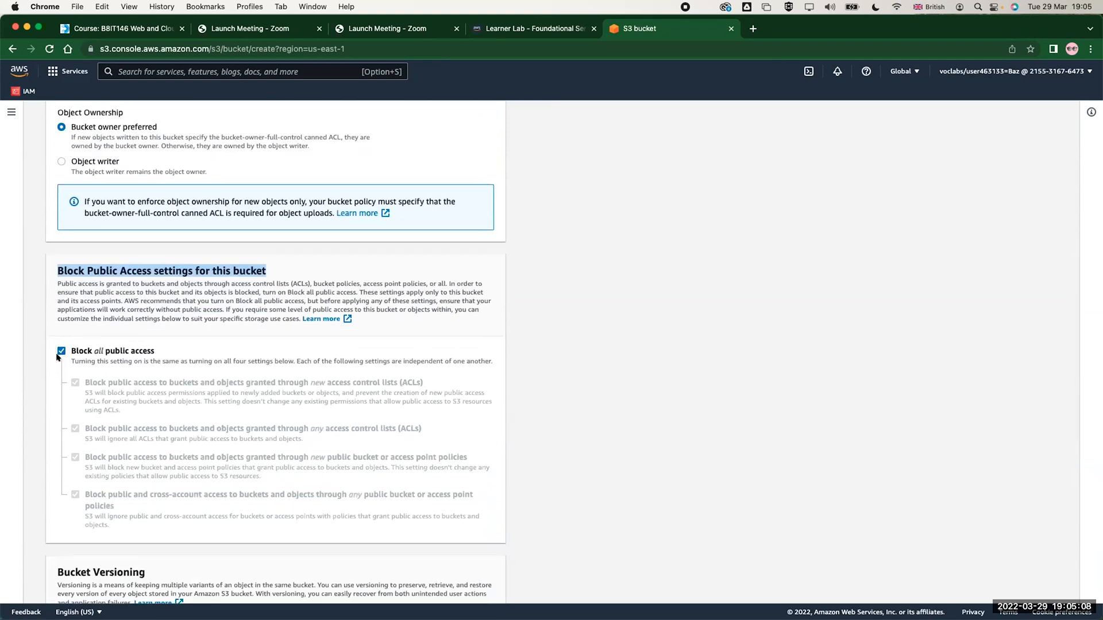
{"action": "left_click", "coordinate": [62, 351]}
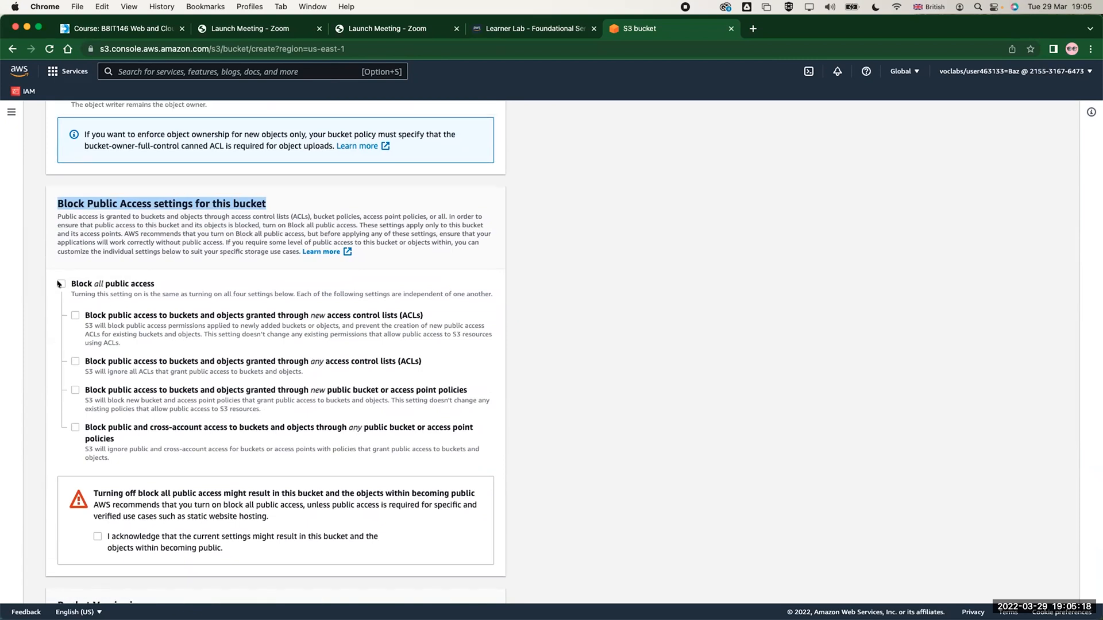
{"action": "left_click", "coordinate": [62, 284]}
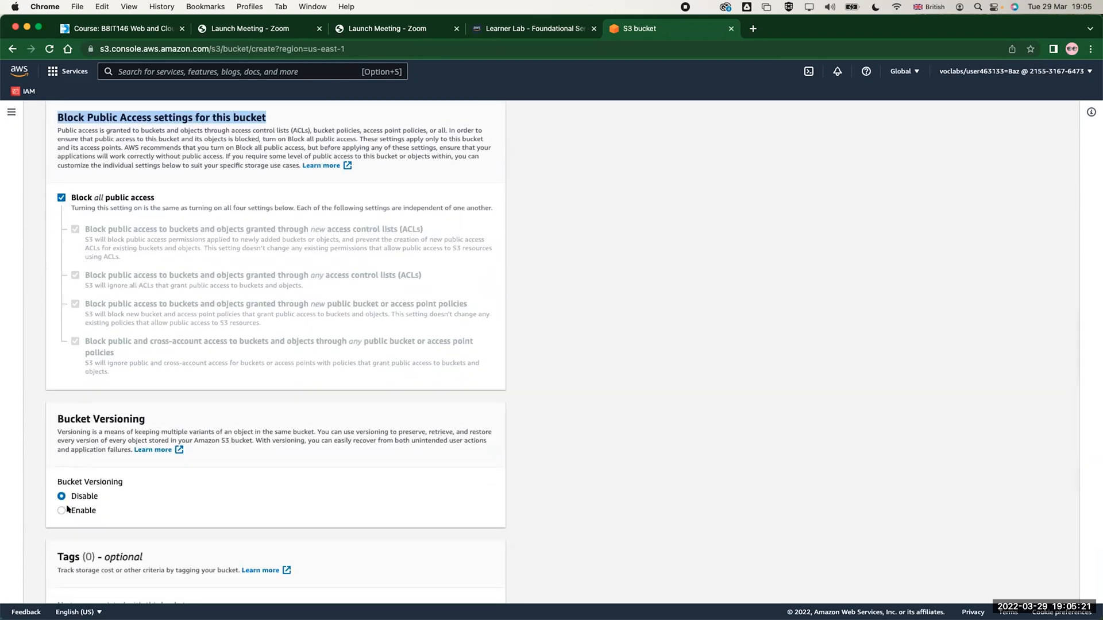
{"action": "left_click", "coordinate": [61, 510]}
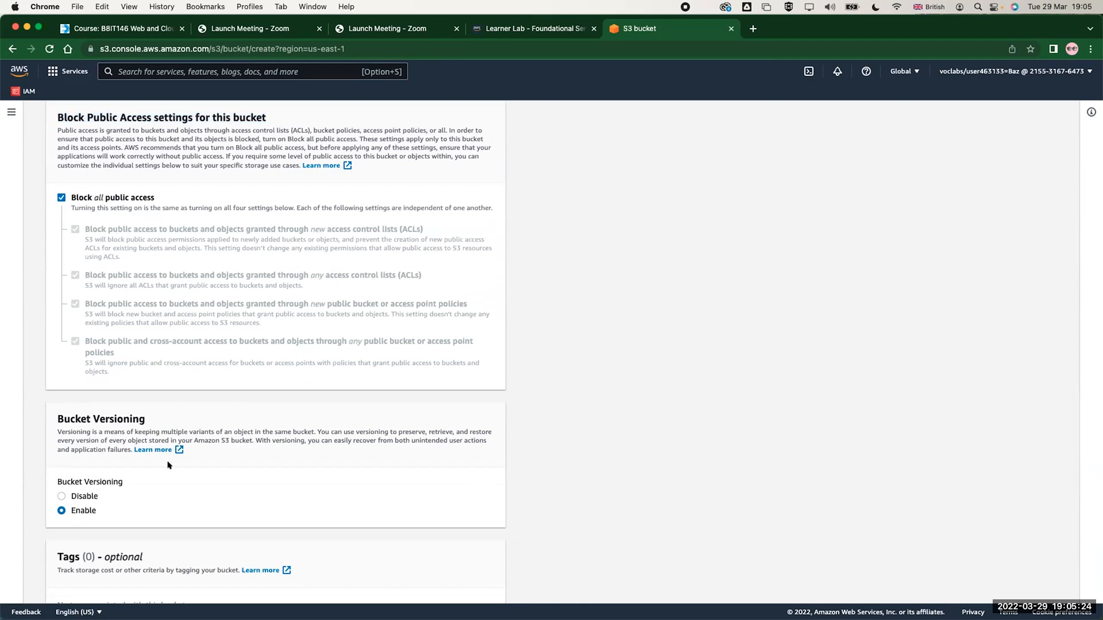
Create the bucket and open demo-29-03-2022 from the bucket list
{"action": "scroll", "scroll_direction": "down", "scroll_amount": 3}
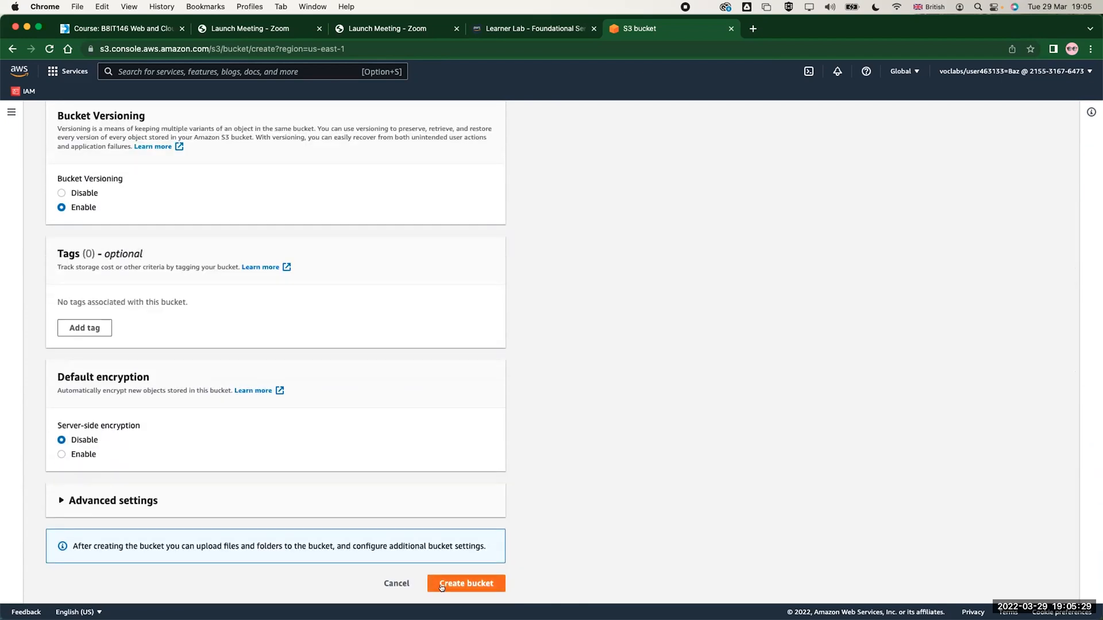
{"action": "left_click", "coordinate": [466, 583]}
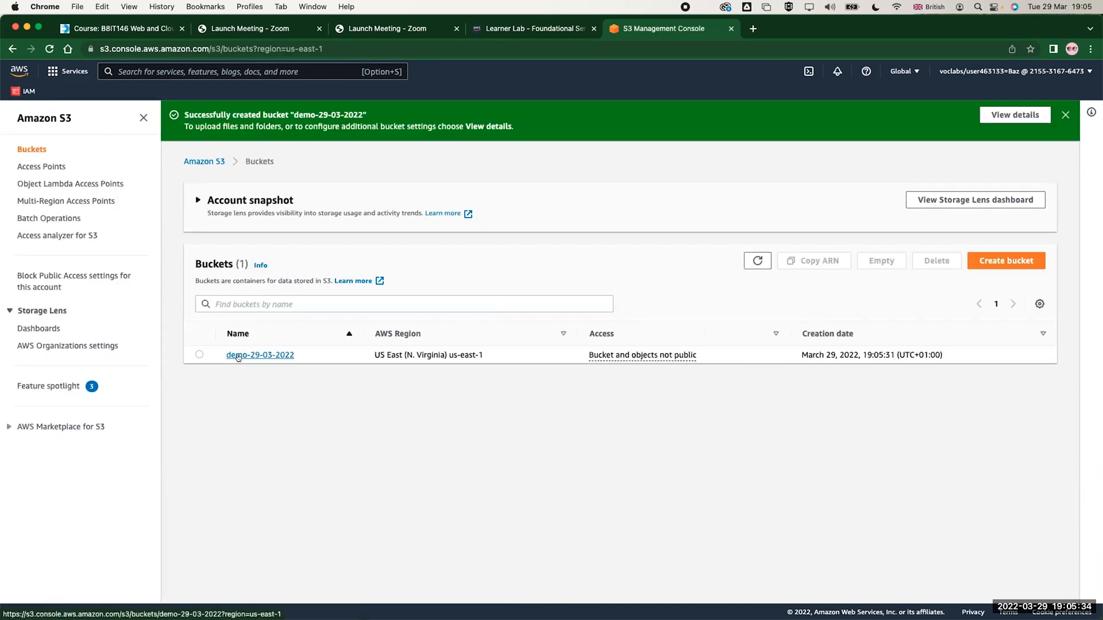
{"action": "left_click", "coordinate": [260, 355]}
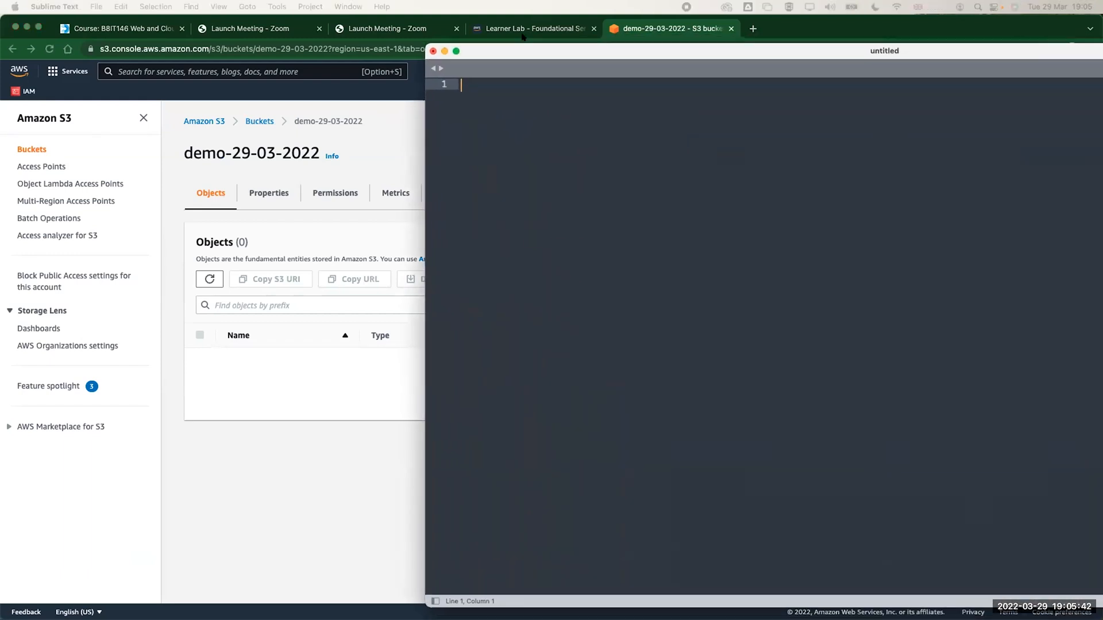
Type "This is my file created @ 19:05" into the empty document
{"action": "type", "text": "T"}
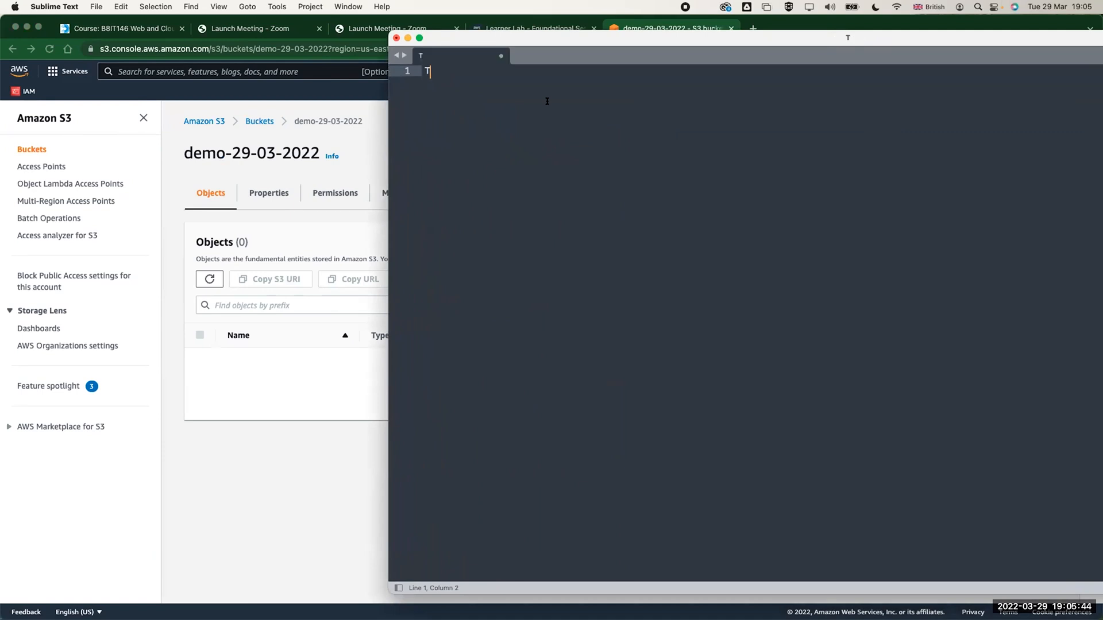
{"action": "type", "text": "his is my fi"}
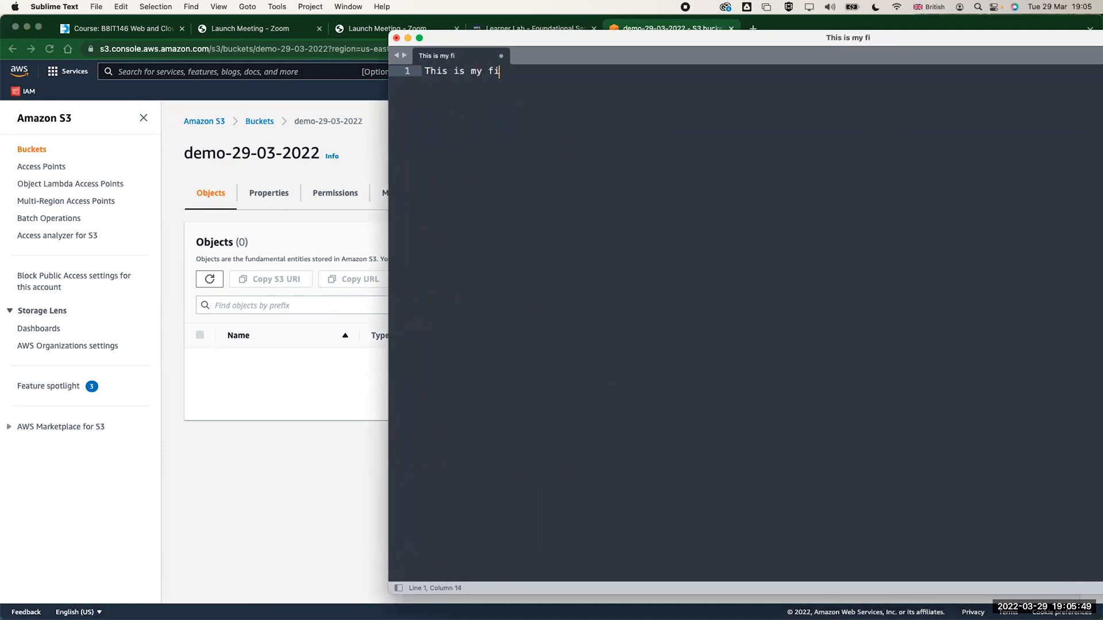
{"action": "type", "text": "le c"}
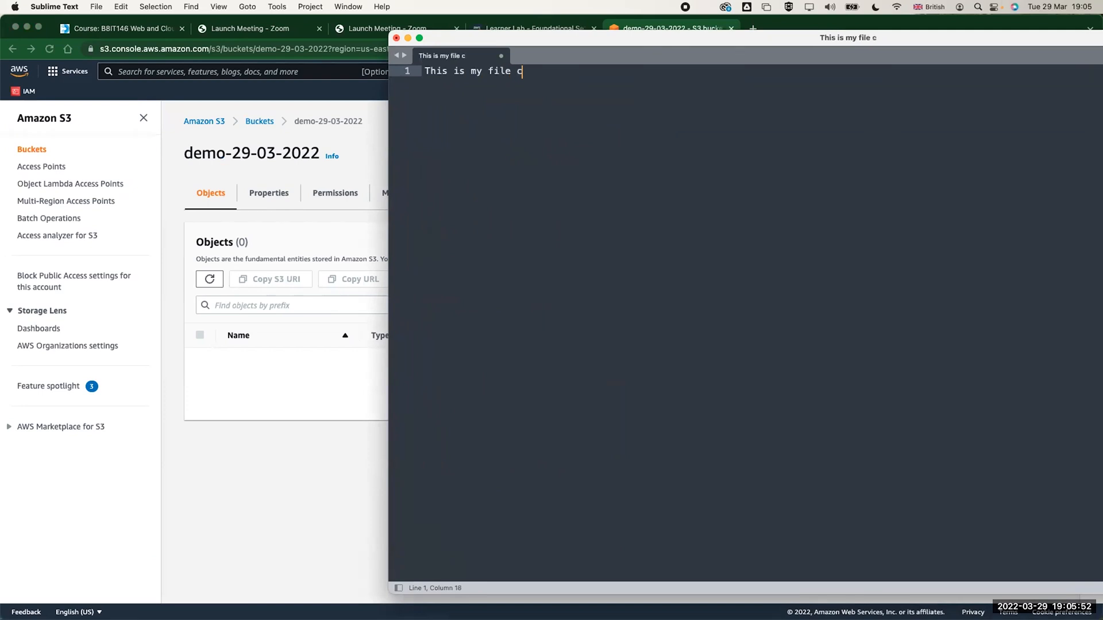
{"action": "type", "text": "reated @ 10:05"}
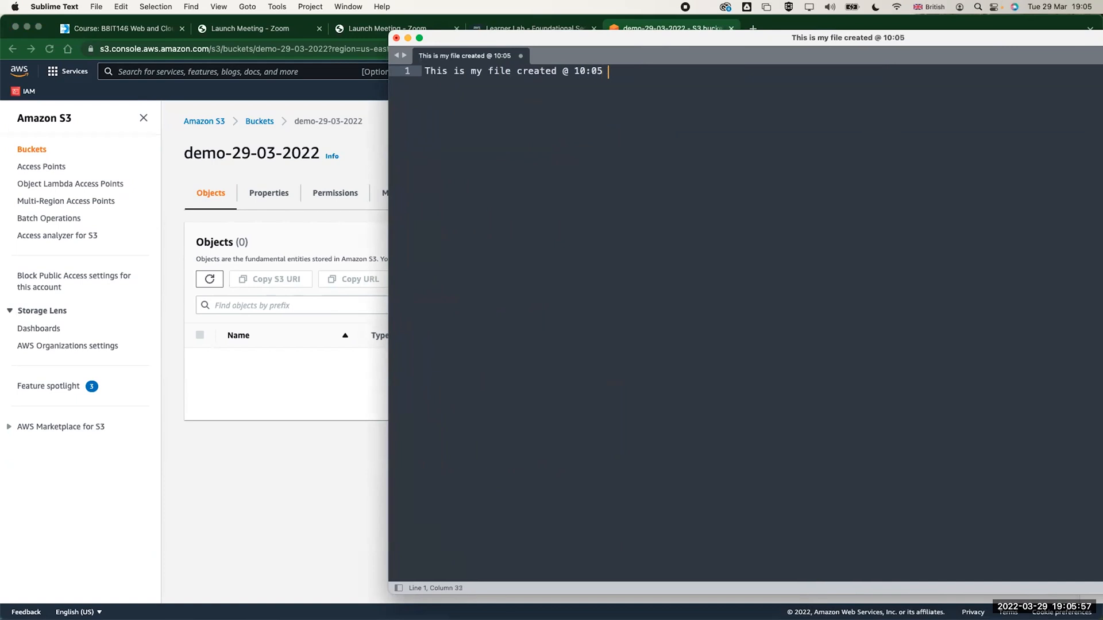
{"action": "type", "text": "19:"}
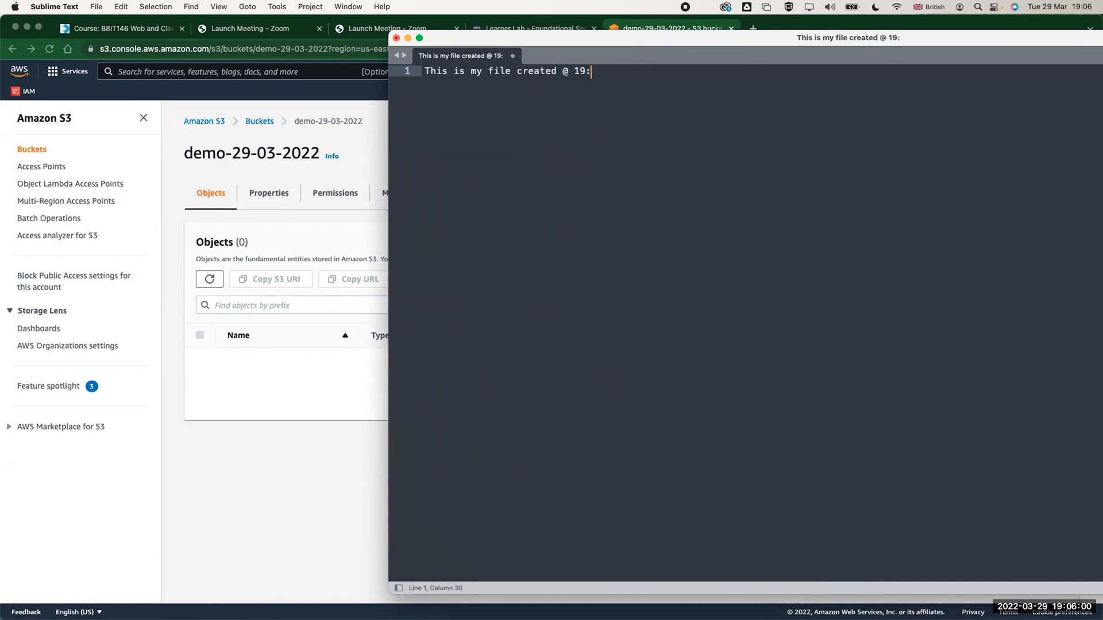
{"action": "type", "text": "05"}
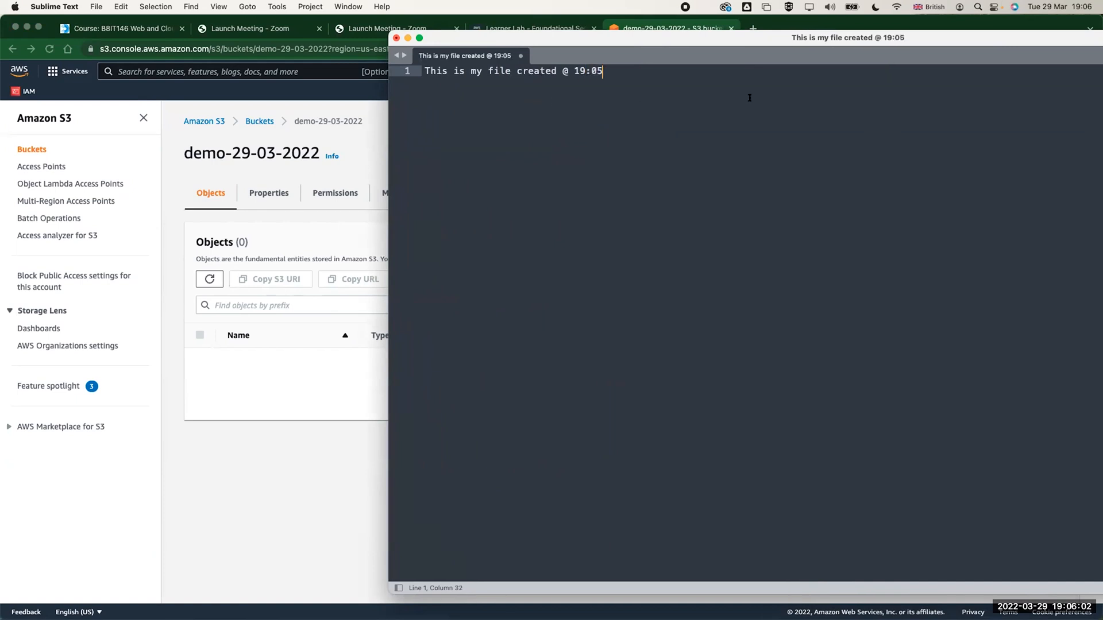
Save the document to Downloads under the name file.txt
{"action": "key", "text": "cmd+s"}
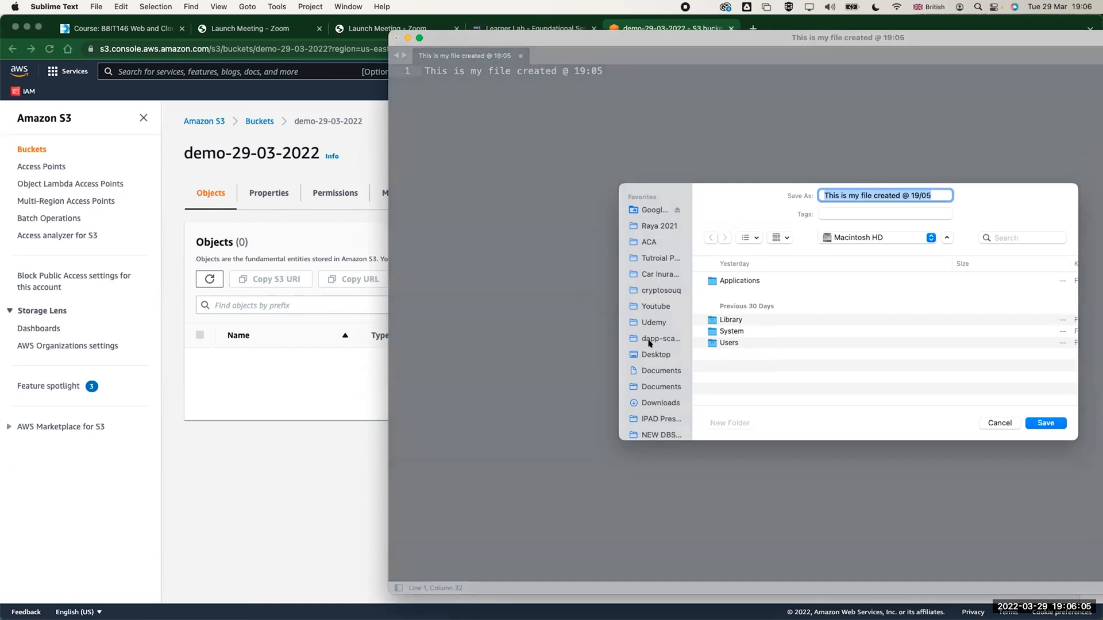
{"action": "left_click", "coordinate": [661, 402]}
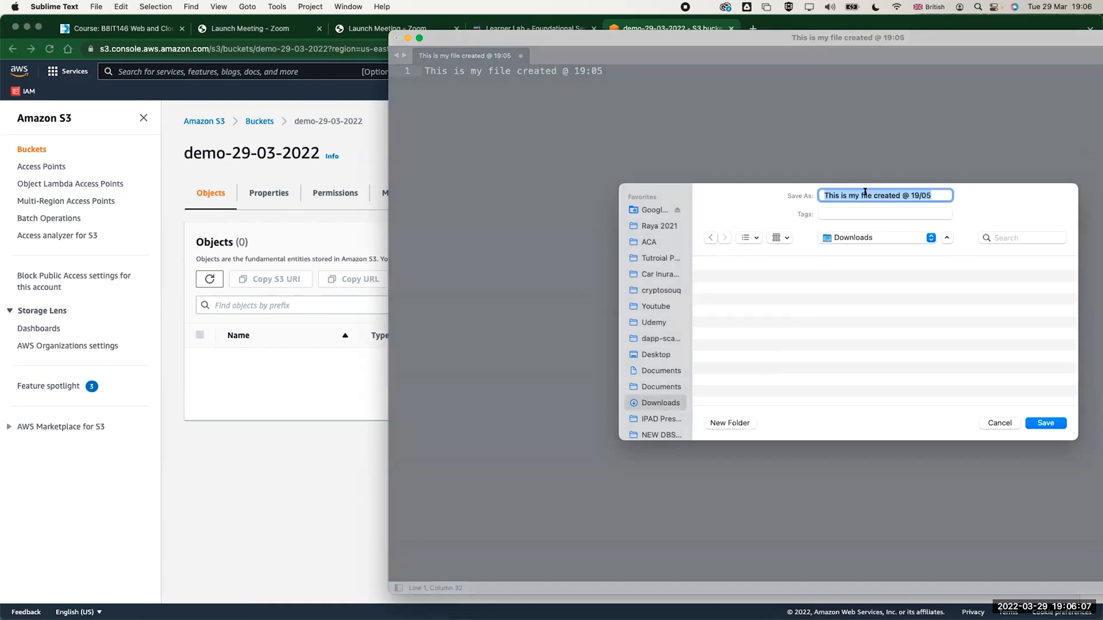
{"action": "key", "text": "cmd+a"}
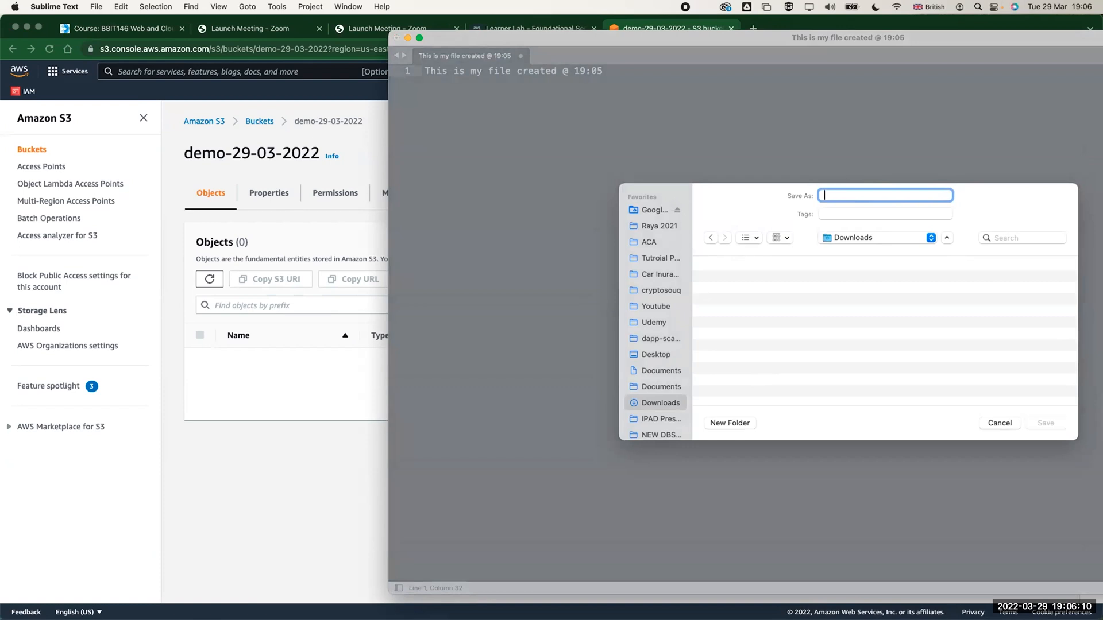
{"action": "type", "text": "file.txt"}
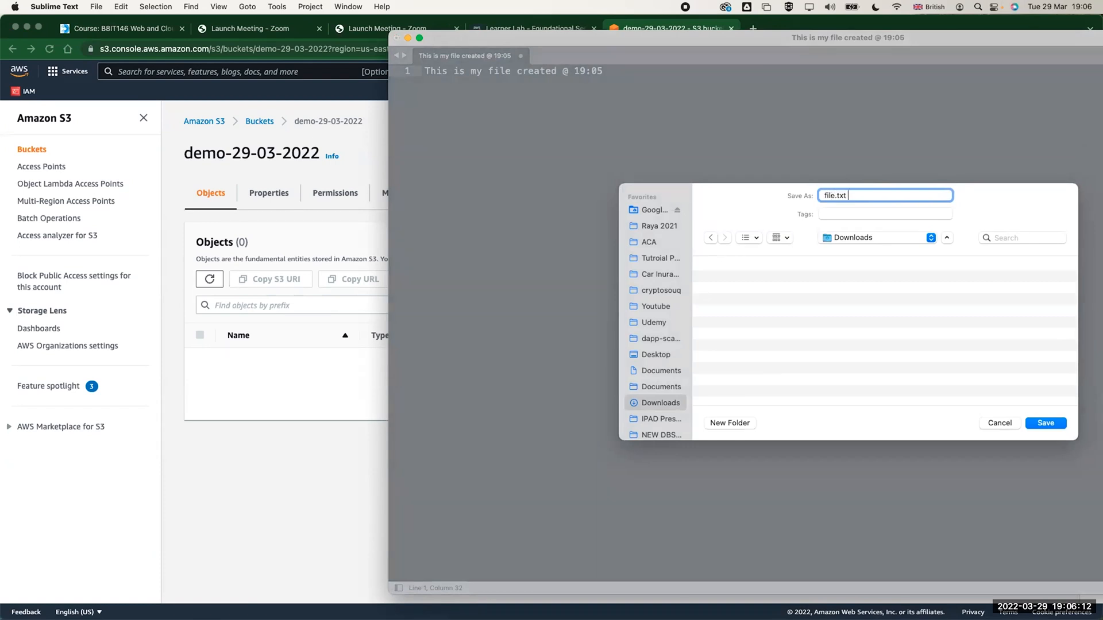
{"action": "left_click", "coordinate": [1046, 423]}
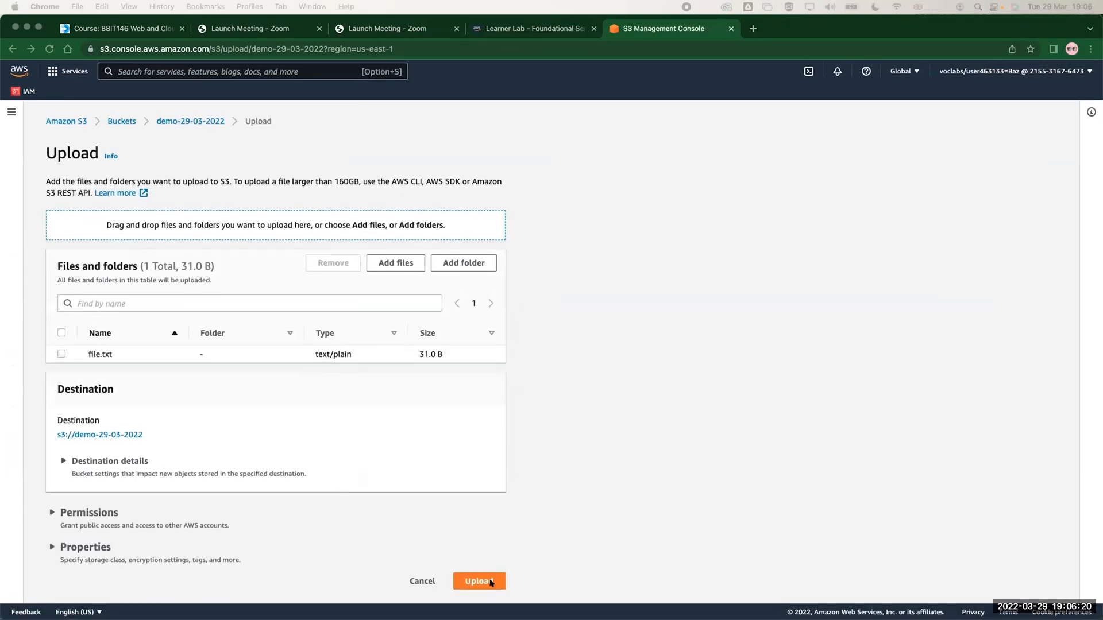
Upload the 31 B file.txt and close the upload status page
{"action": "left_click", "coordinate": [479, 581]}
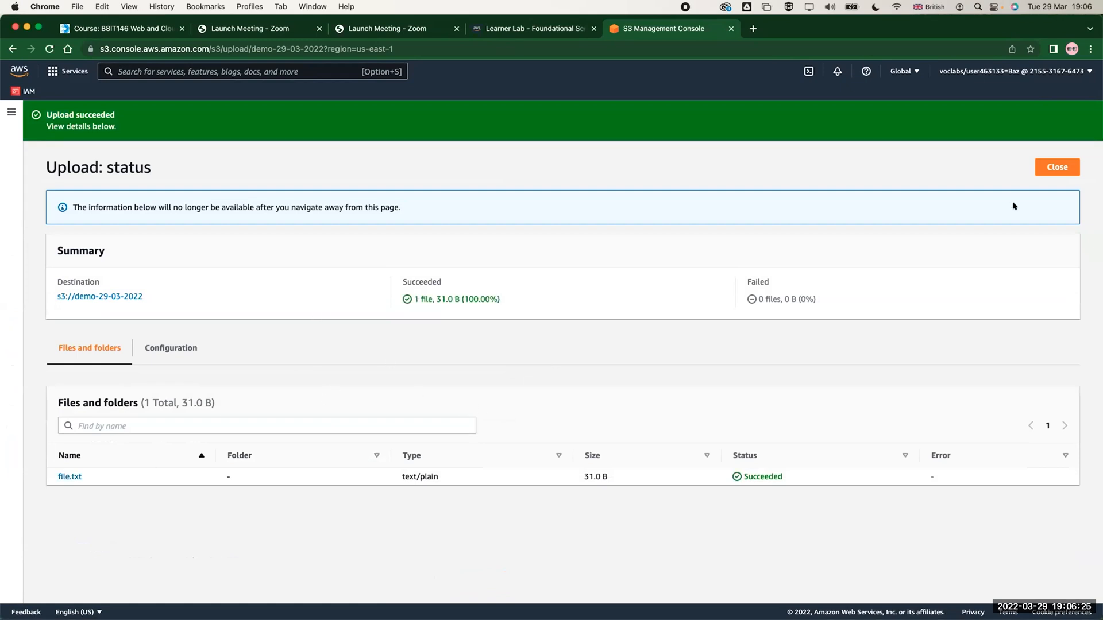
{"action": "left_click", "coordinate": [1057, 167]}
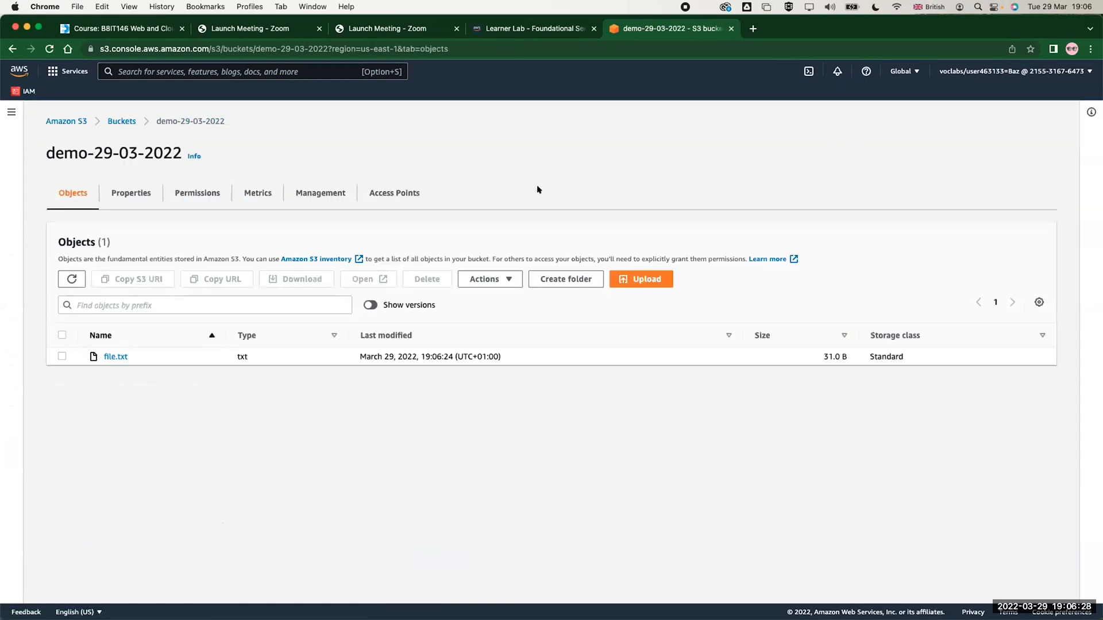
{"action": "left_click", "coordinate": [641, 279]}
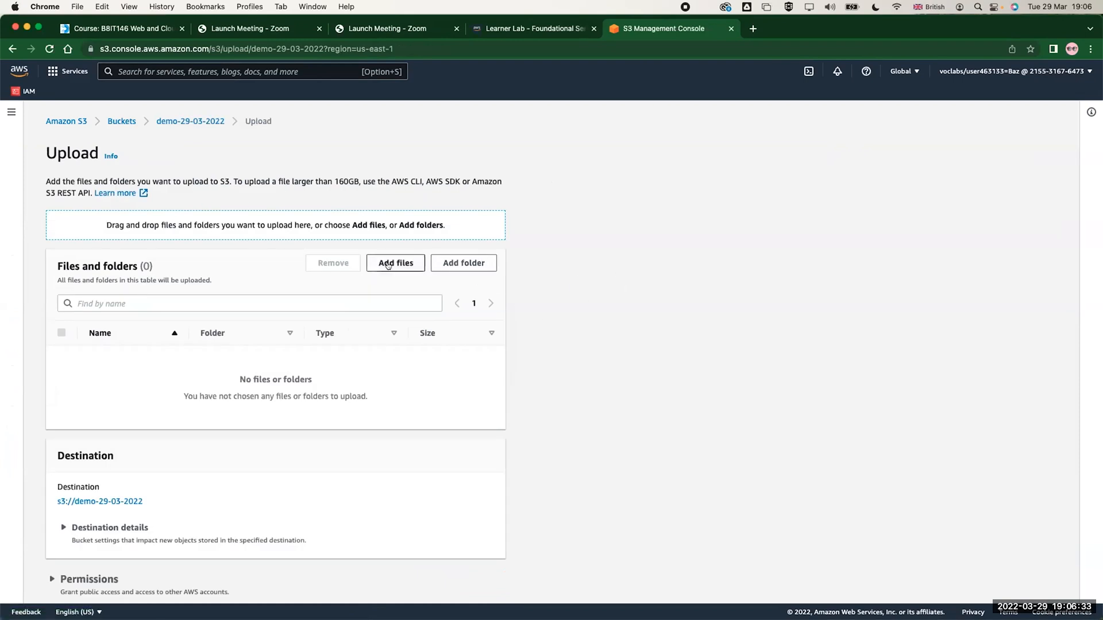
{"action": "left_click", "coordinate": [396, 262]}
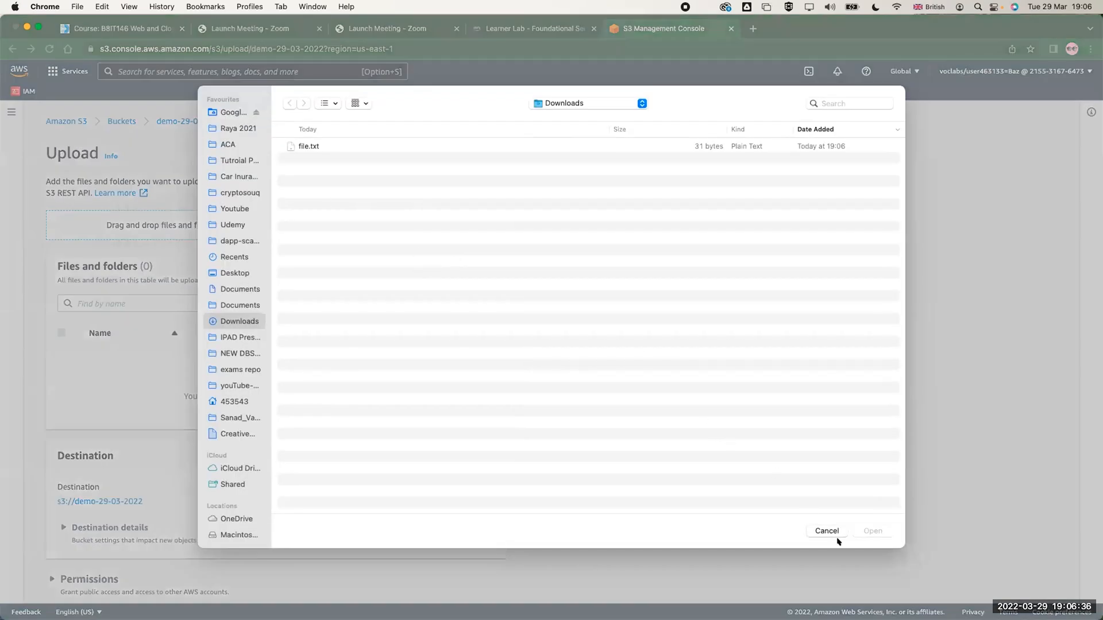
{"action": "left_click", "coordinate": [826, 531]}
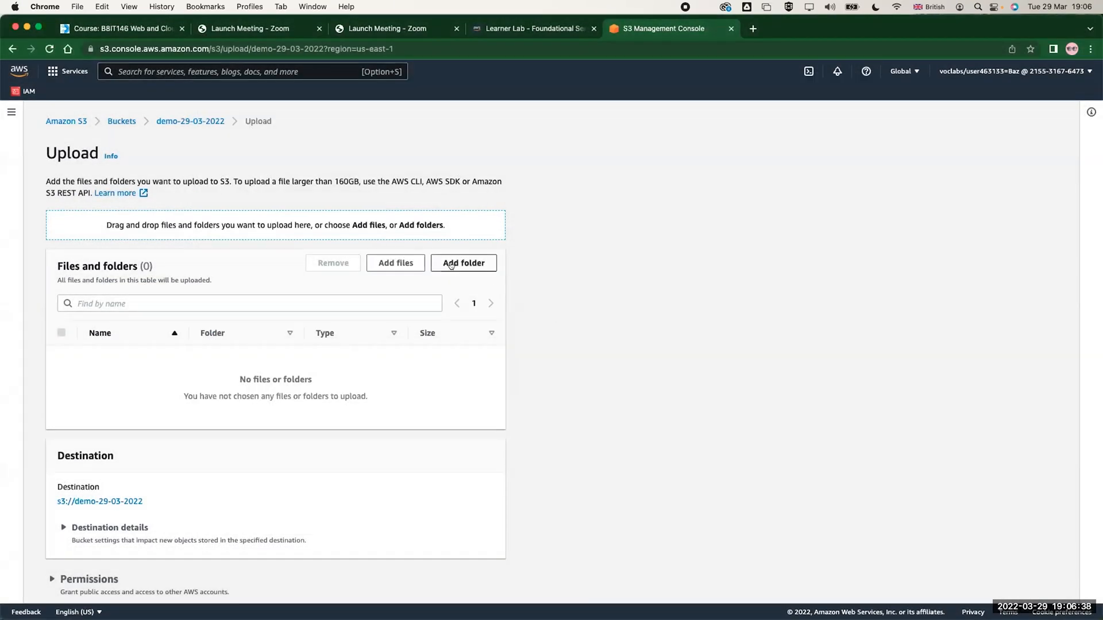
{"action": "mouse_move", "coordinate": [358, 233]}
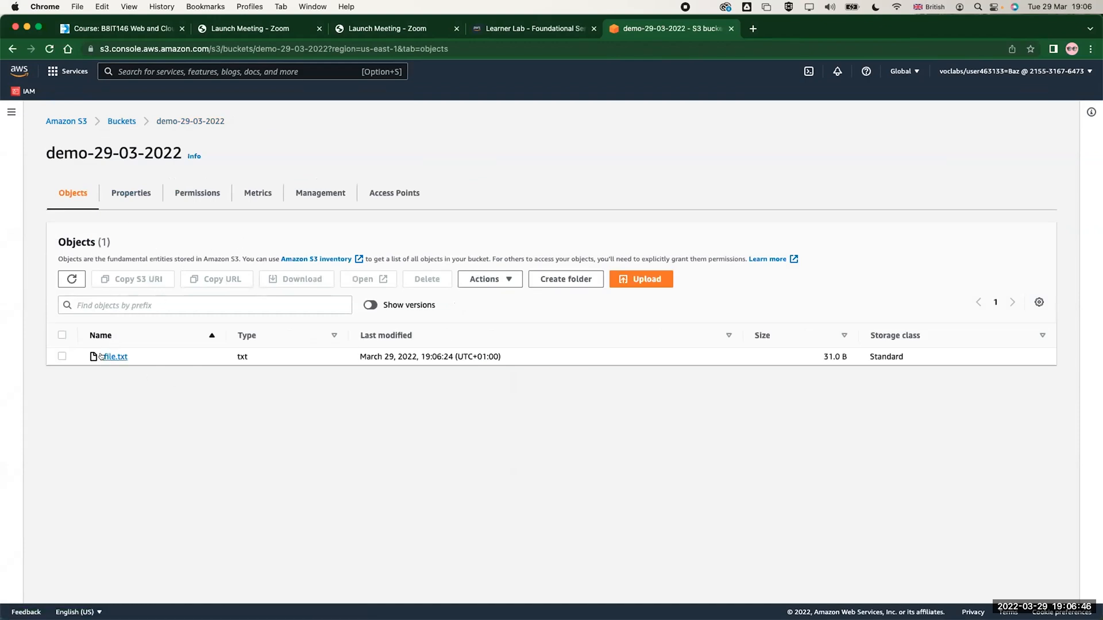
Open file.txt, select its Owner value, and scroll through its properties
{"action": "left_click", "coordinate": [114, 356]}
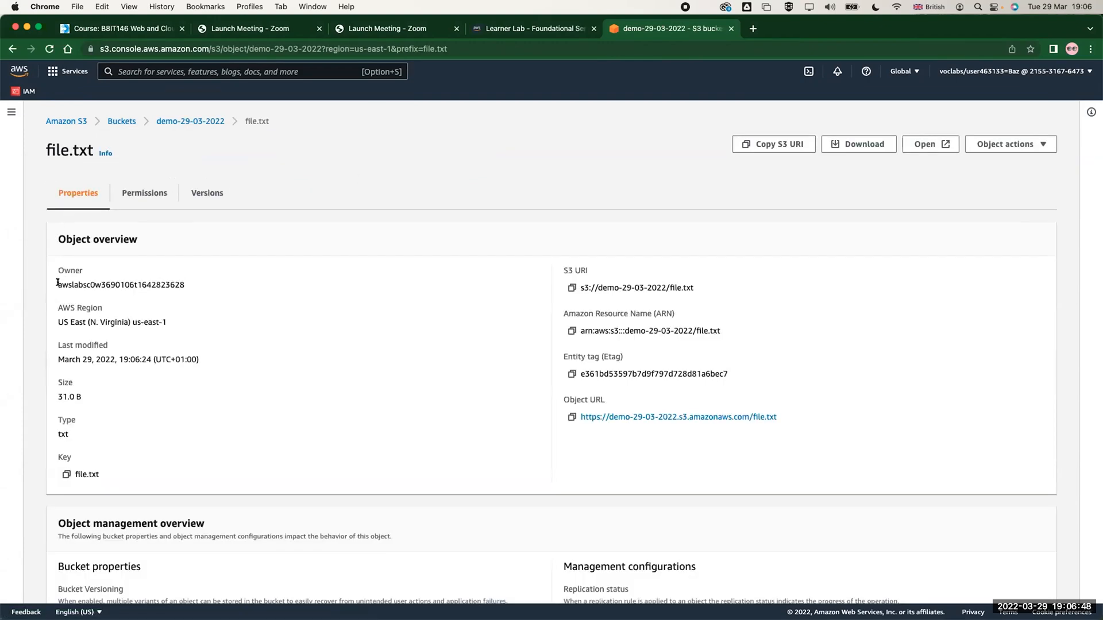
{"action": "double_click", "coordinate": [121, 285]}
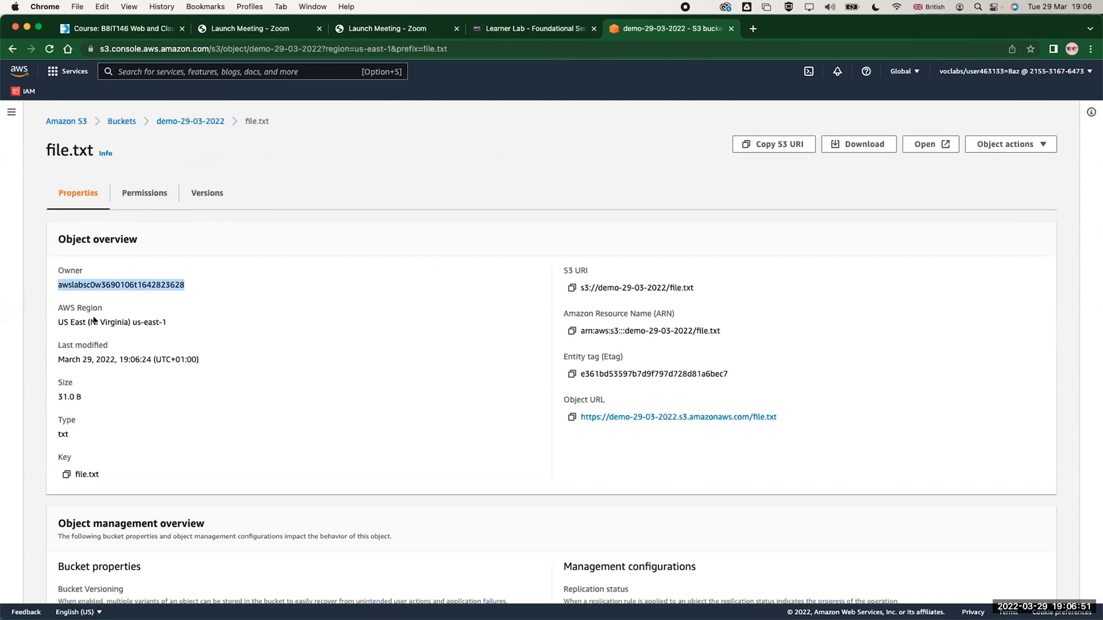
{"action": "mouse_move", "coordinate": [556, 280]}
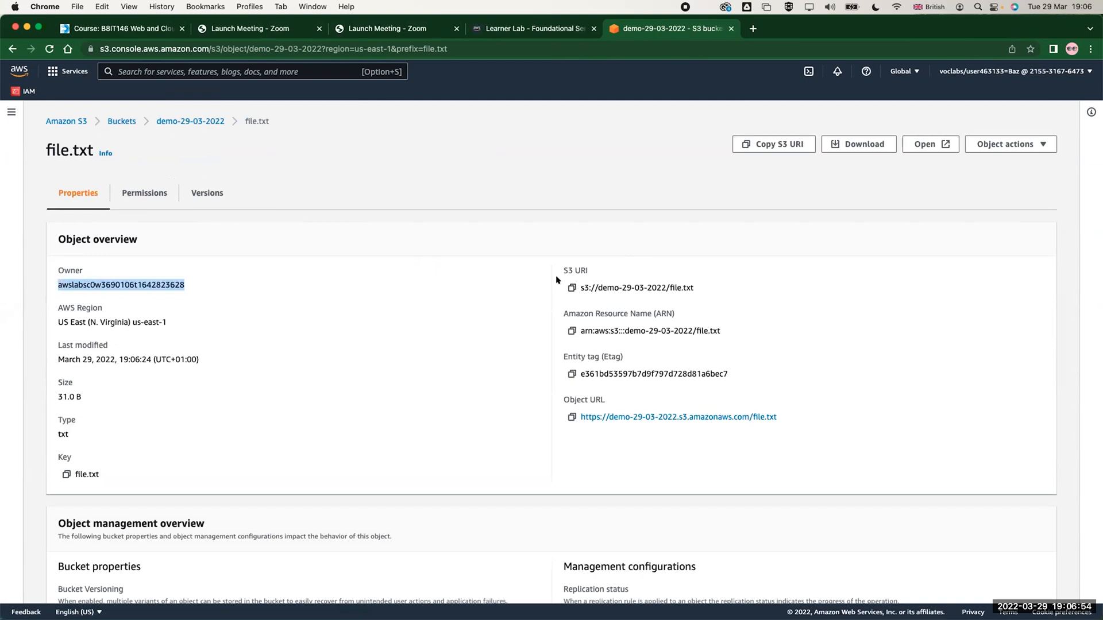
{"action": "scroll", "scroll_direction": "down", "scroll_amount": 3}
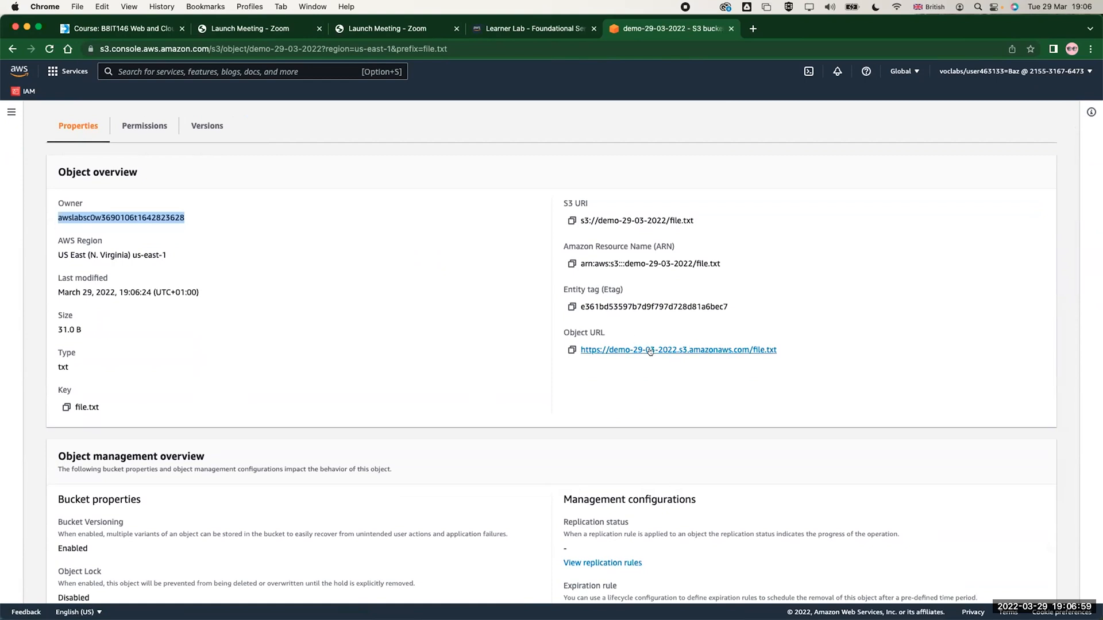
{"action": "scroll", "scroll_direction": "down", "scroll_amount": 3}
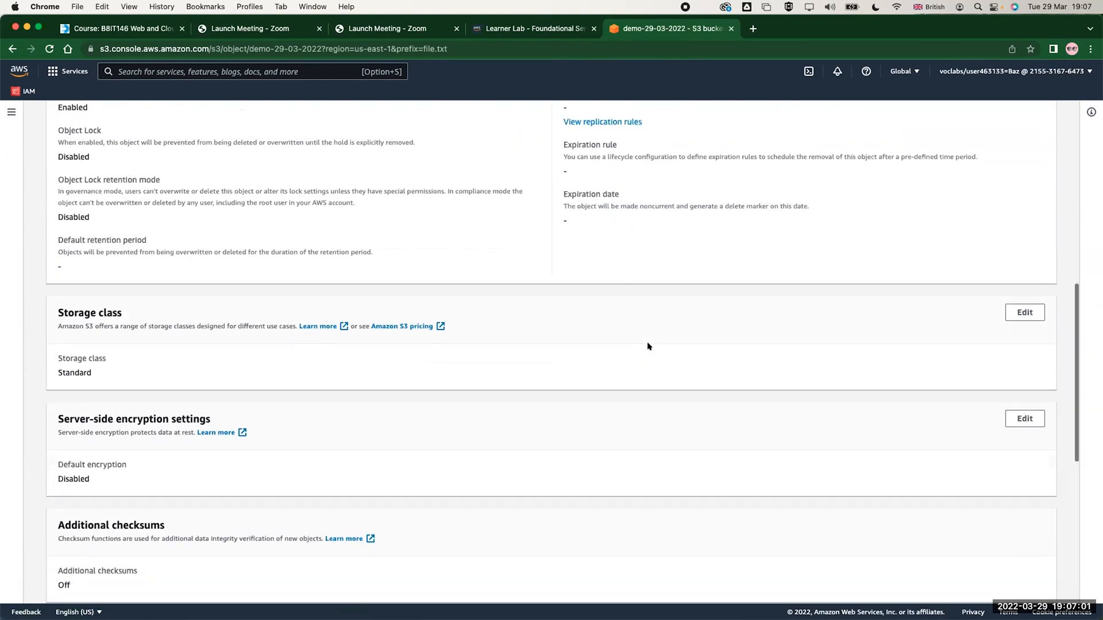
{"action": "scroll", "scroll_direction": "down", "scroll_amount": 3}
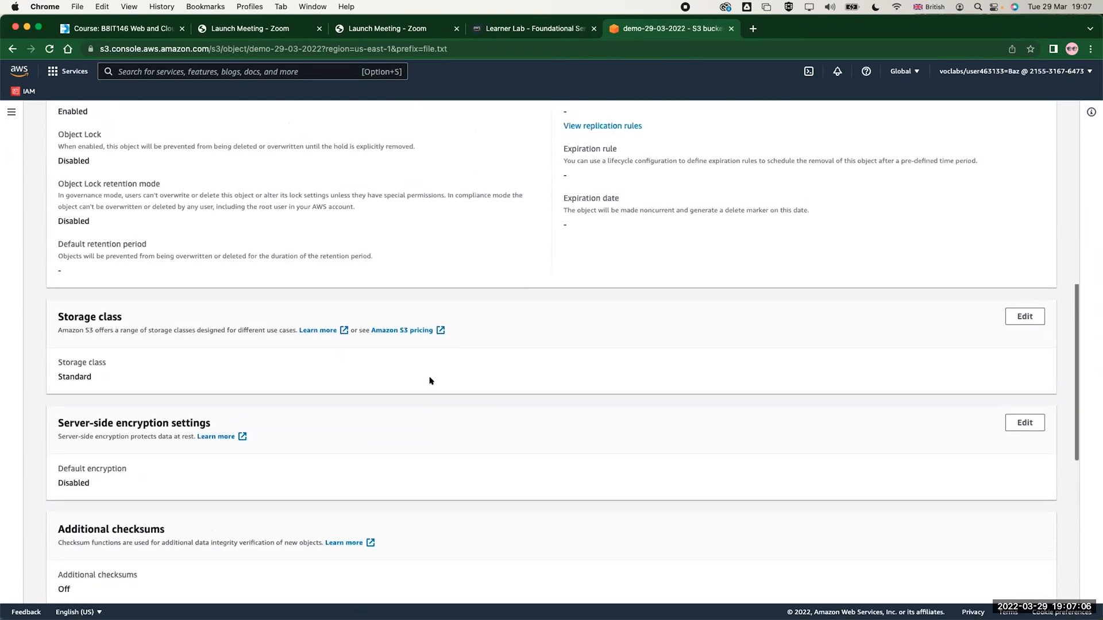
{"action": "scroll", "scroll_direction": "up", "scroll_amount": 3}
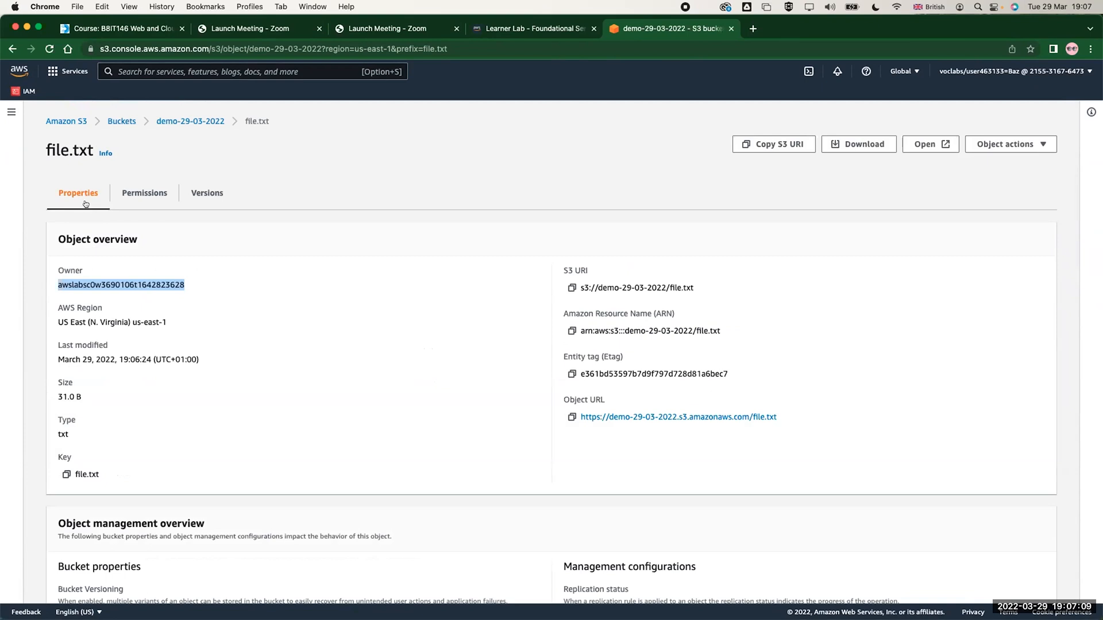
Switch to the Versions tab to see file.txt's single 31 B version
{"action": "left_click", "coordinate": [207, 193]}
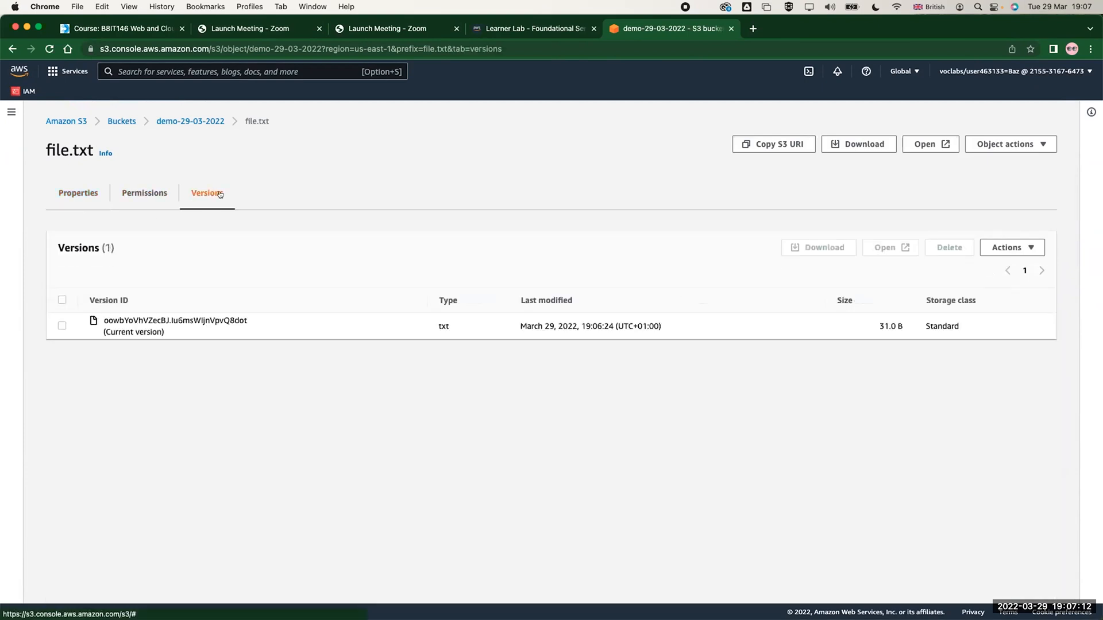
{"action": "mouse_move", "coordinate": [253, 328]}
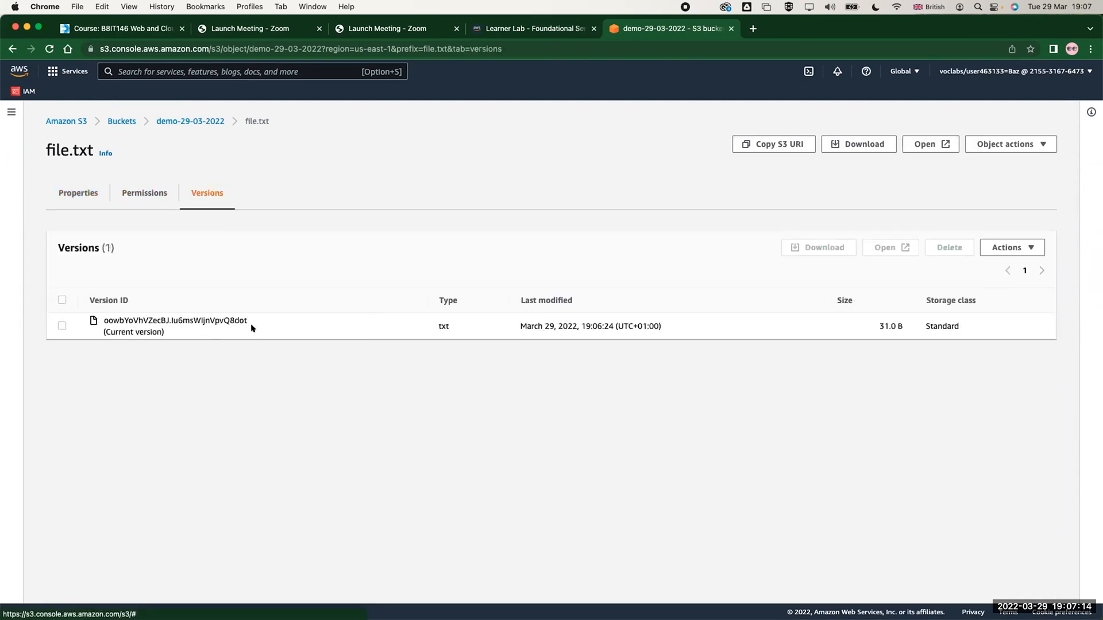
{"action": "mouse_move", "coordinate": [425, 320]}
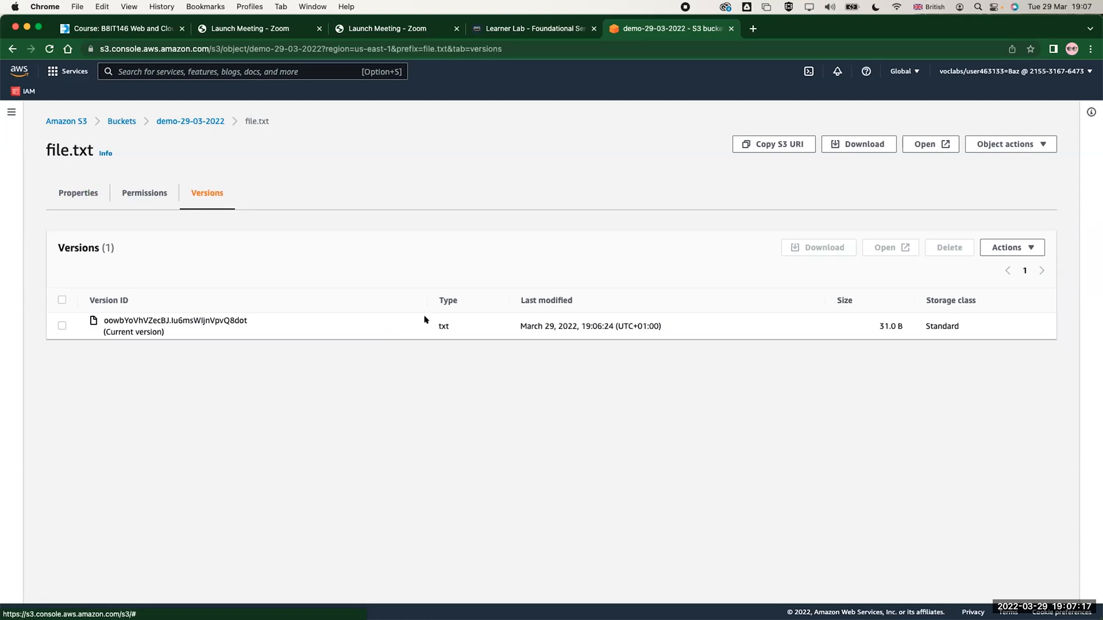
{"action": "mouse_move", "coordinate": [642, 221]}
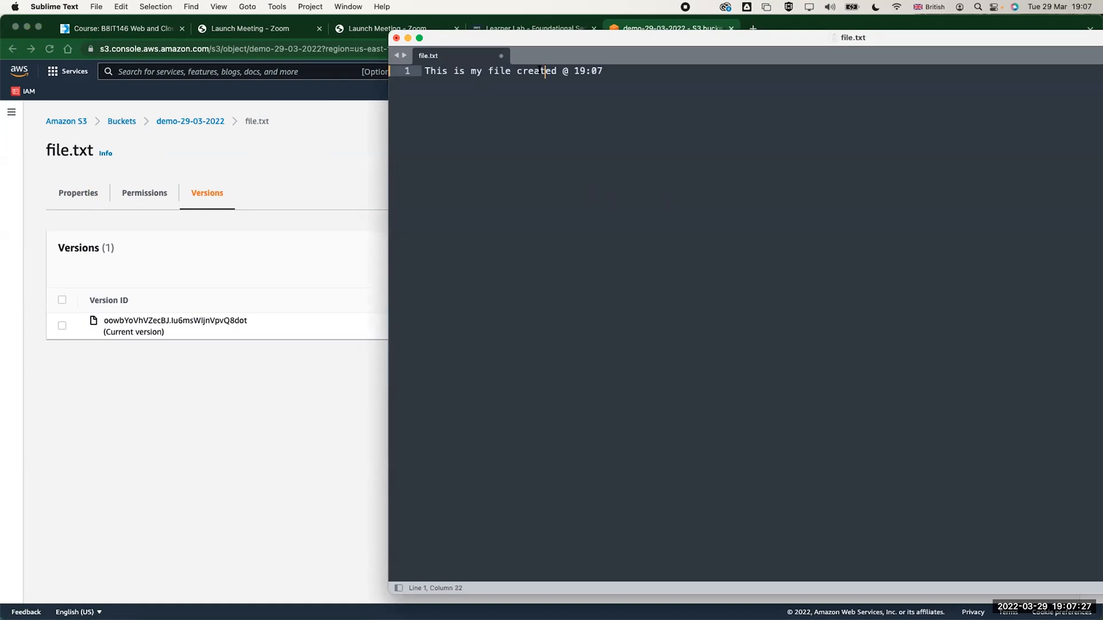
Replace 'created' with 'modified' in the file's sentence
{"action": "type", "text": "modi"}
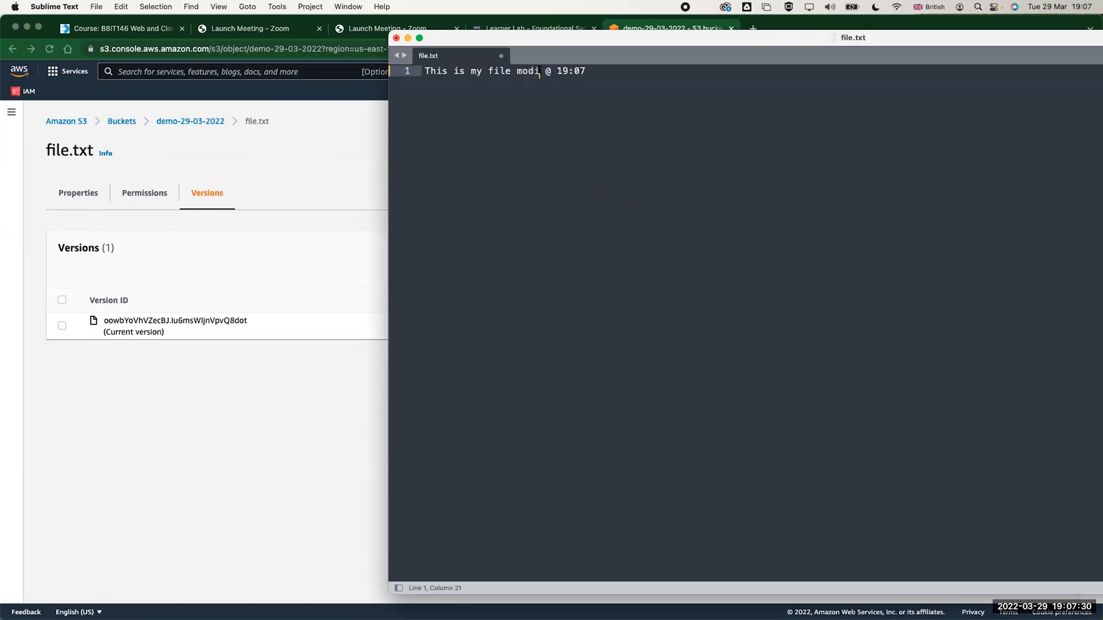
{"action": "type", "text": "fied"}
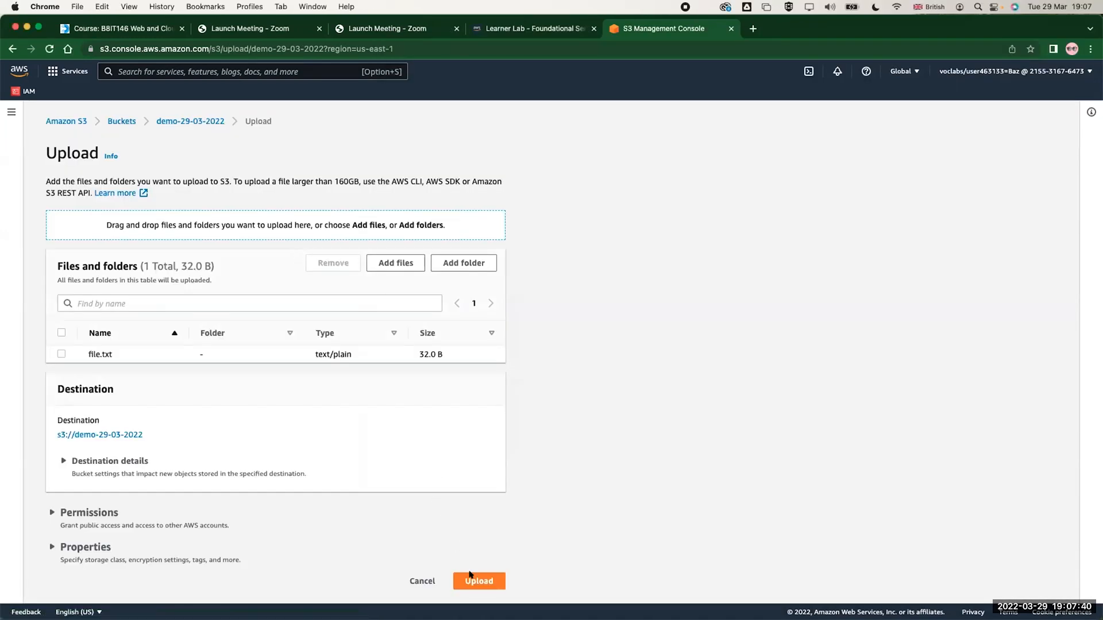
Upload the modified 32 B file.txt, then open its details and object URL
{"action": "left_click", "coordinate": [479, 581]}
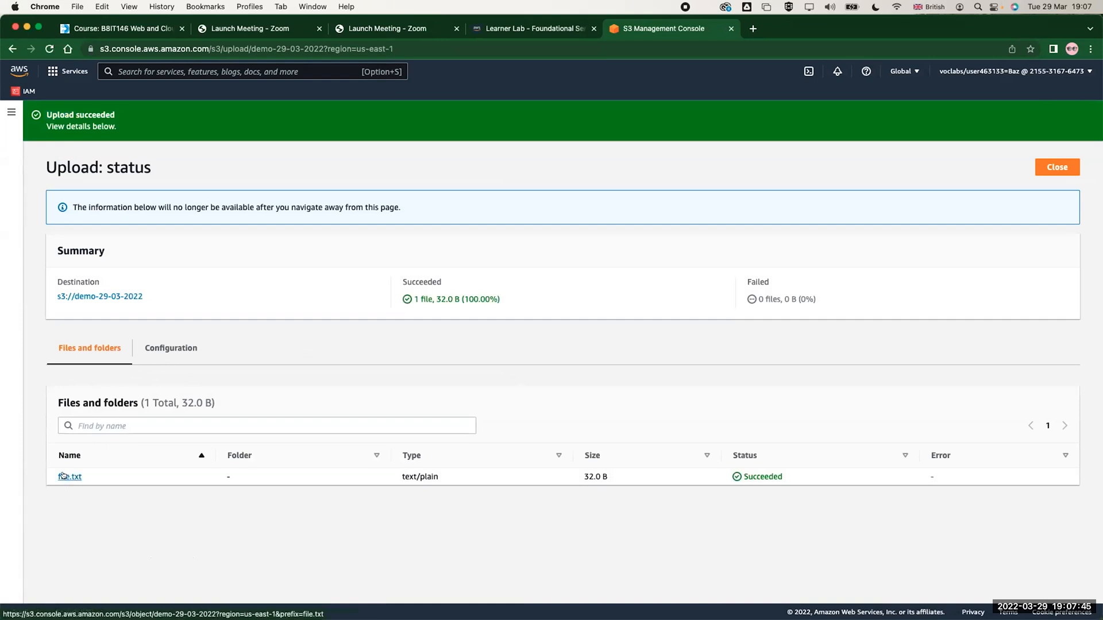
{"action": "left_click", "coordinate": [70, 476]}
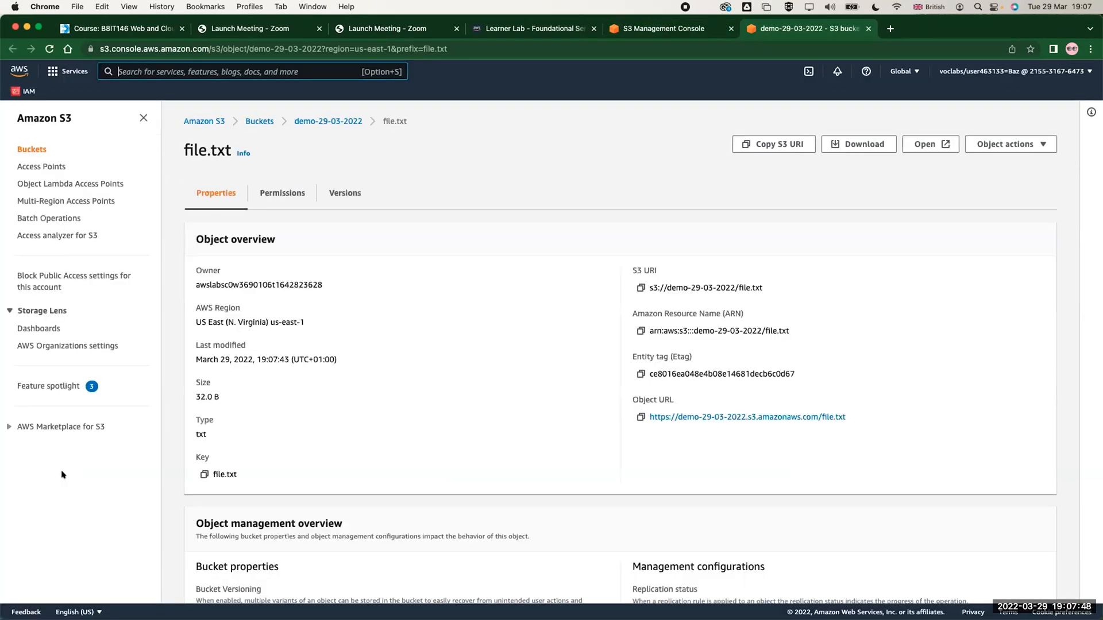
{"action": "left_click", "coordinate": [747, 417]}
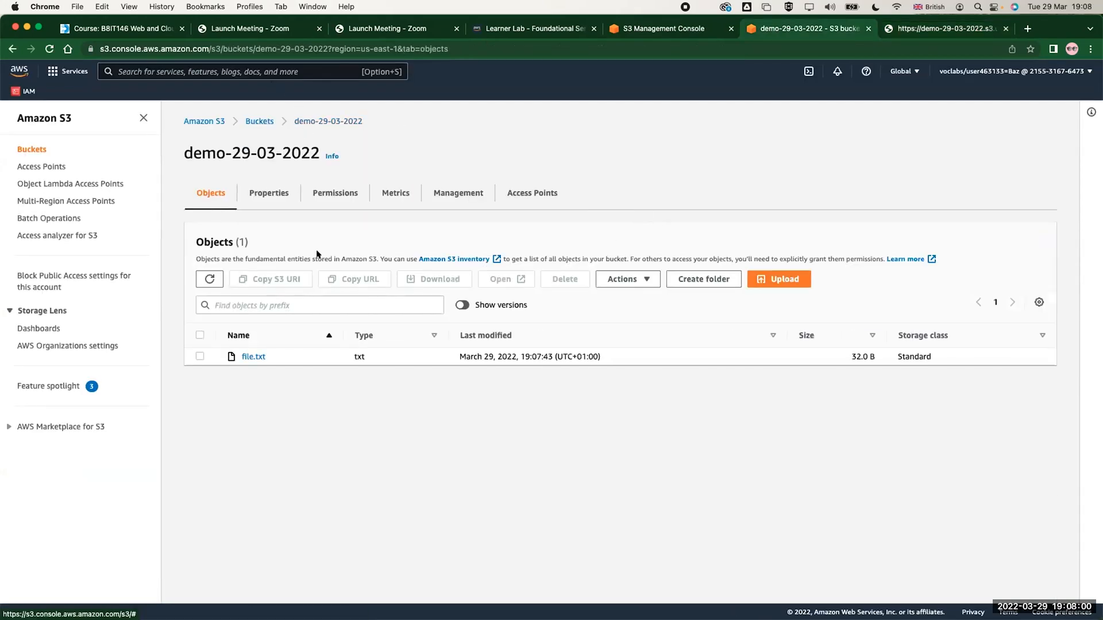
Turn on Show versions to list the 32 B and 31 B file.txt versions
{"action": "left_click", "coordinate": [462, 305]}
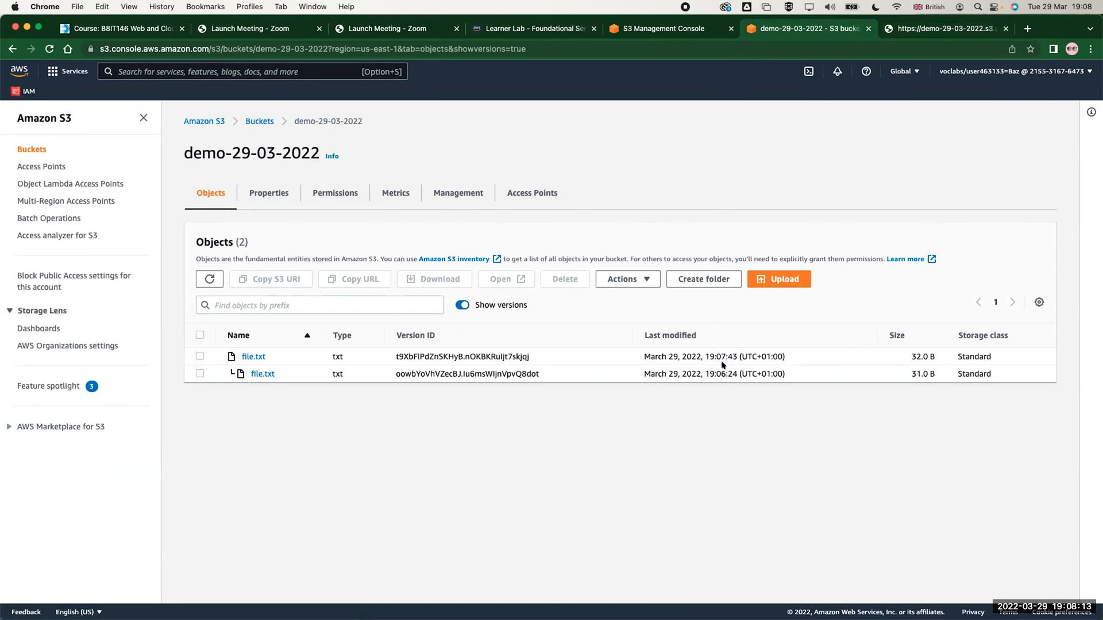
{"action": "mouse_move", "coordinate": [252, 358]}
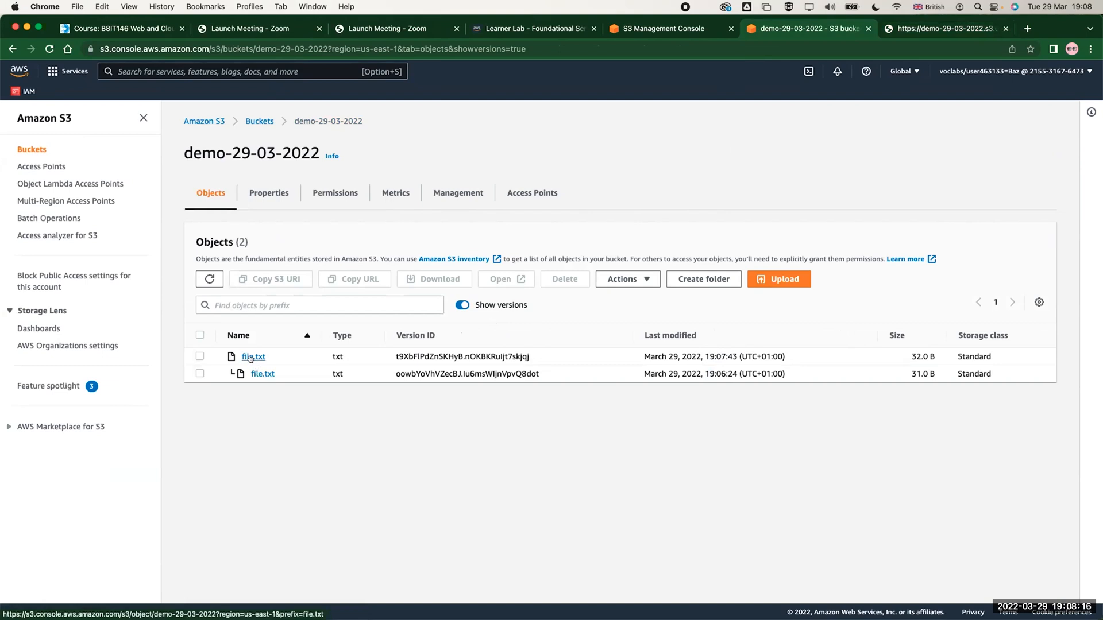
{"action": "mouse_move", "coordinate": [250, 357]}
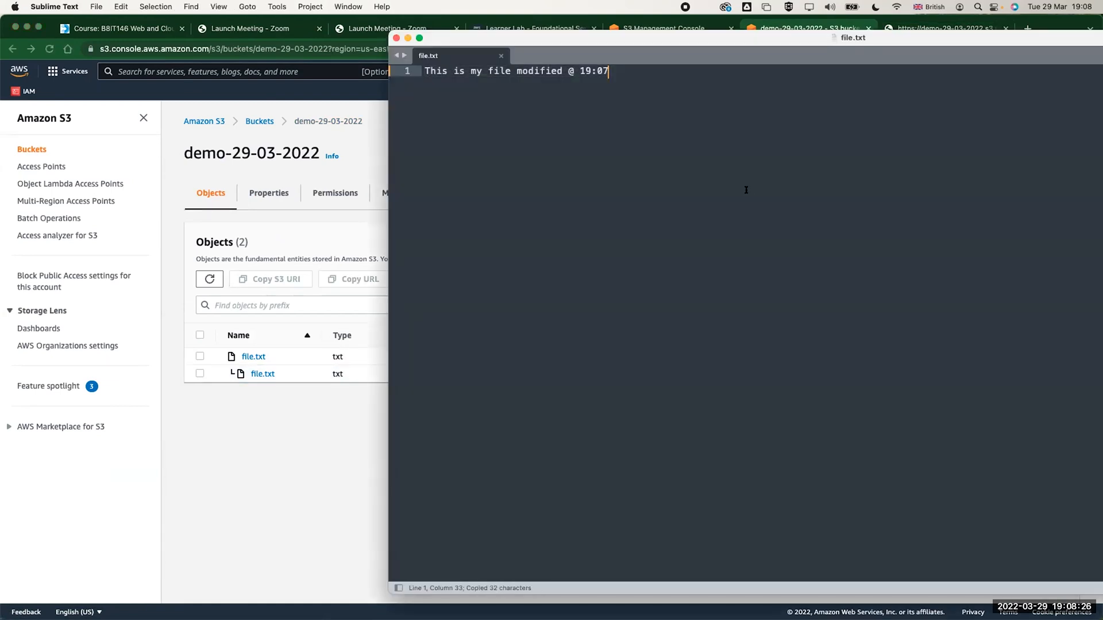
Paste more copies of 'This is my file modified' and add 19:08 on a new line
{"action": "key", "text": "Backspace"}
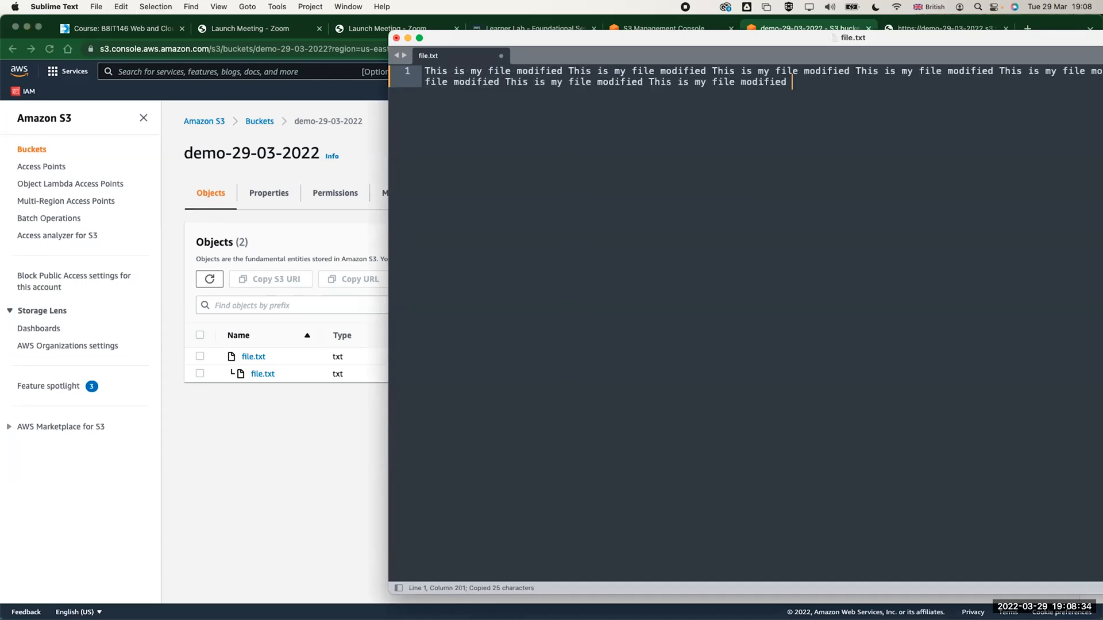
{"action": "type", "text": "1"}
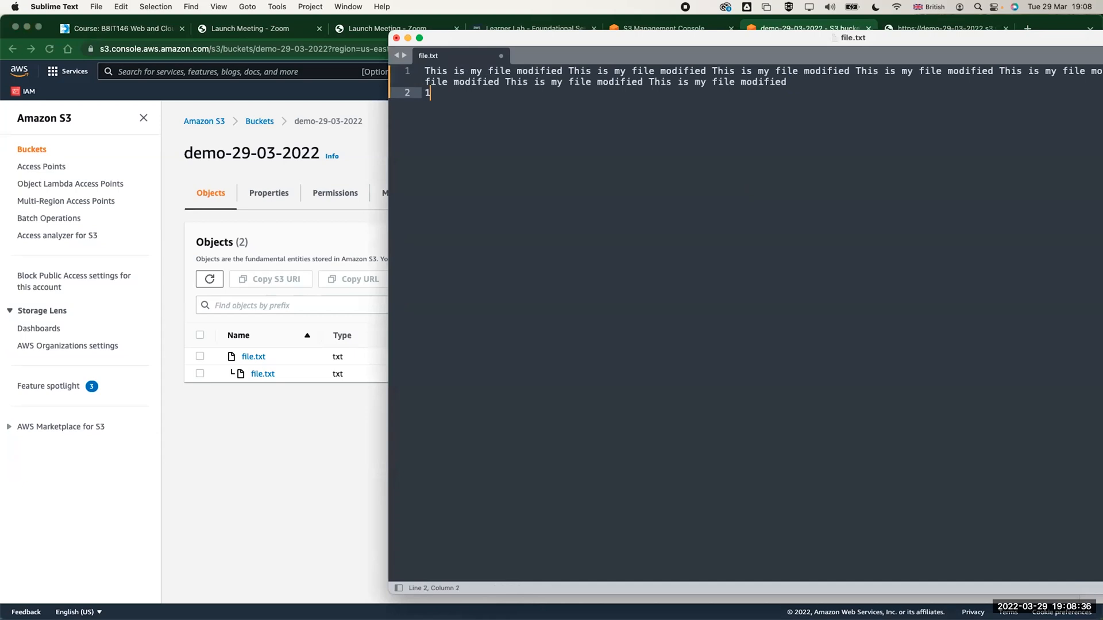
{"action": "type", "text": "9"}
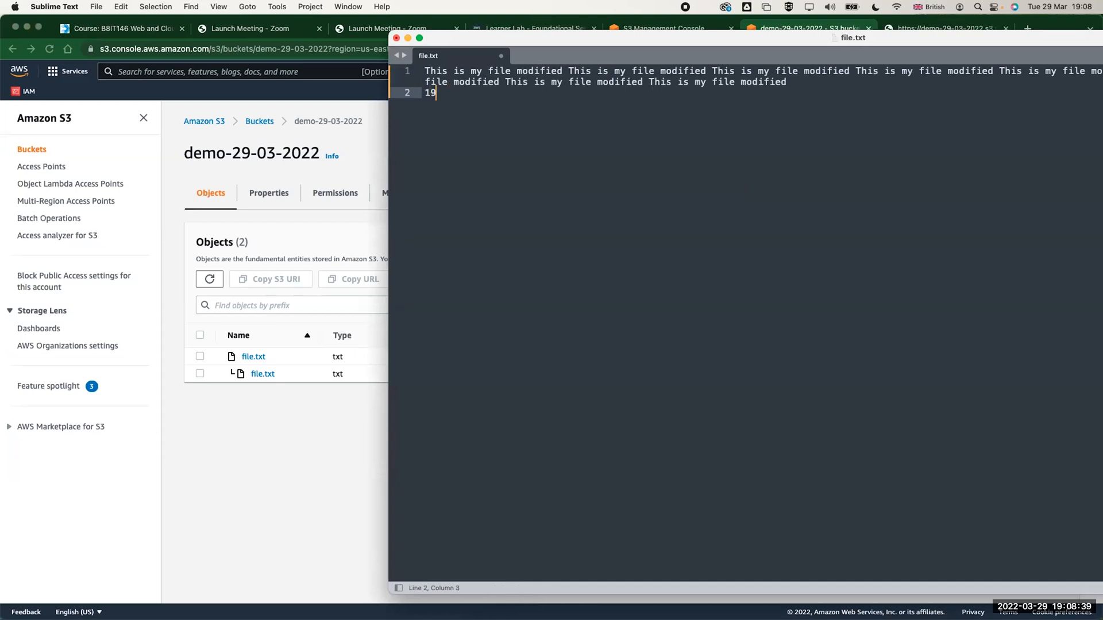
{"action": "type", "text": ":08"}
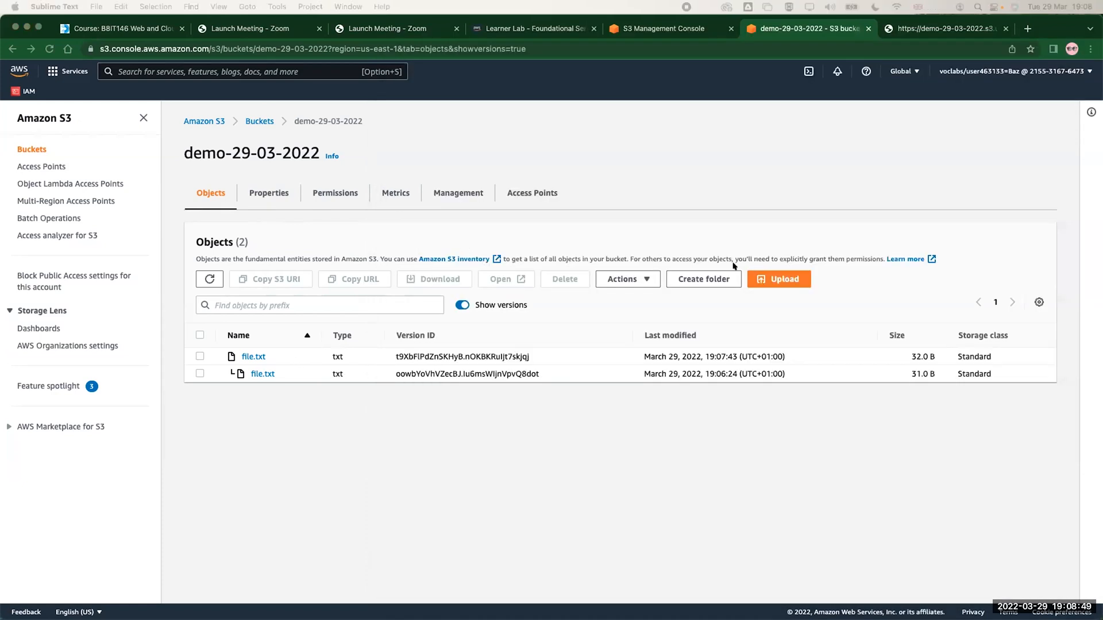
Upload the 206 B file.txt, close the status page, and show all versions
{"action": "left_click", "coordinate": [779, 280]}
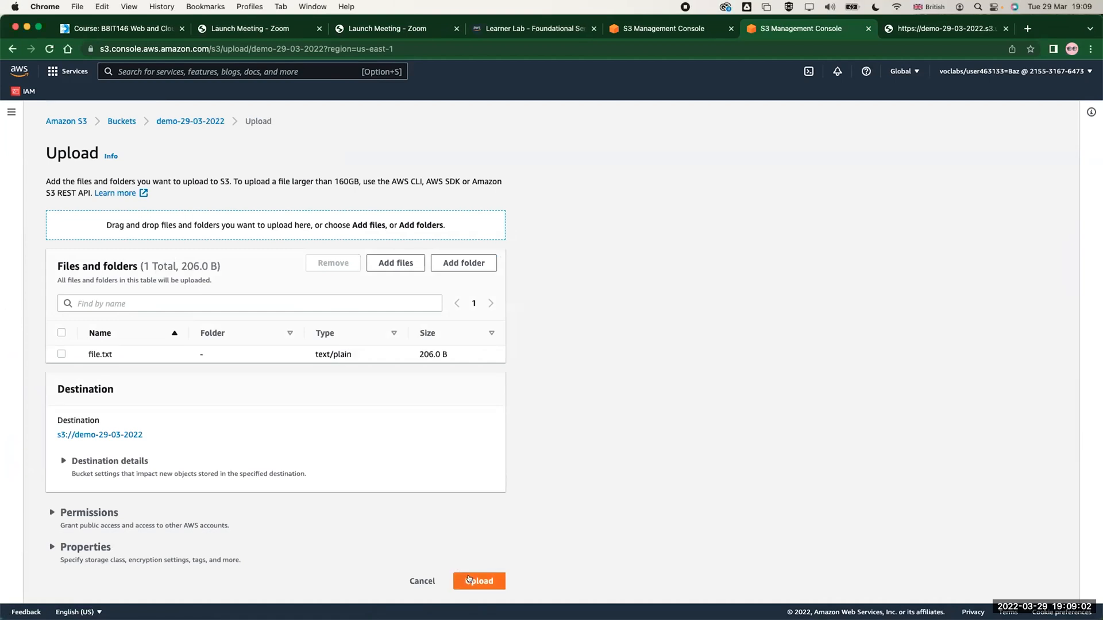
{"action": "left_click", "coordinate": [479, 581]}
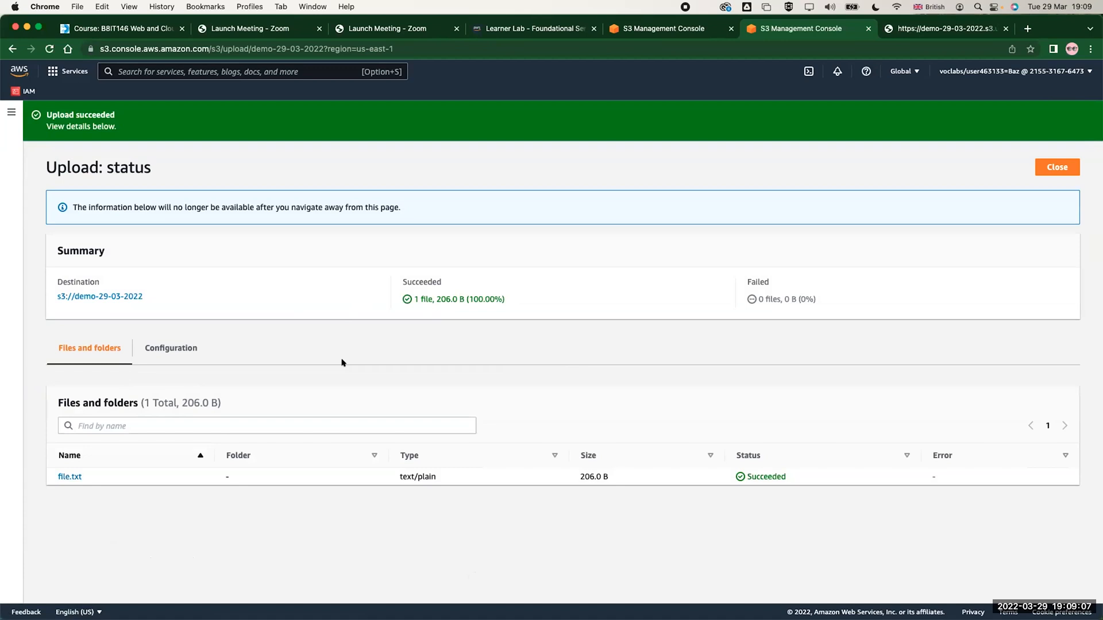
{"action": "left_click", "coordinate": [1057, 167]}
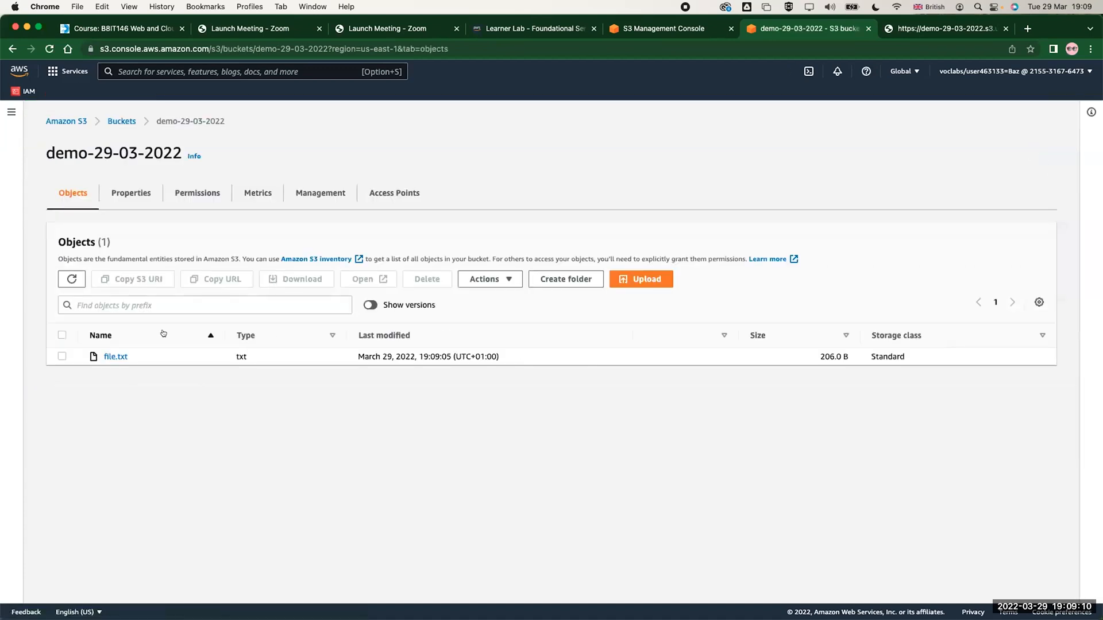
{"action": "left_click", "coordinate": [370, 305]}
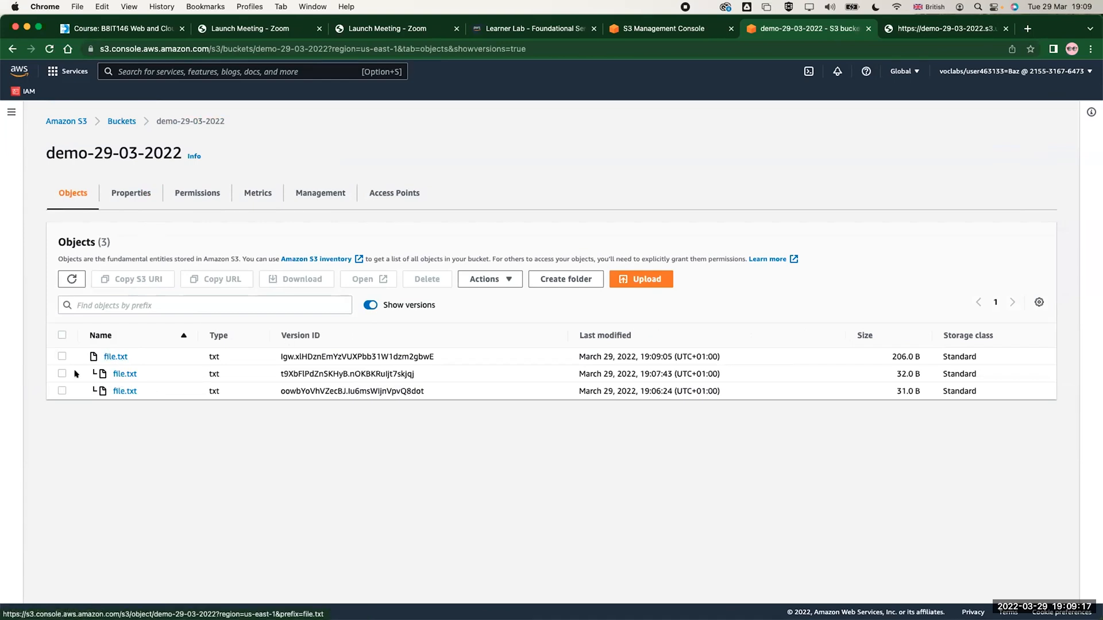
{"action": "left_click", "coordinate": [62, 390]}
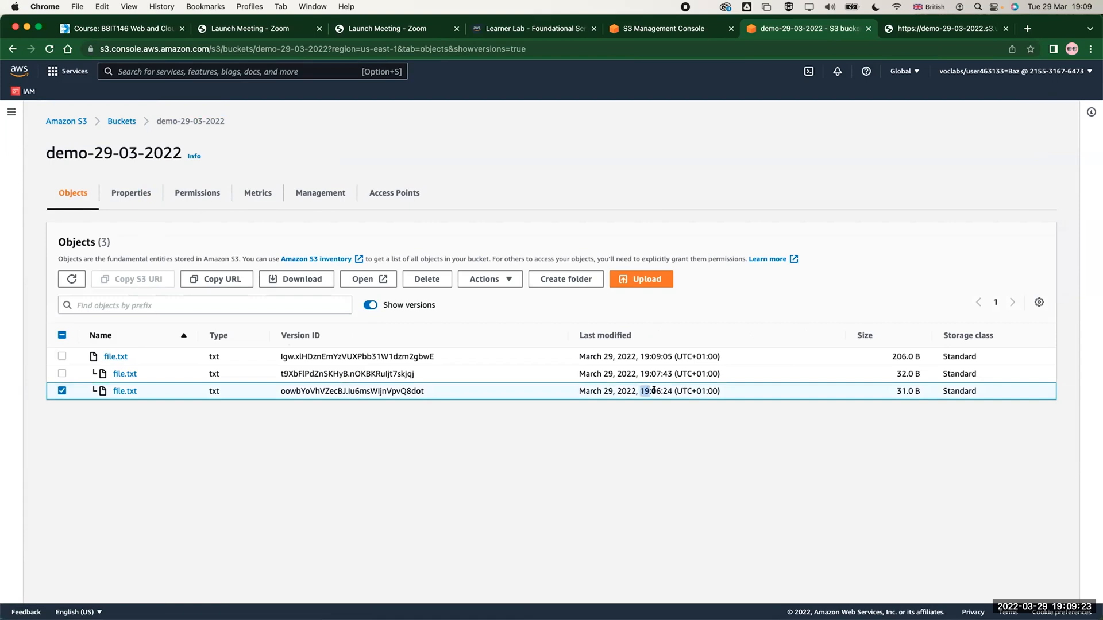
{"action": "left_click", "coordinate": [427, 279]}
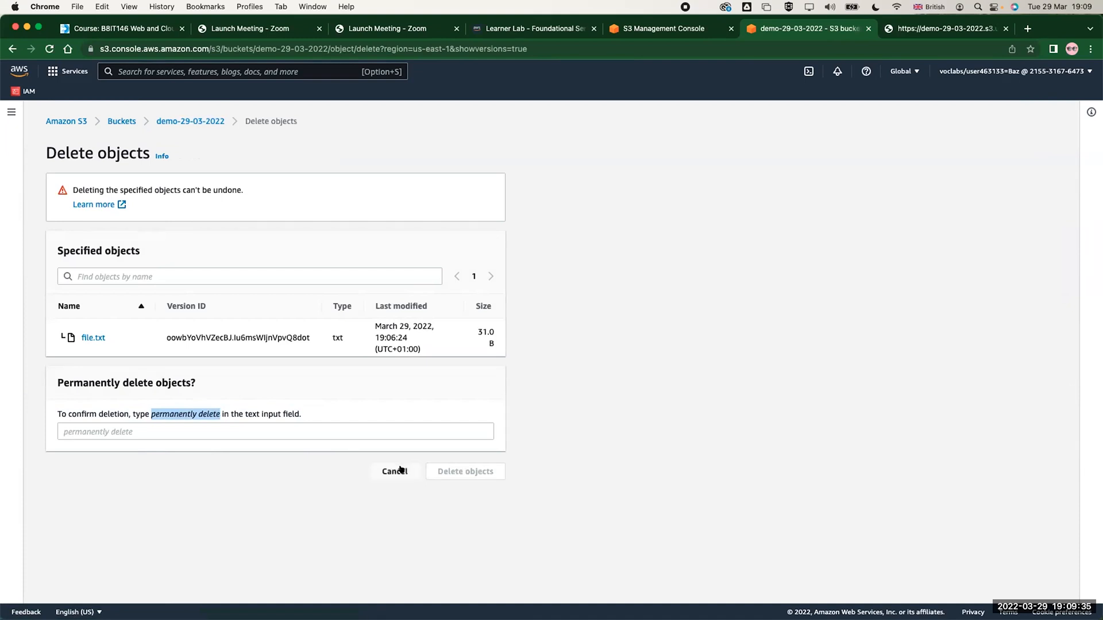
{"action": "left_click", "coordinate": [394, 471]}
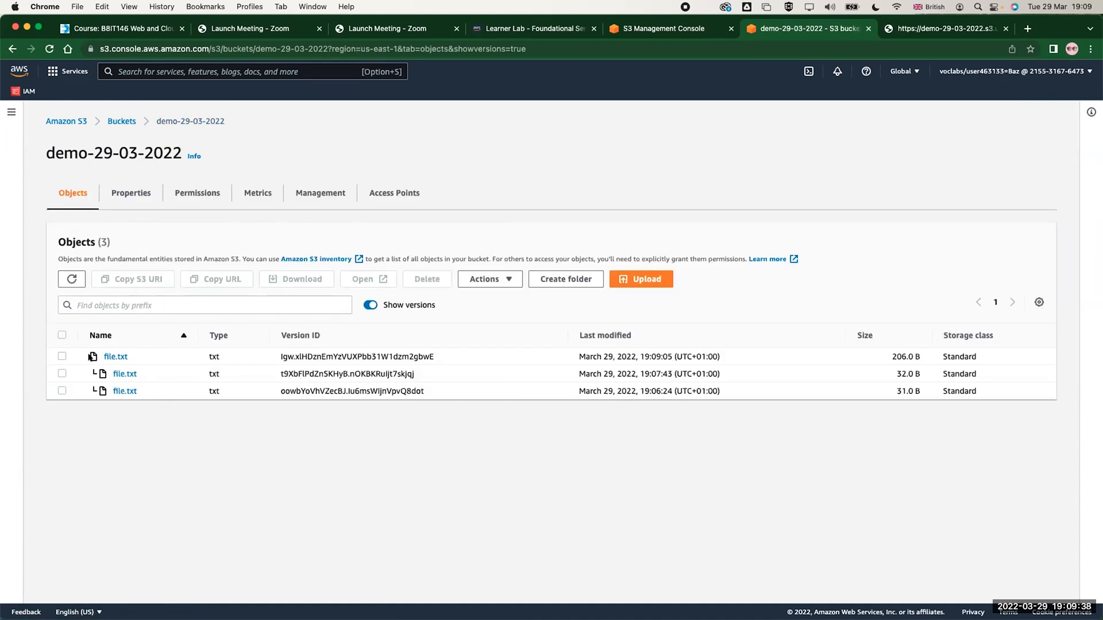
{"action": "left_click", "coordinate": [62, 357]}
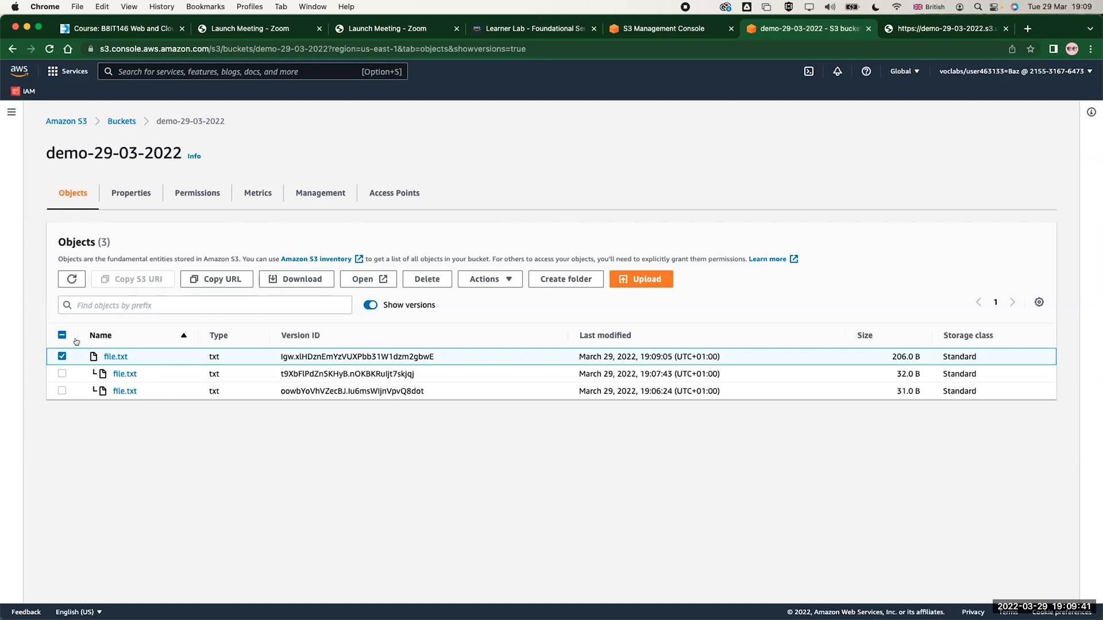
{"action": "left_click", "coordinate": [427, 279]}
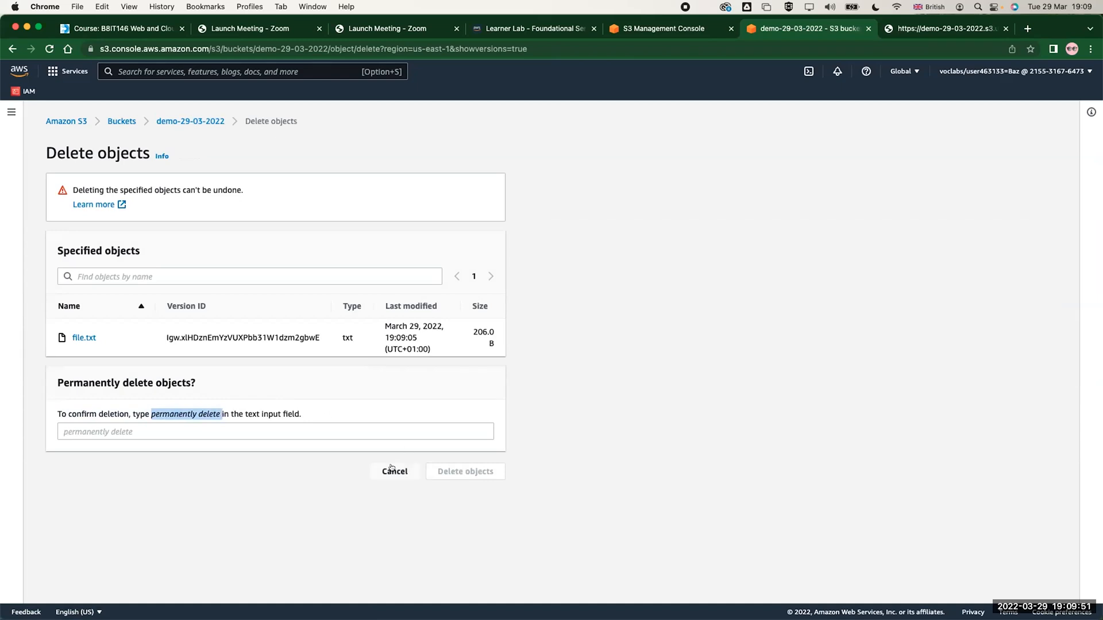
{"action": "left_click", "coordinate": [394, 471]}
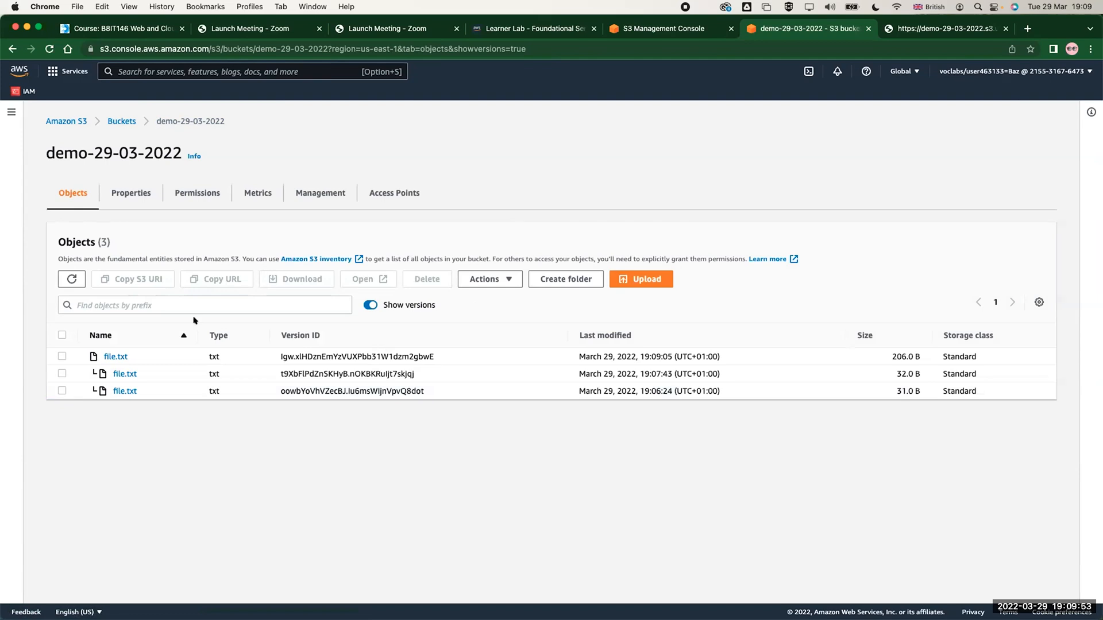
Delete the current file.txt by confirming with 'delete', then show versions to reveal the delete marker
{"action": "left_click", "coordinate": [370, 305]}
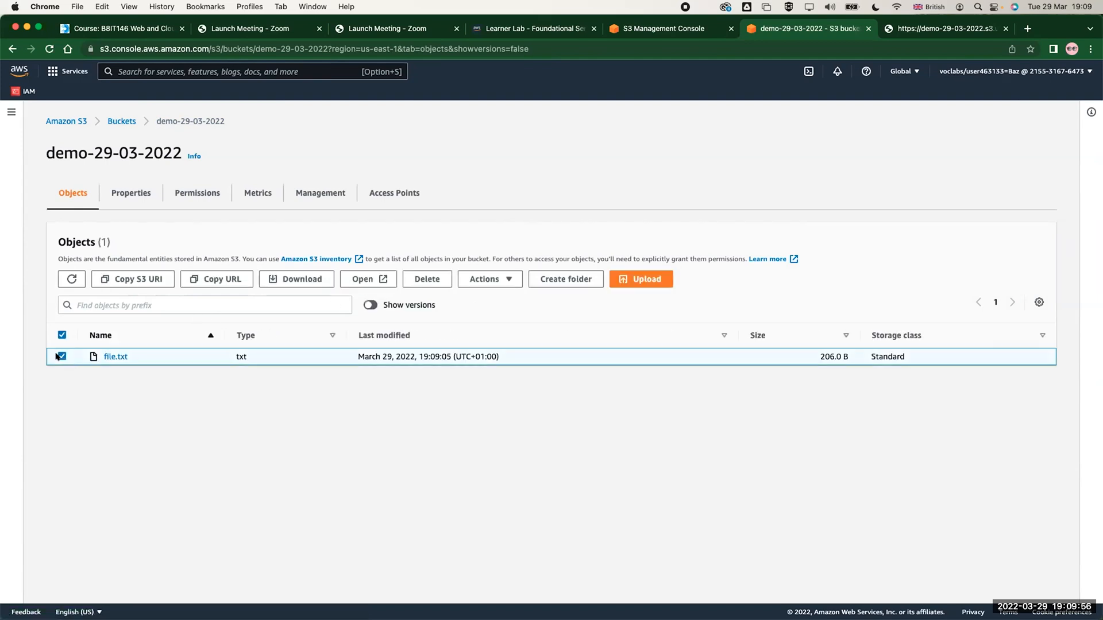
{"action": "left_click", "coordinate": [427, 278]}
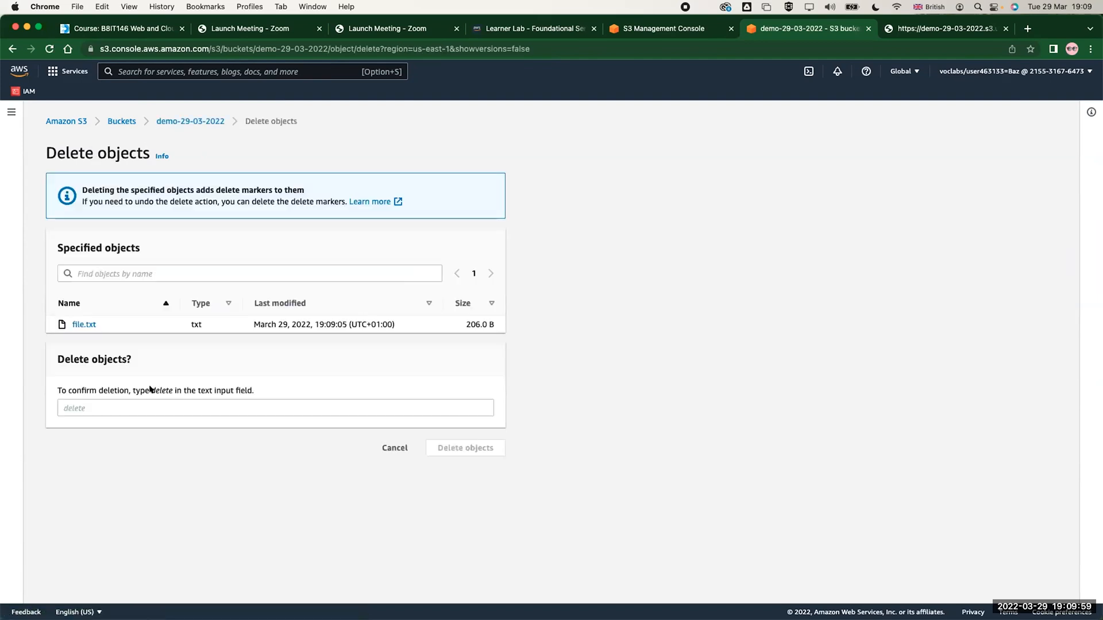
{"action": "type", "text": "delete"}
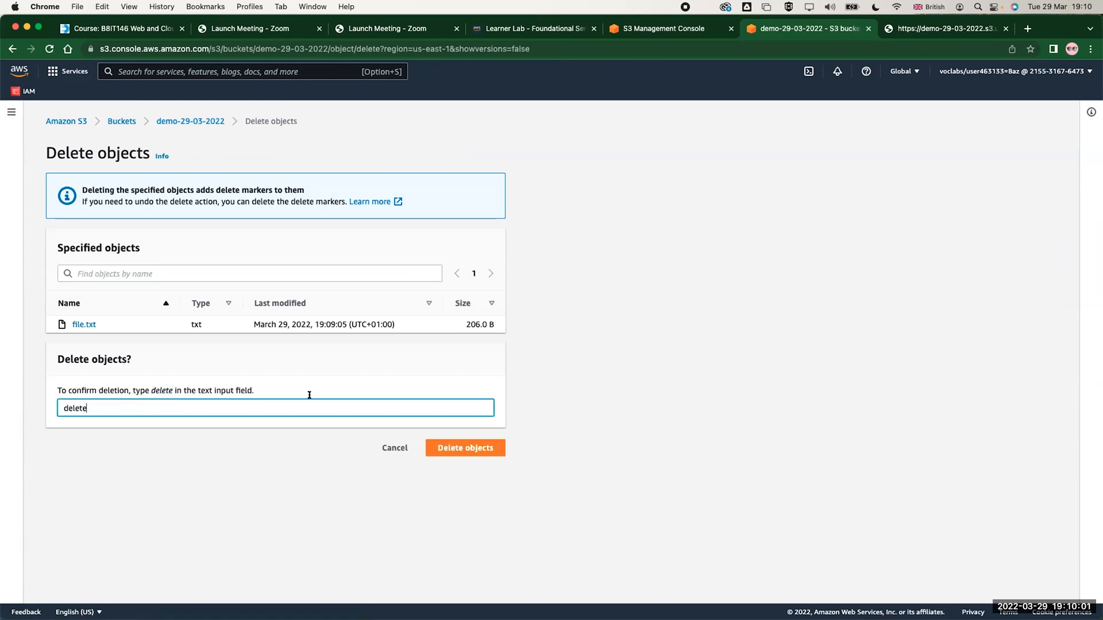
{"action": "left_click", "coordinate": [465, 448]}
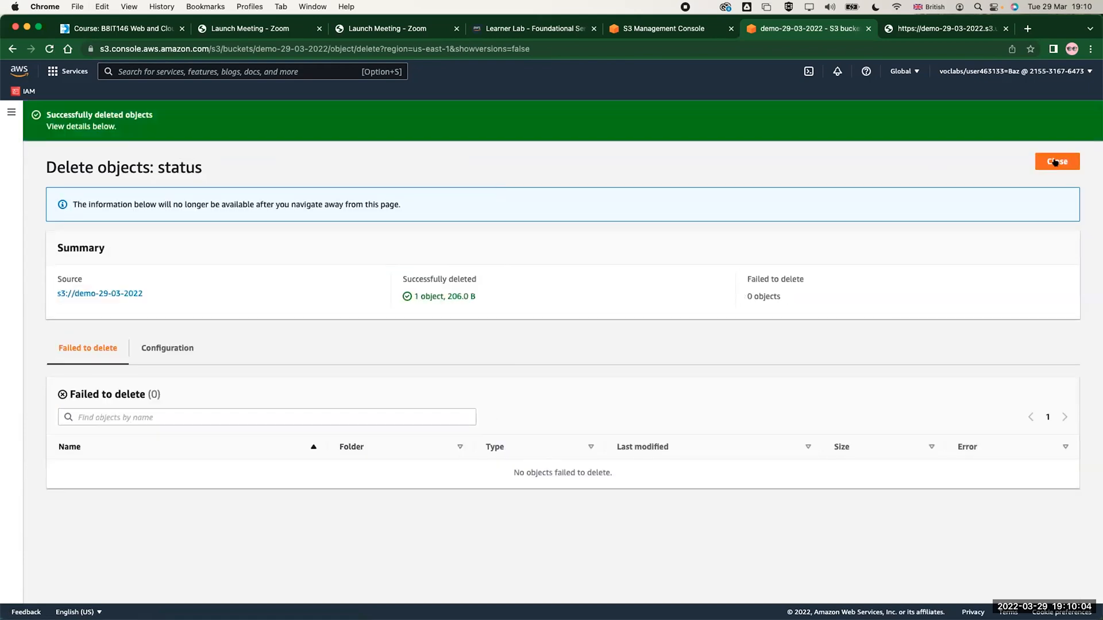
{"action": "left_click", "coordinate": [1056, 162]}
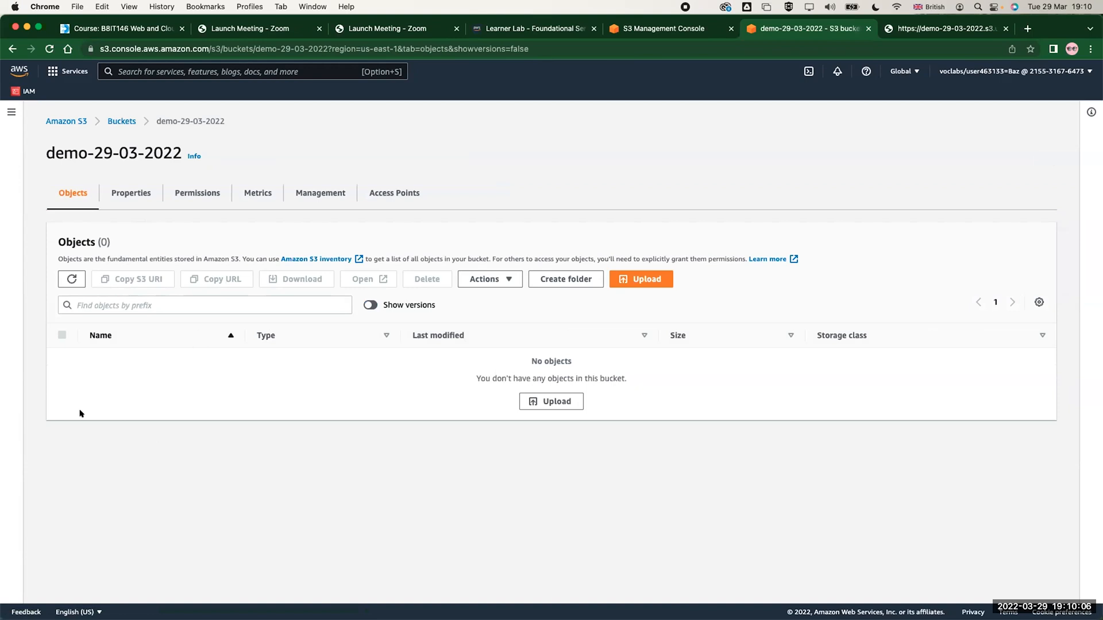
{"action": "mouse_move", "coordinate": [360, 359]}
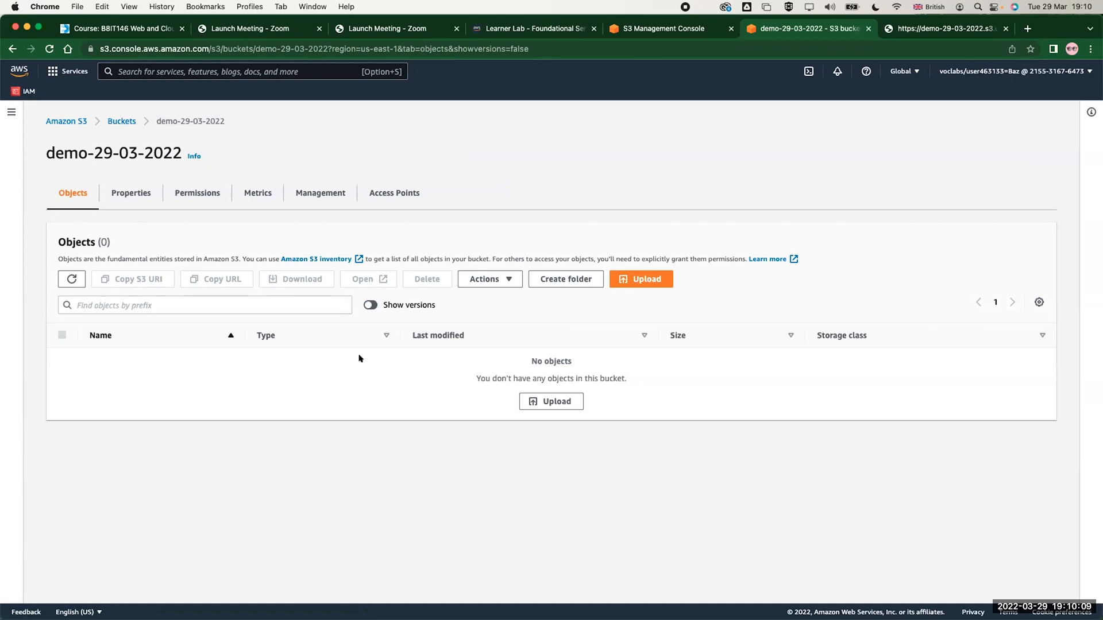
{"action": "left_click", "coordinate": [370, 305]}
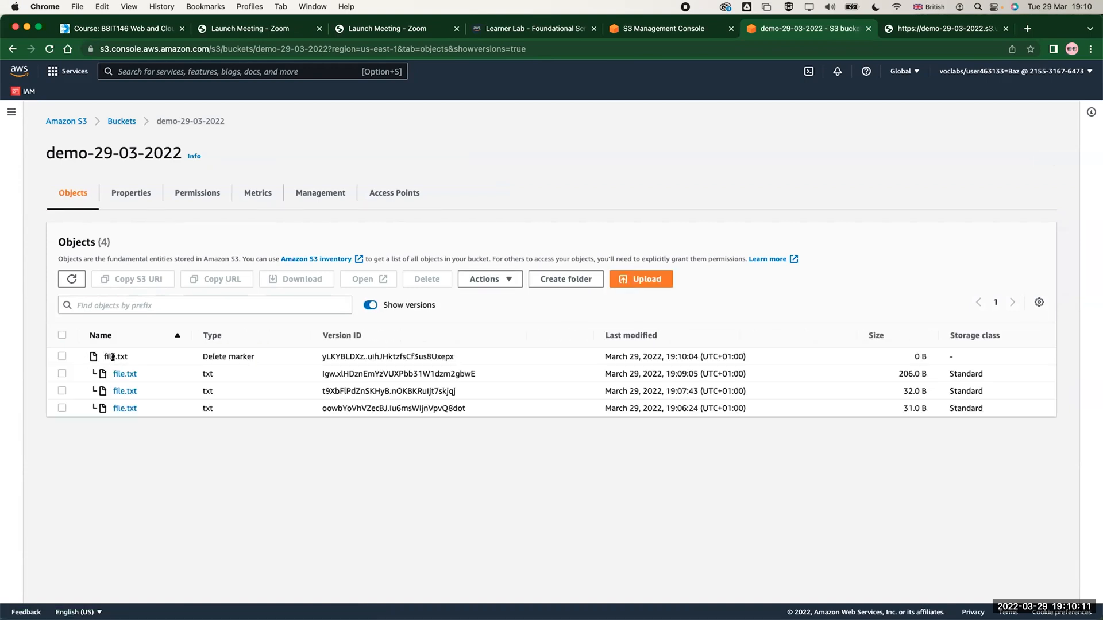
{"action": "double_click", "coordinate": [228, 357]}
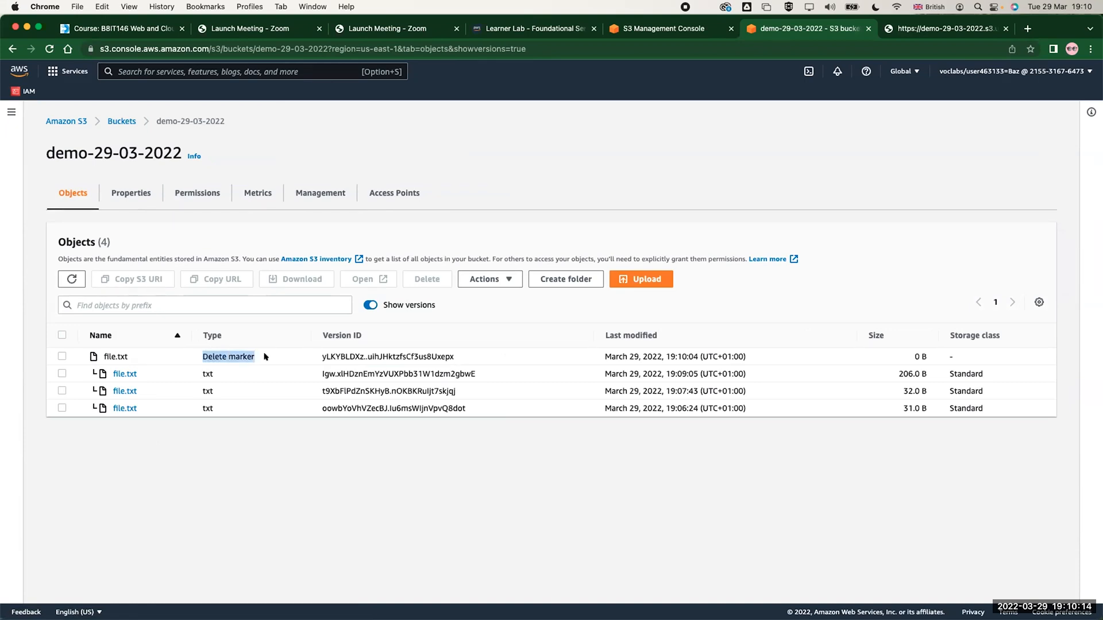
{"action": "mouse_move", "coordinate": [268, 357]}
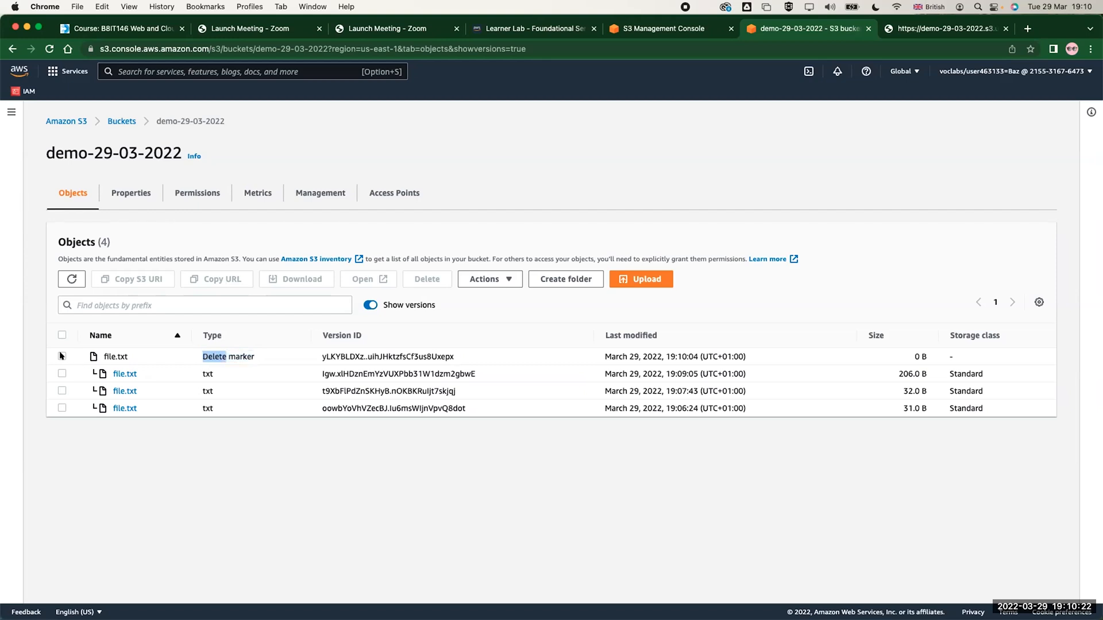
Permanently delete file.txt's delete marker and return to the bucket
{"action": "left_click", "coordinate": [62, 357]}
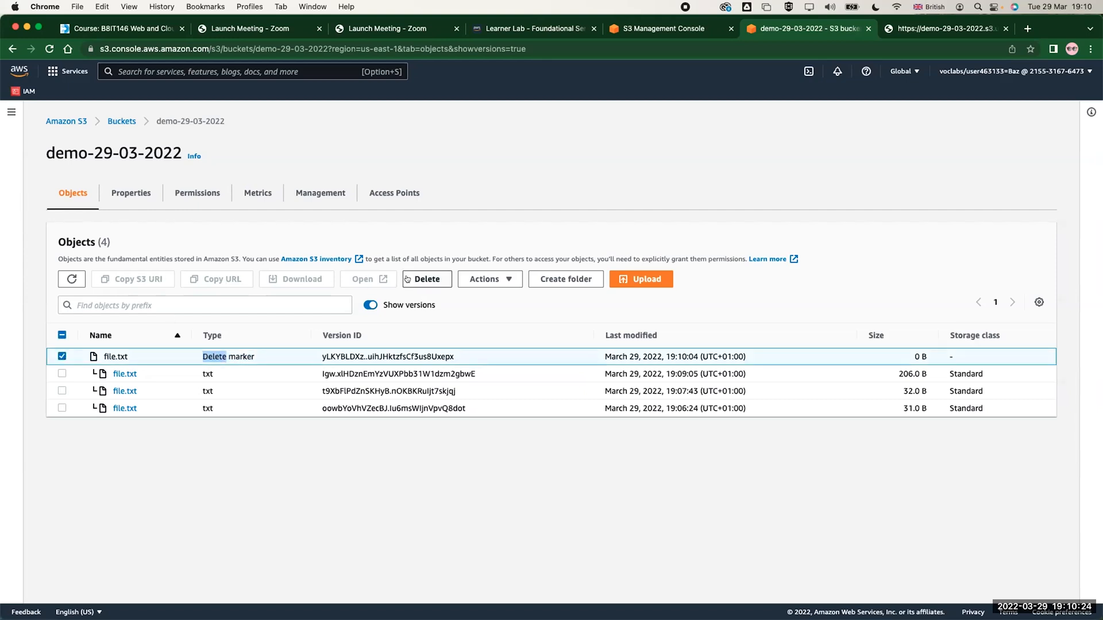
{"action": "left_click", "coordinate": [426, 279]}
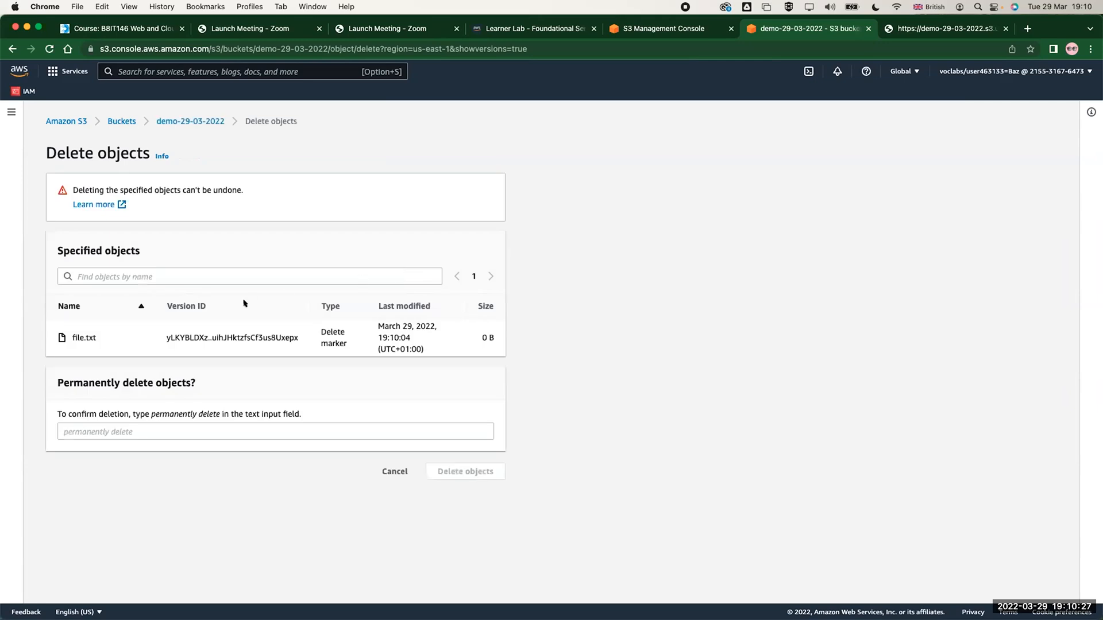
{"action": "mouse_move", "coordinate": [216, 311]}
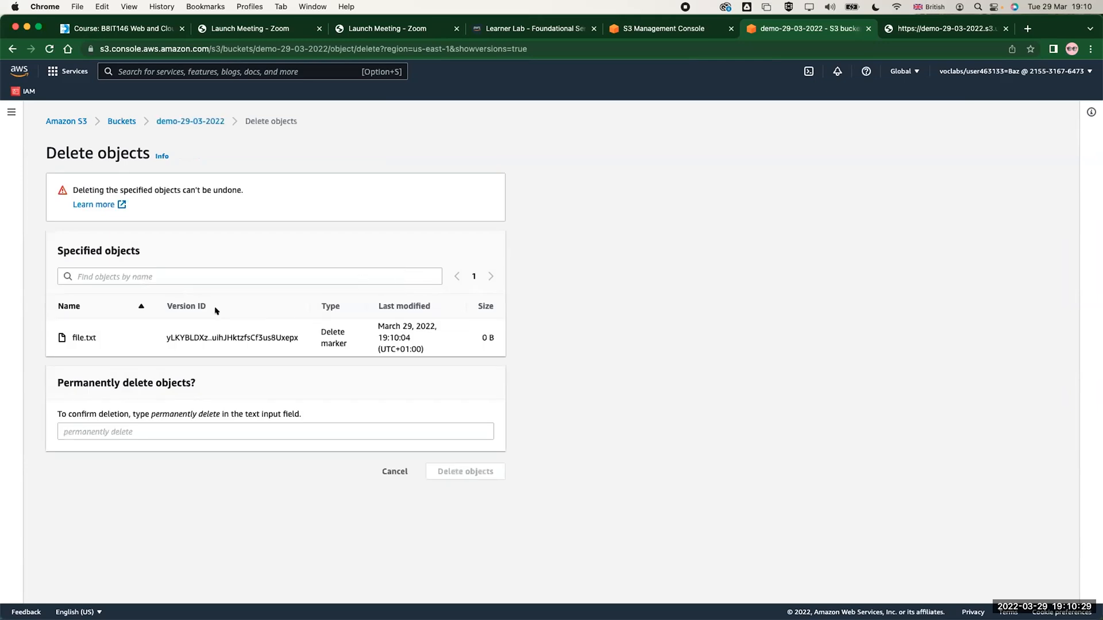
{"action": "double_click", "coordinate": [185, 414]}
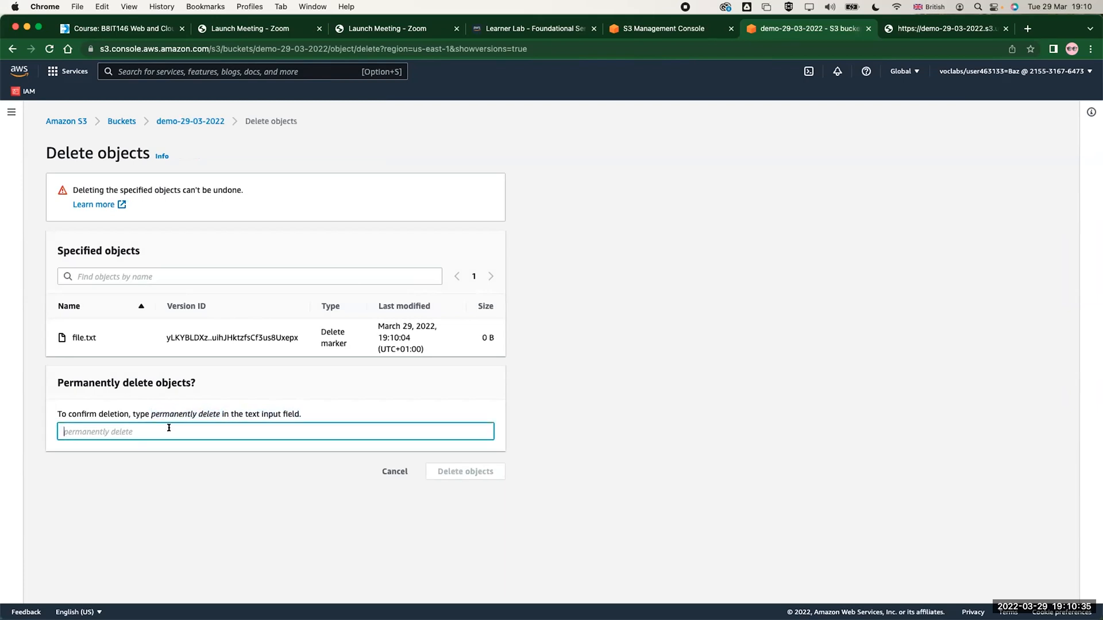
{"action": "left_click", "coordinate": [465, 471]}
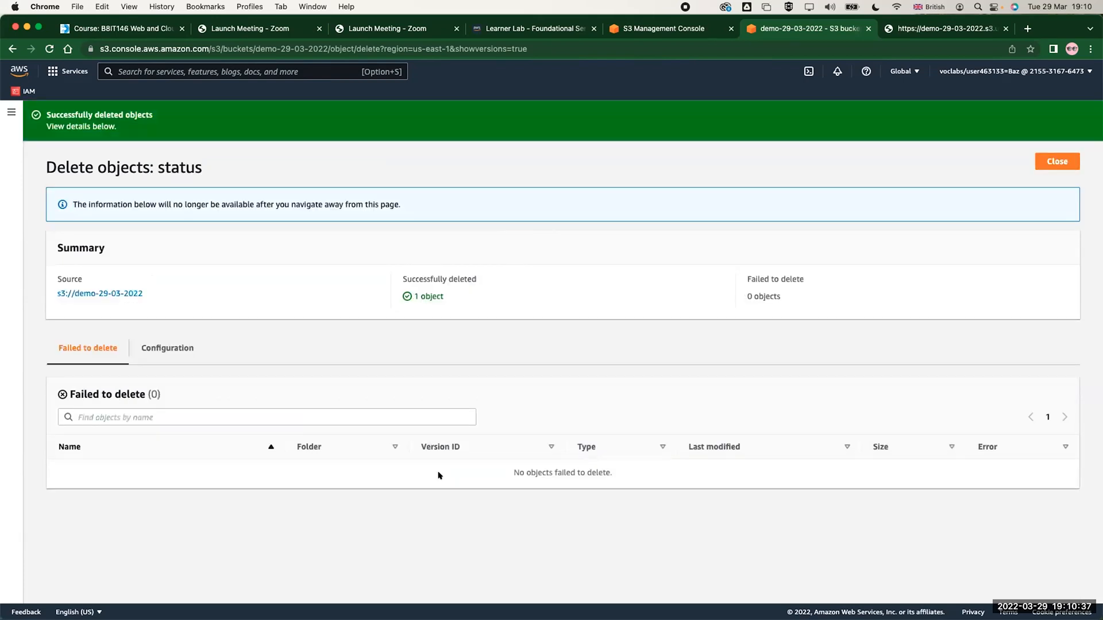
{"action": "left_click", "coordinate": [1056, 161]}
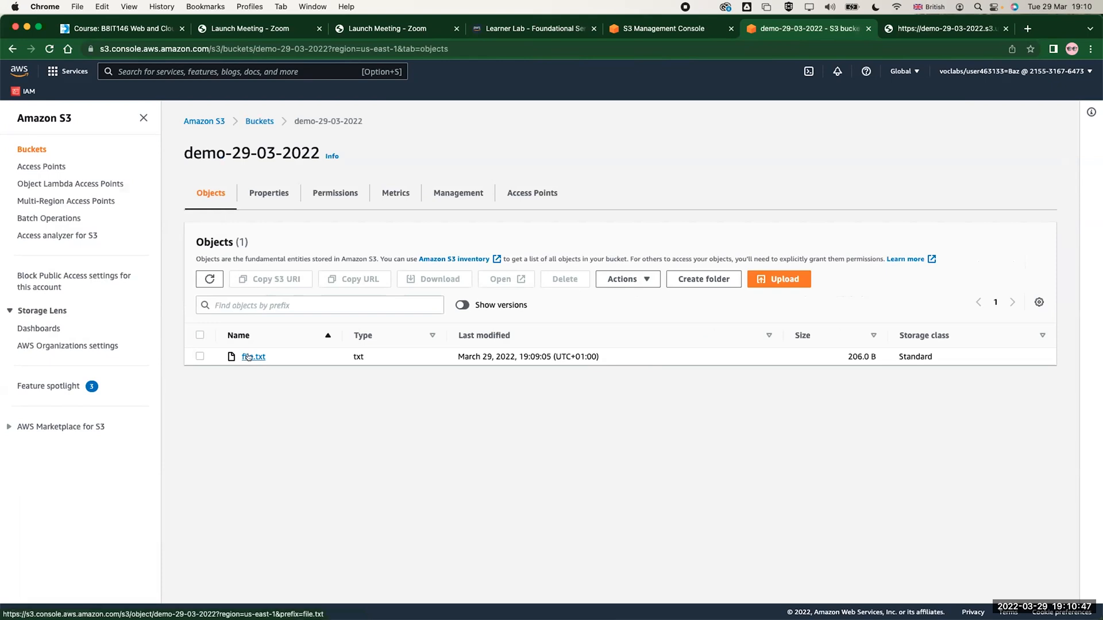
{"action": "mouse_move", "coordinate": [250, 357]}
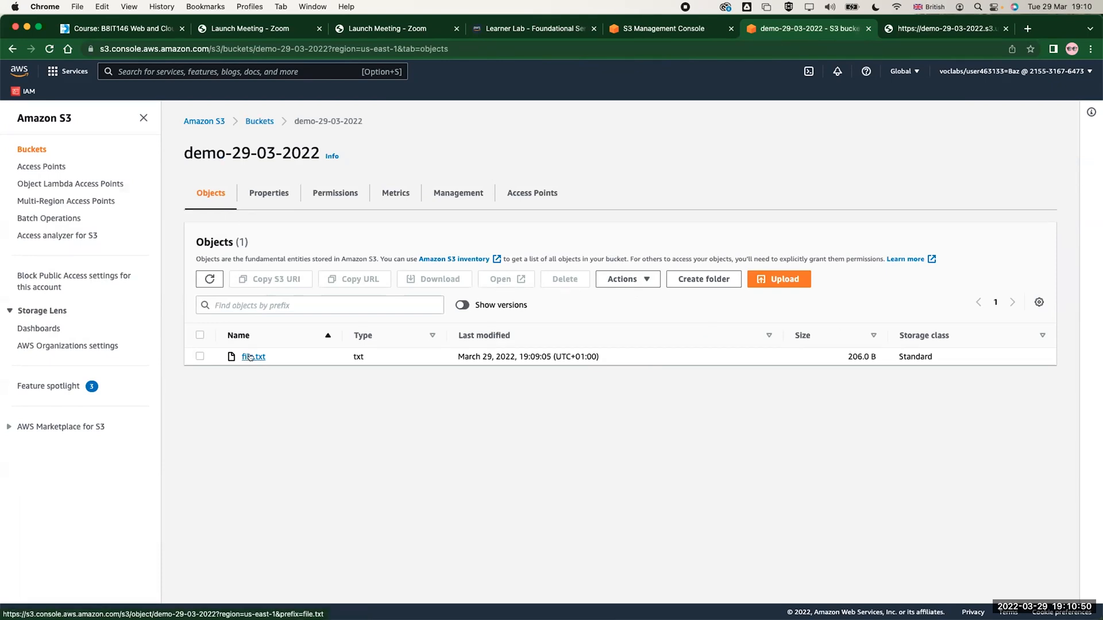
From file.txt's Versions tab, permanently delete the 32.0 B version from 19:07:43
{"action": "left_click", "coordinate": [252, 357]}
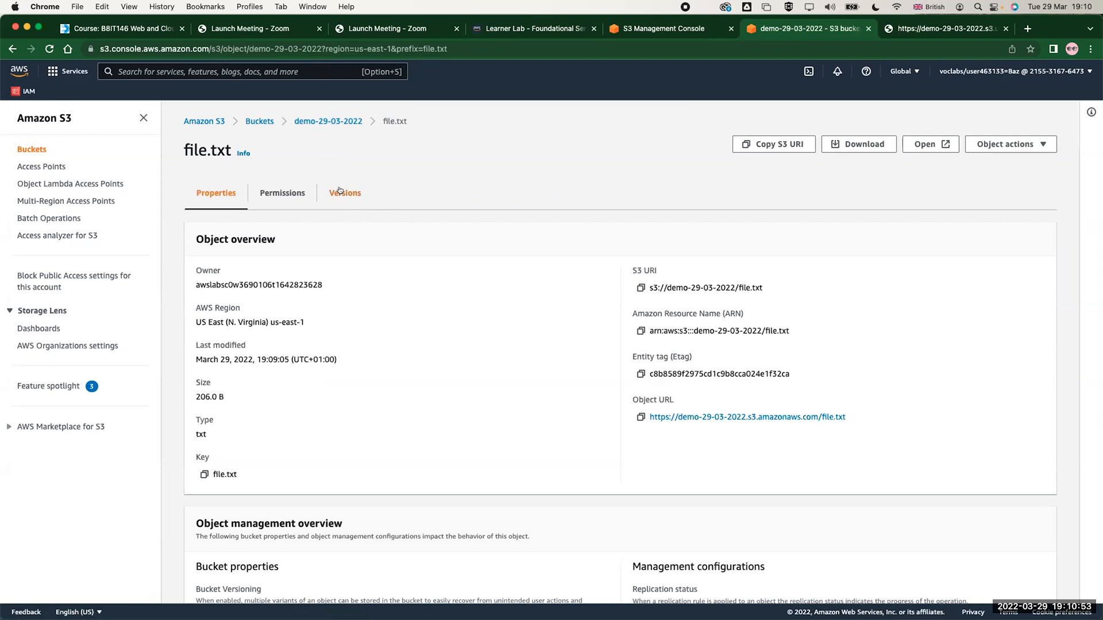
{"action": "left_click", "coordinate": [344, 193]}
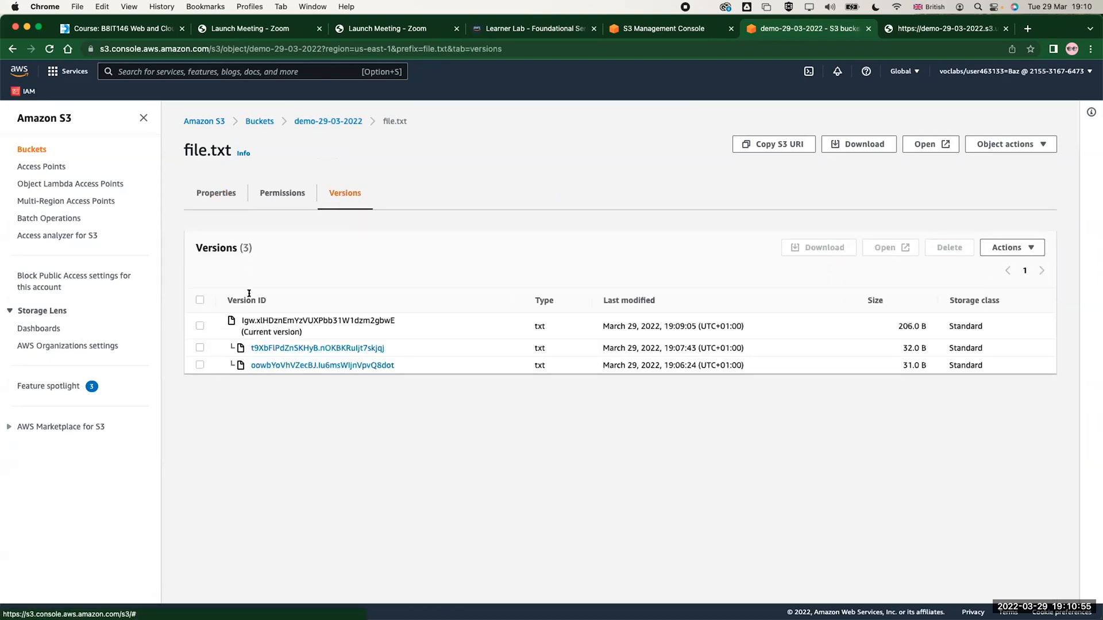
{"action": "left_click", "coordinate": [200, 348]}
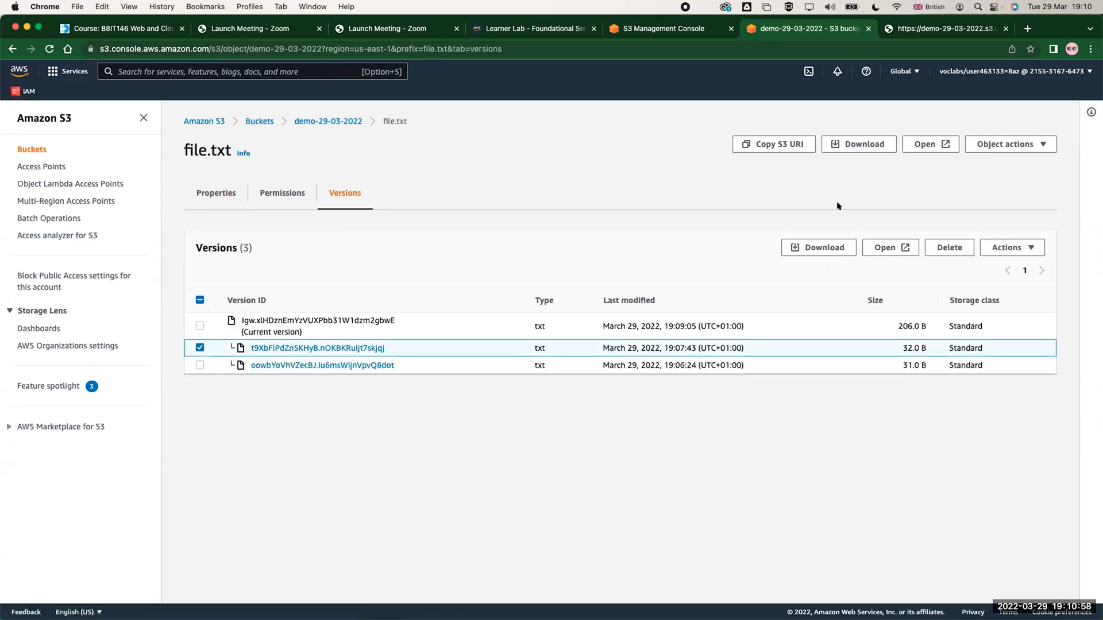
{"action": "left_click", "coordinate": [949, 247]}
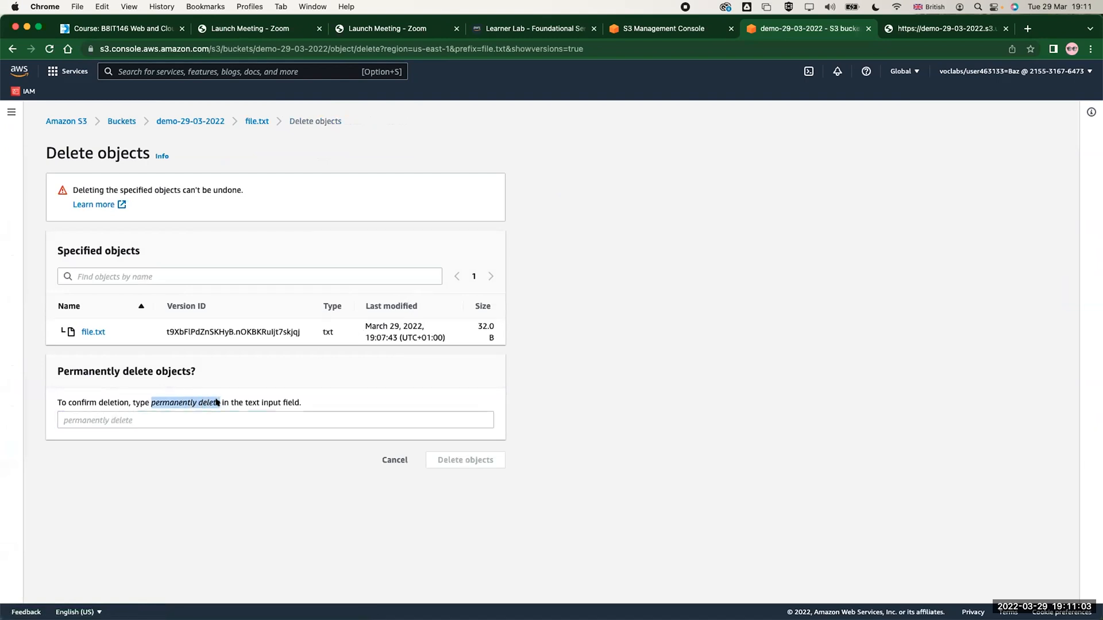
{"action": "type", "text": "permanently delete"}
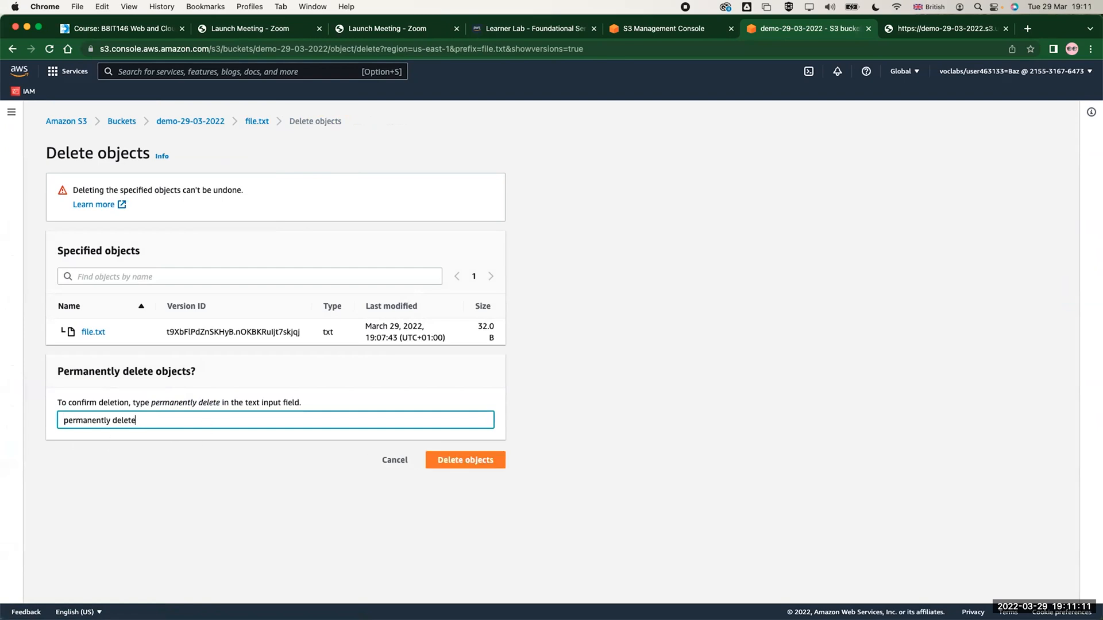
{"action": "left_click", "coordinate": [465, 460]}
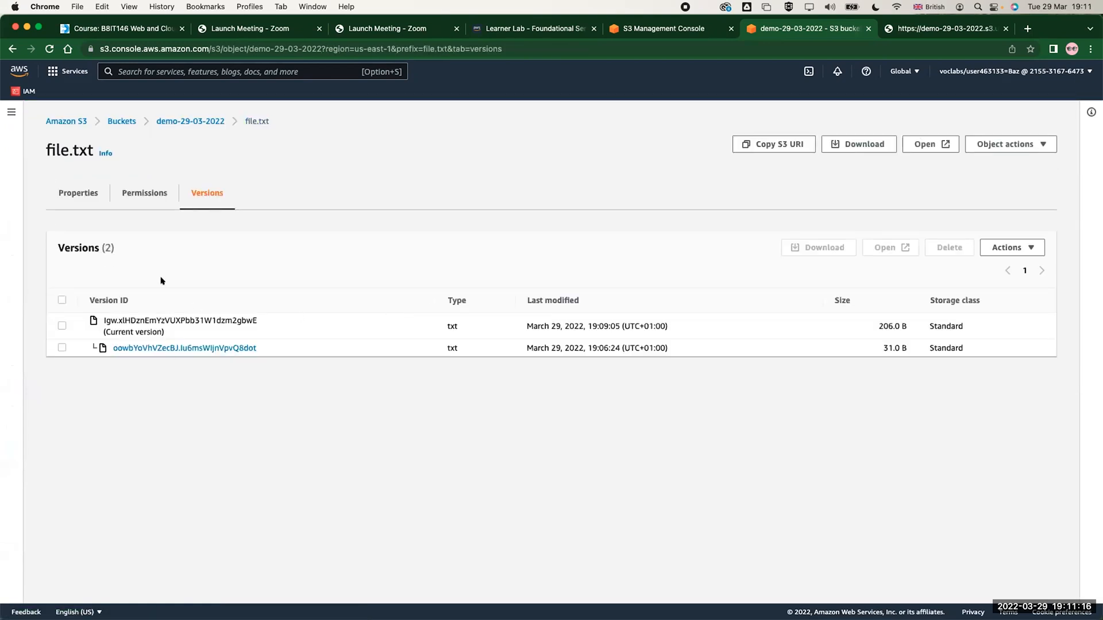
{"action": "mouse_move", "coordinate": [812, 218]}
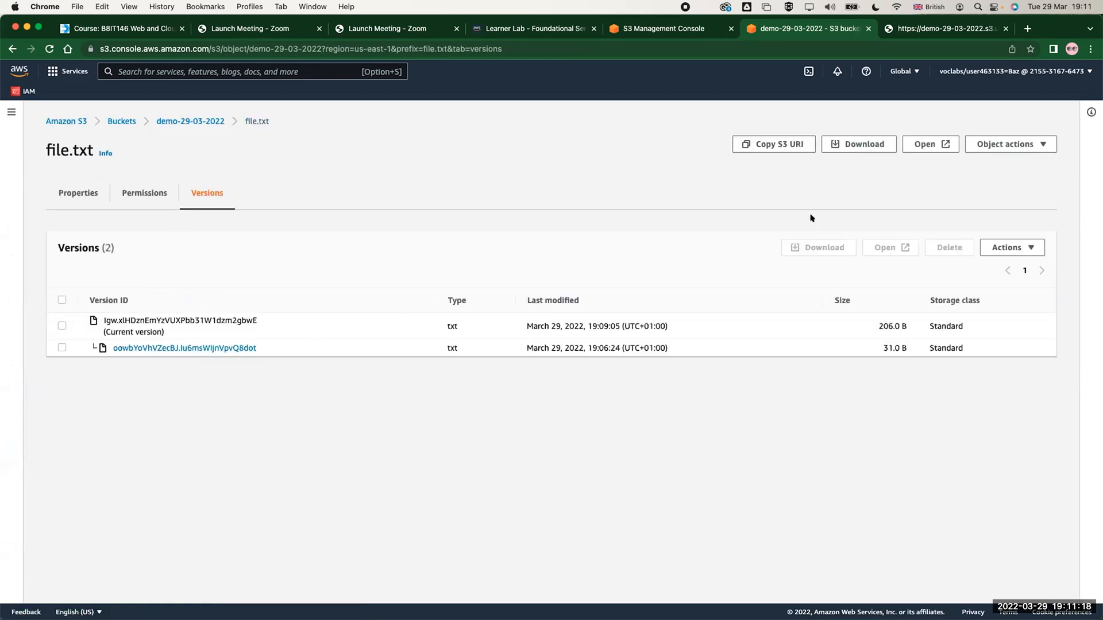
{"action": "mouse_move", "coordinate": [550, 209]}
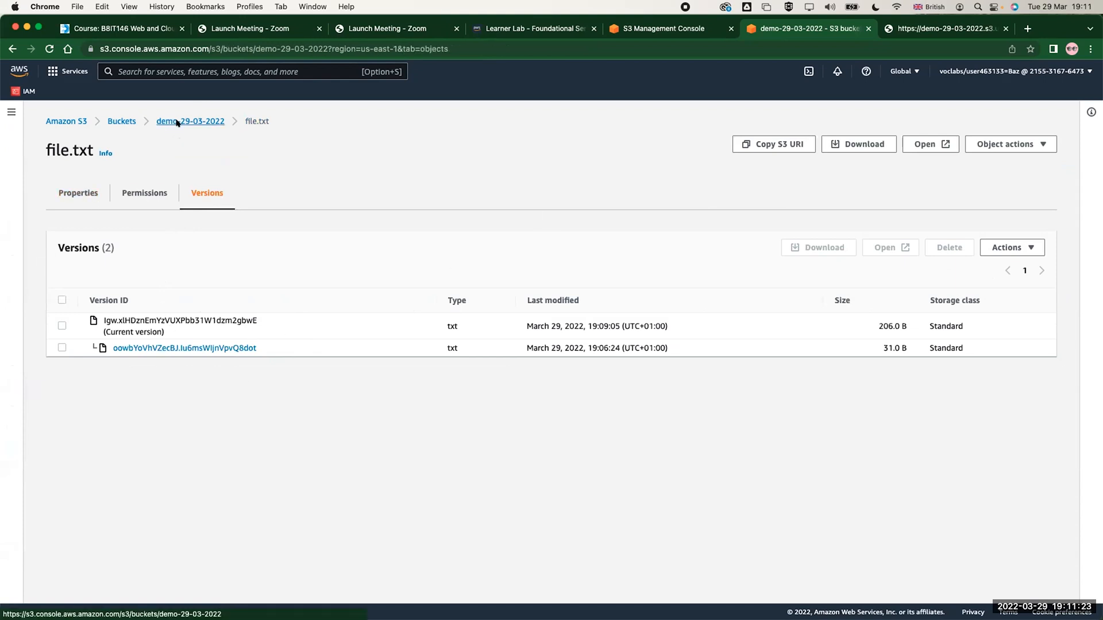
Go back to the demo-29-03-2022 bucket via its breadcrumb link
{"action": "left_click", "coordinate": [189, 122]}
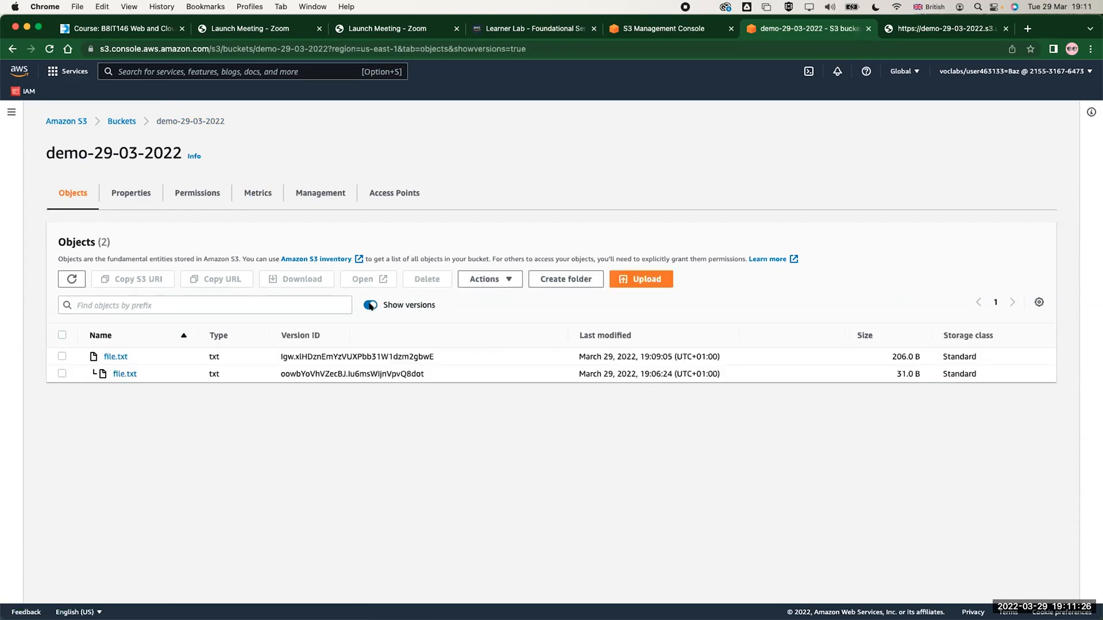
{"action": "mouse_move", "coordinate": [170, 369]}
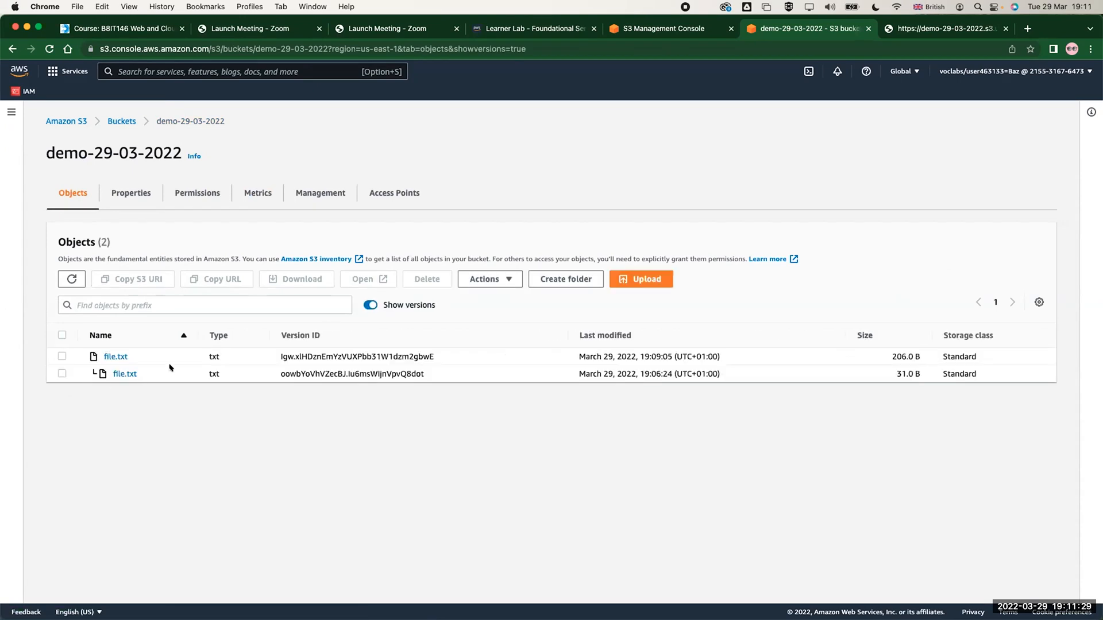
{"action": "mouse_move", "coordinate": [179, 373]}
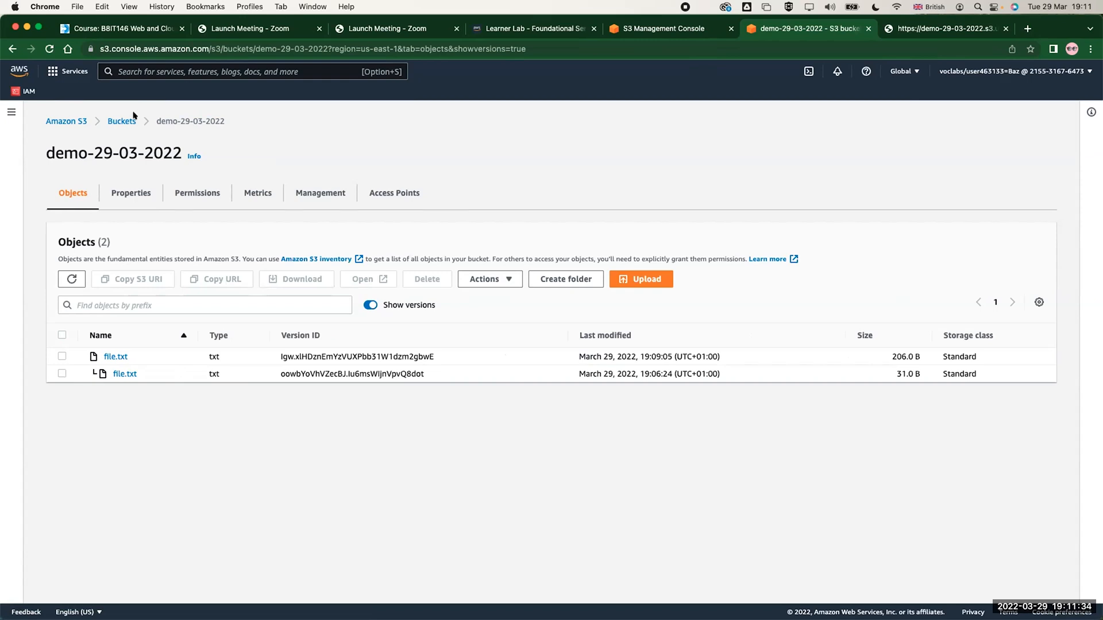
{"action": "mouse_move", "coordinate": [133, 198]}
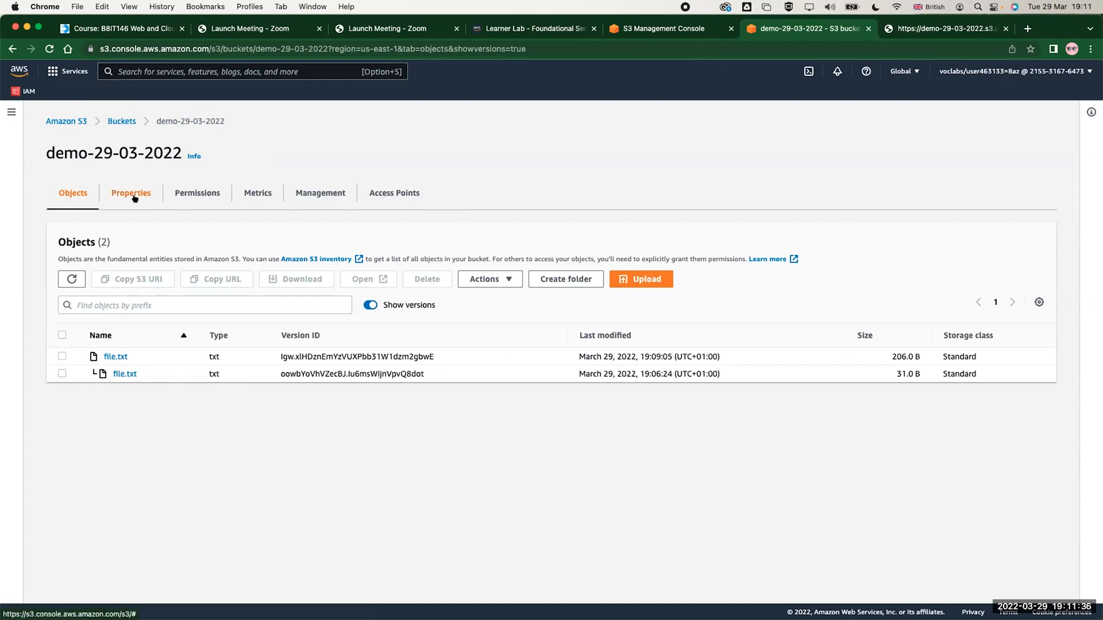